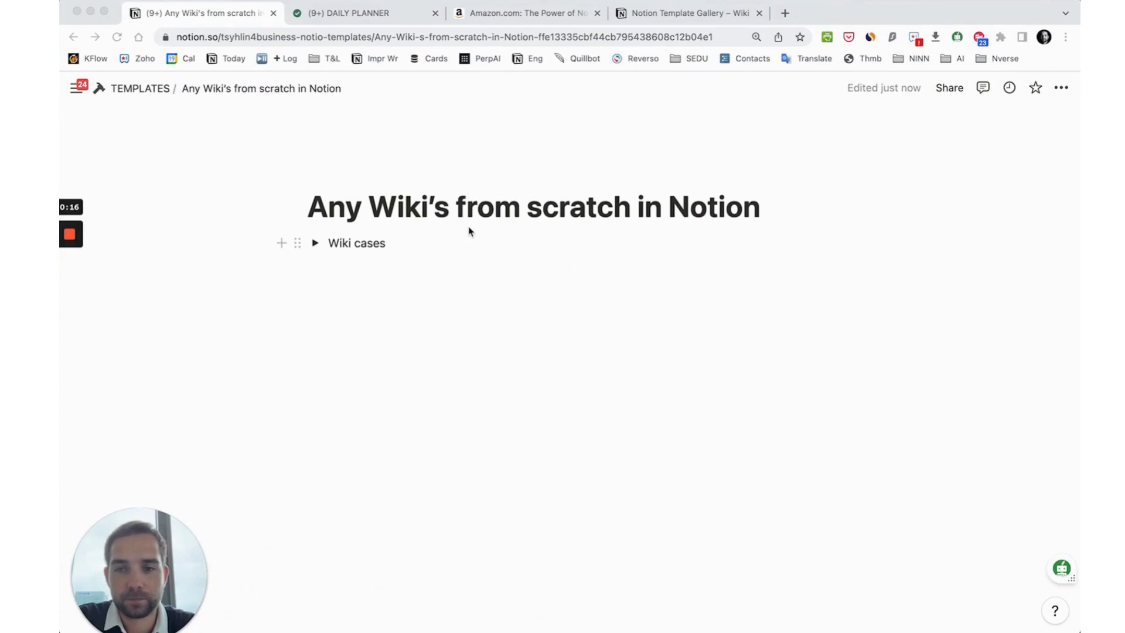
Step: Bring up the Wiki template gallery page and scroll down through it
left_click(687, 13)
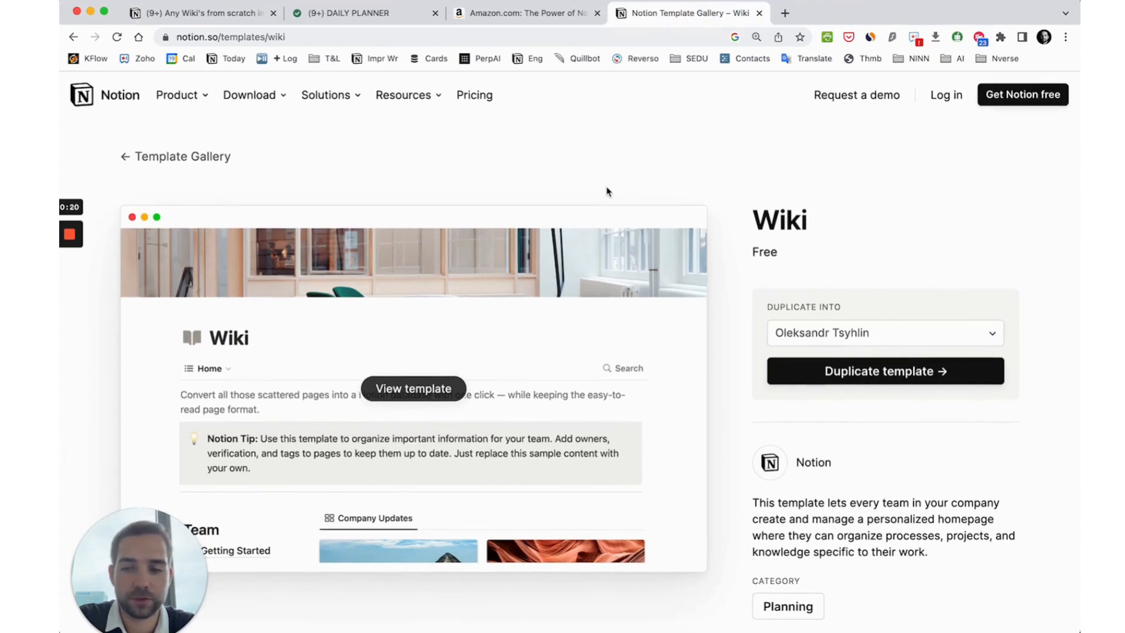
scroll("down", 3)
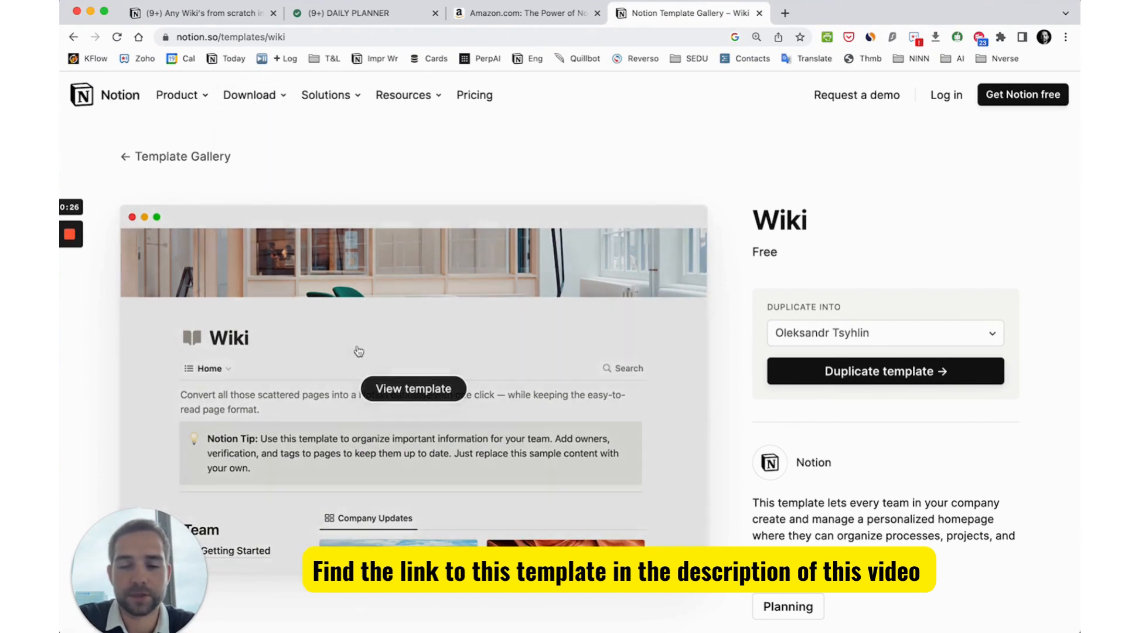
Step: Preview the Wiki template, browse its All pages table, then go back to the wiki page
left_click(906, 13)
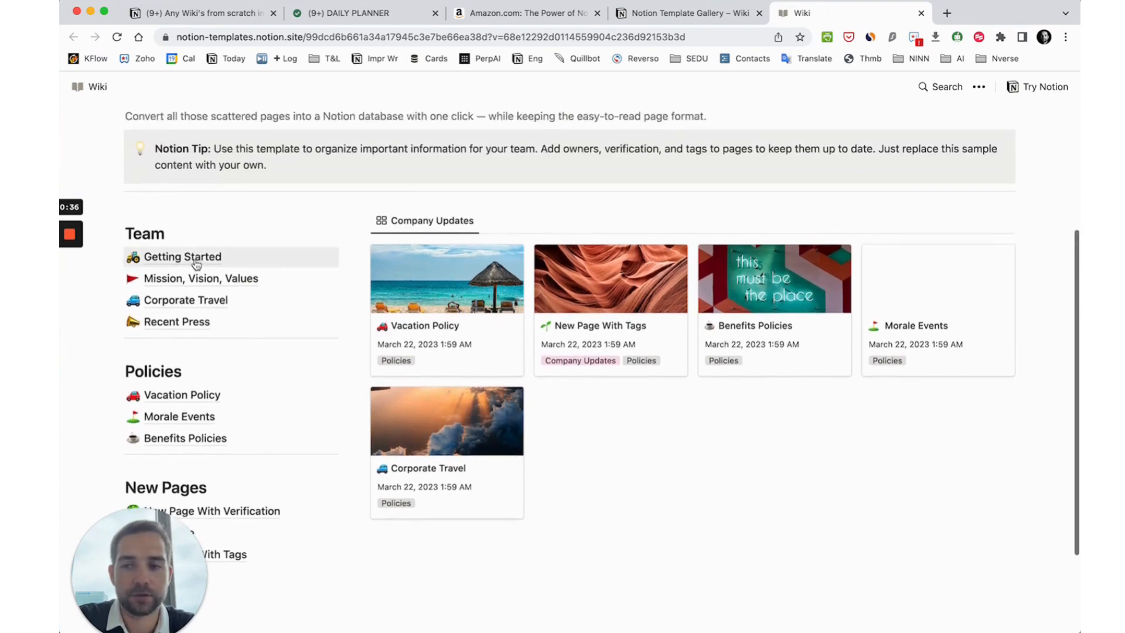
left_click(182, 256)
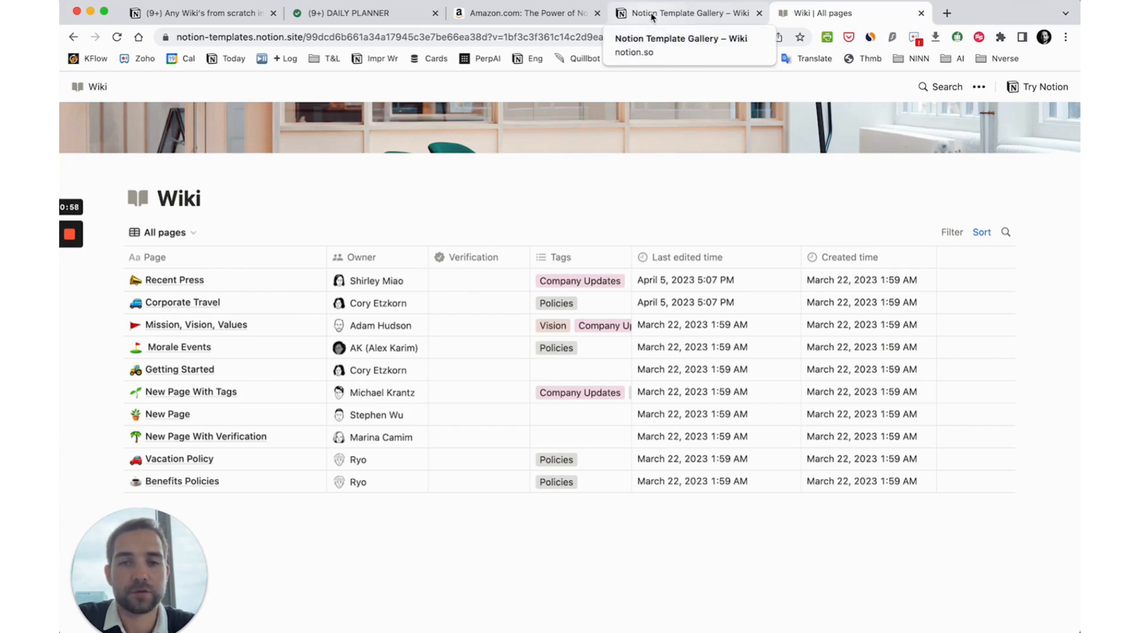
left_click(685, 13)
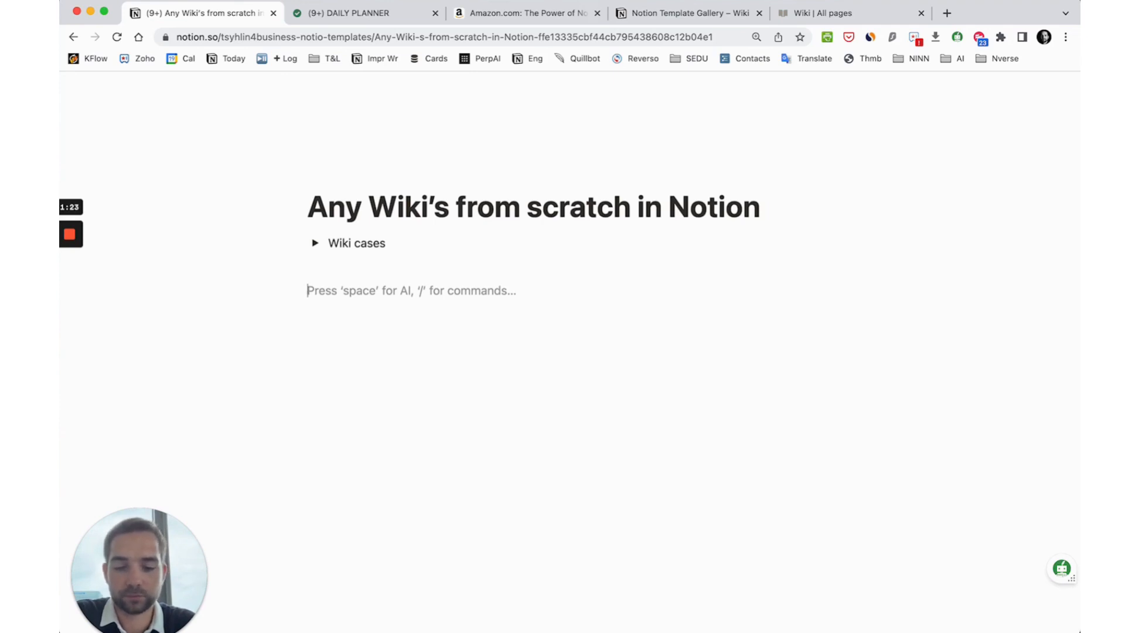
Step: Insert a Mermaid code block with direction LR and the Diagram node renamed Why
type("/")
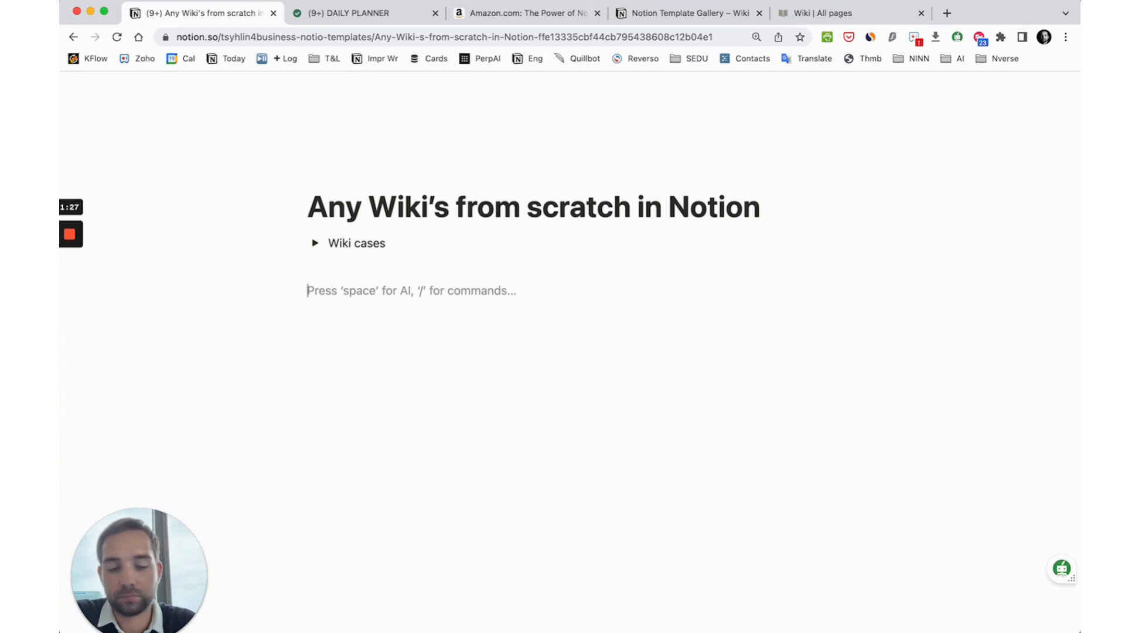
type("/merm")
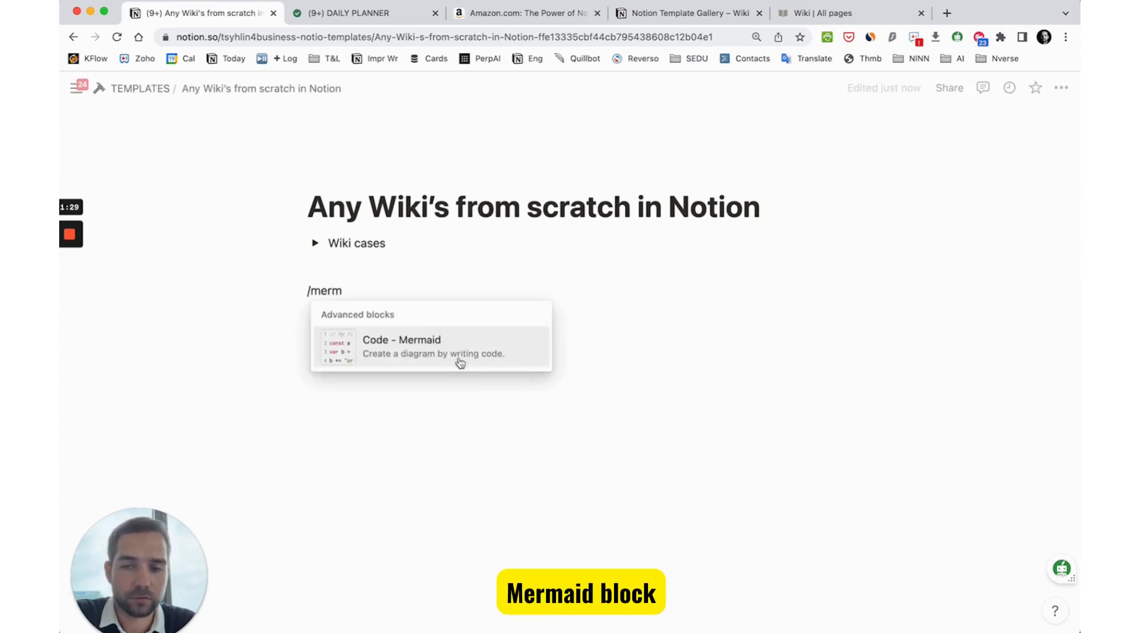
left_click(400, 346)
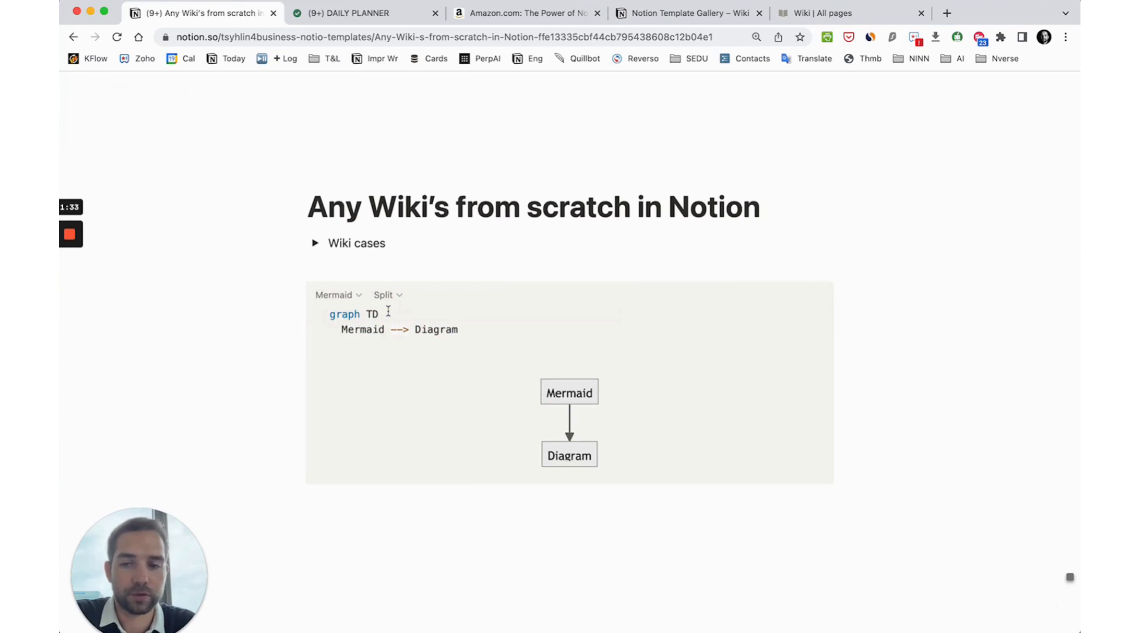
type("LR")
type("Wiki")
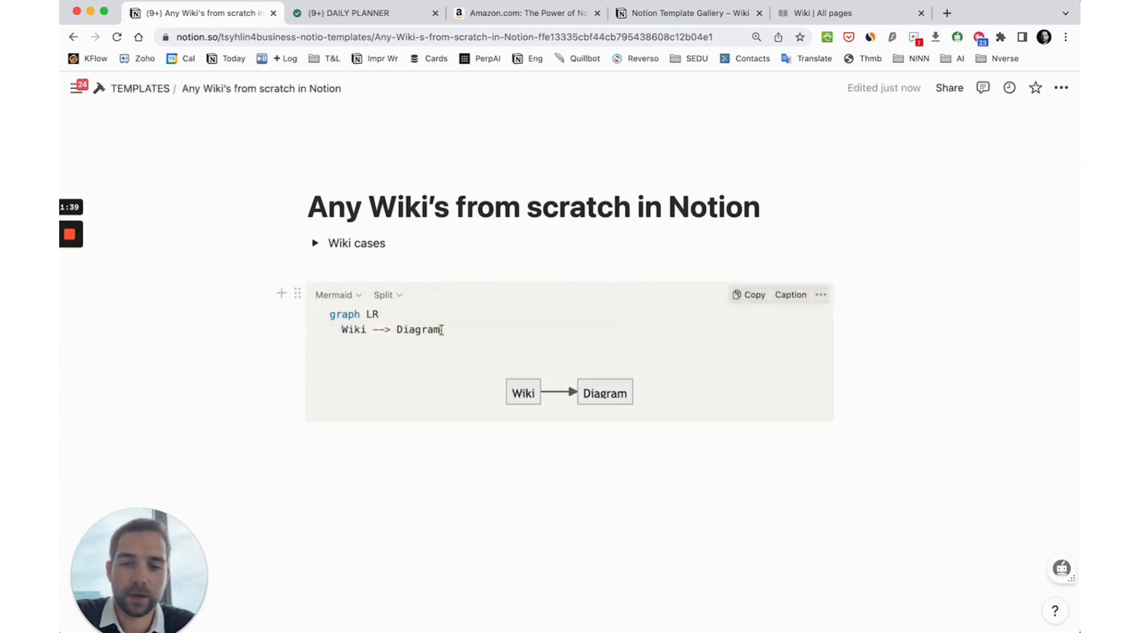
double_click(419, 330)
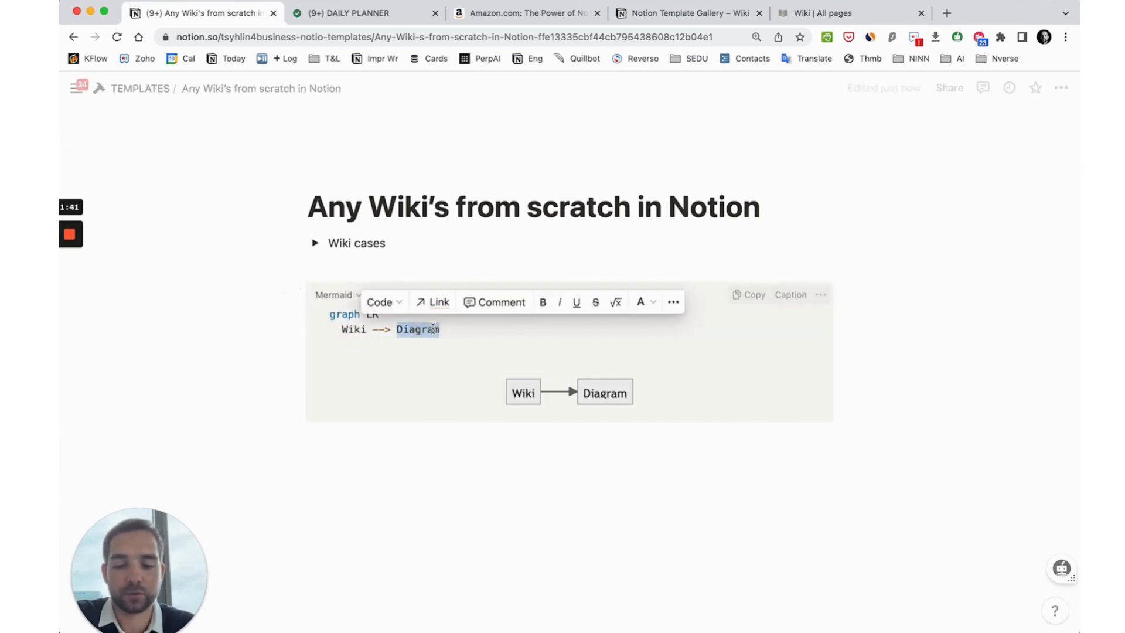
type("Why")
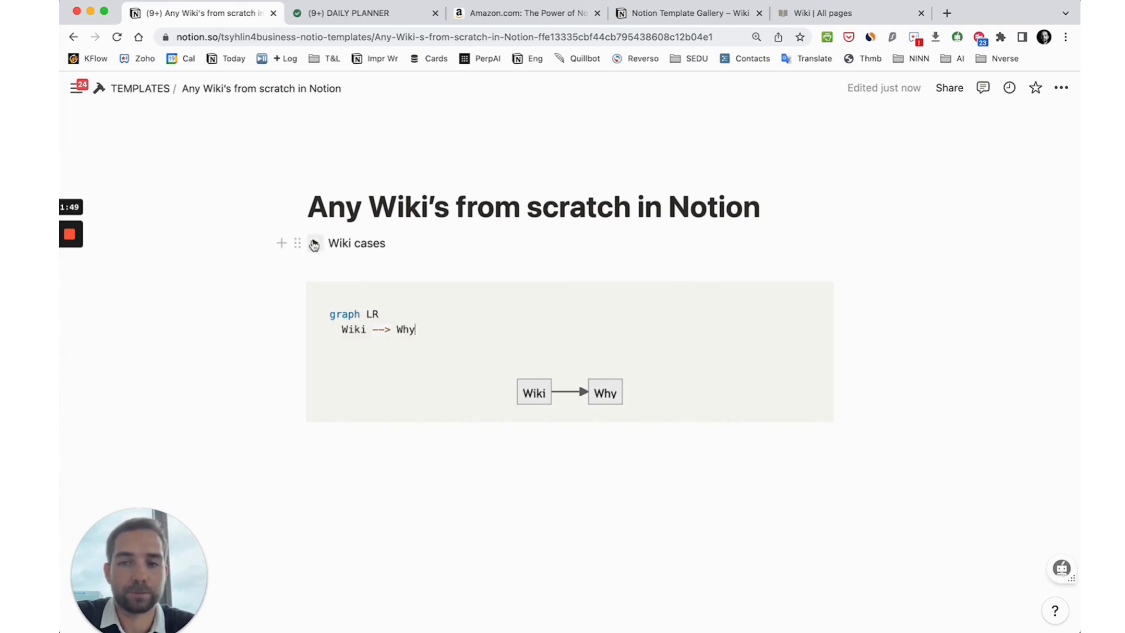
Step: Expand the Wiki cases links, then show the Power of Notion AI Amazon page
left_click(314, 243)
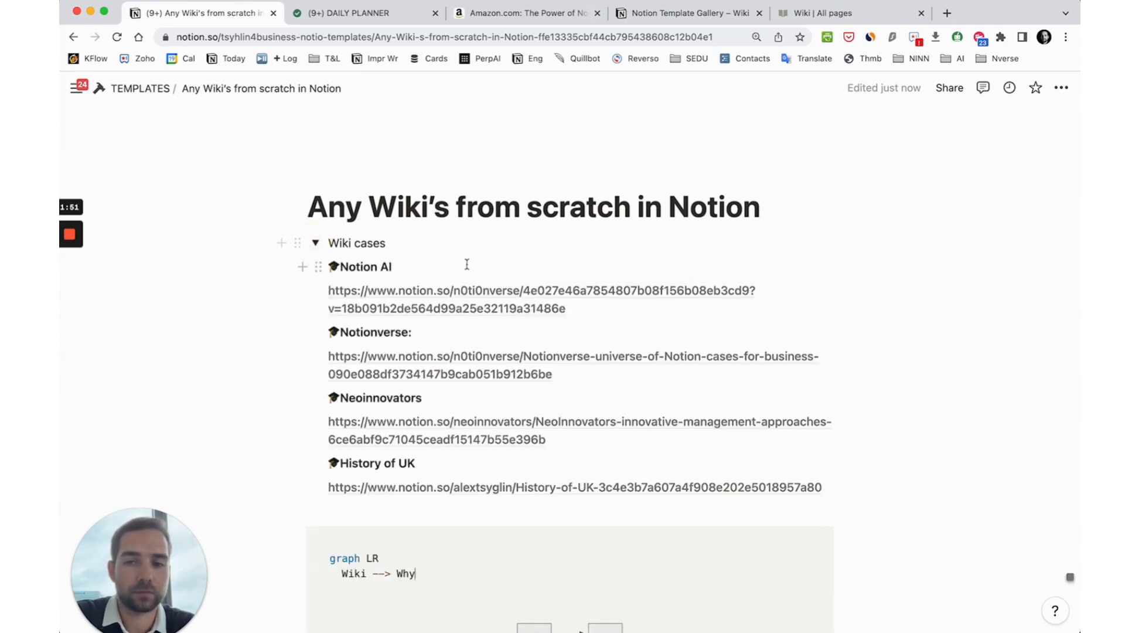
left_click(527, 13)
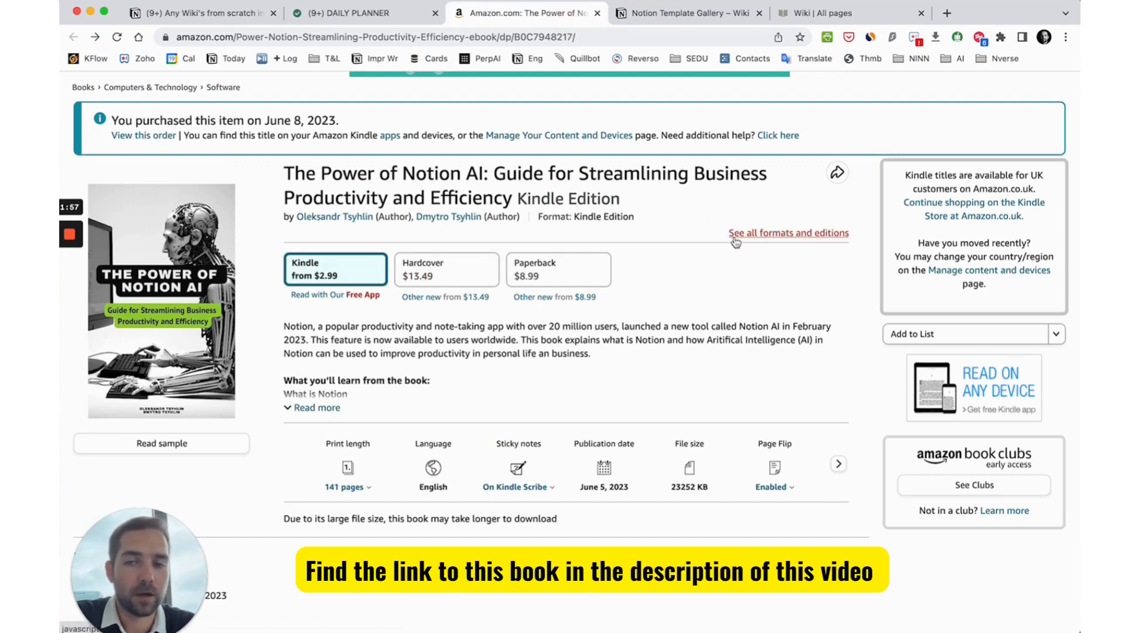
mouse_move(258, 345)
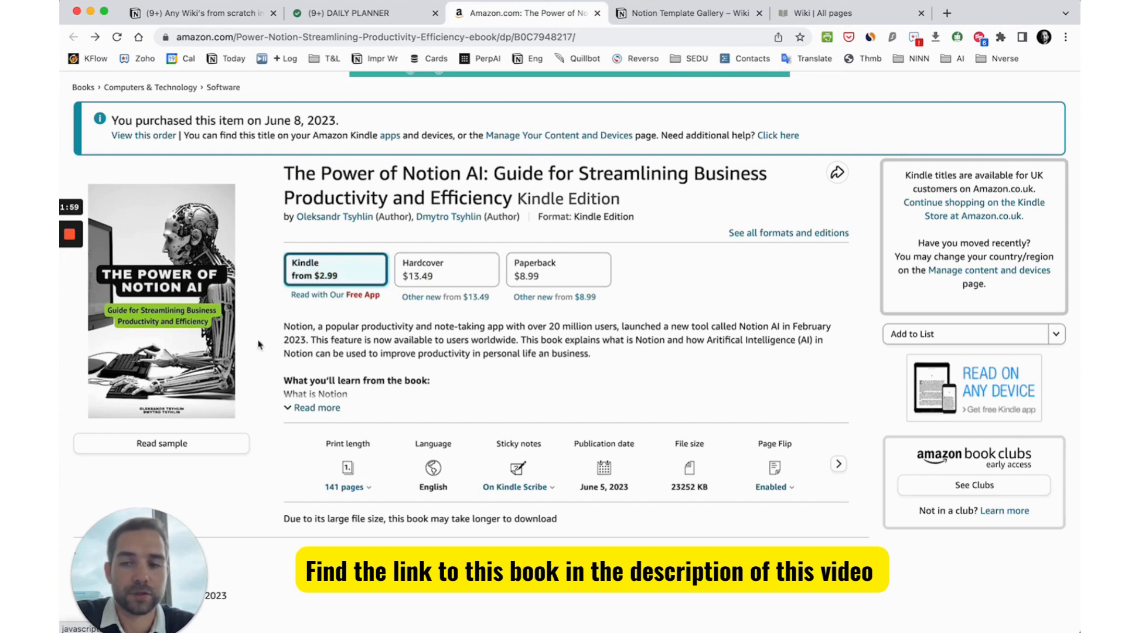
Step: Open and then close the Notion AI book's Read sample preview on Amazon
left_click(160, 443)
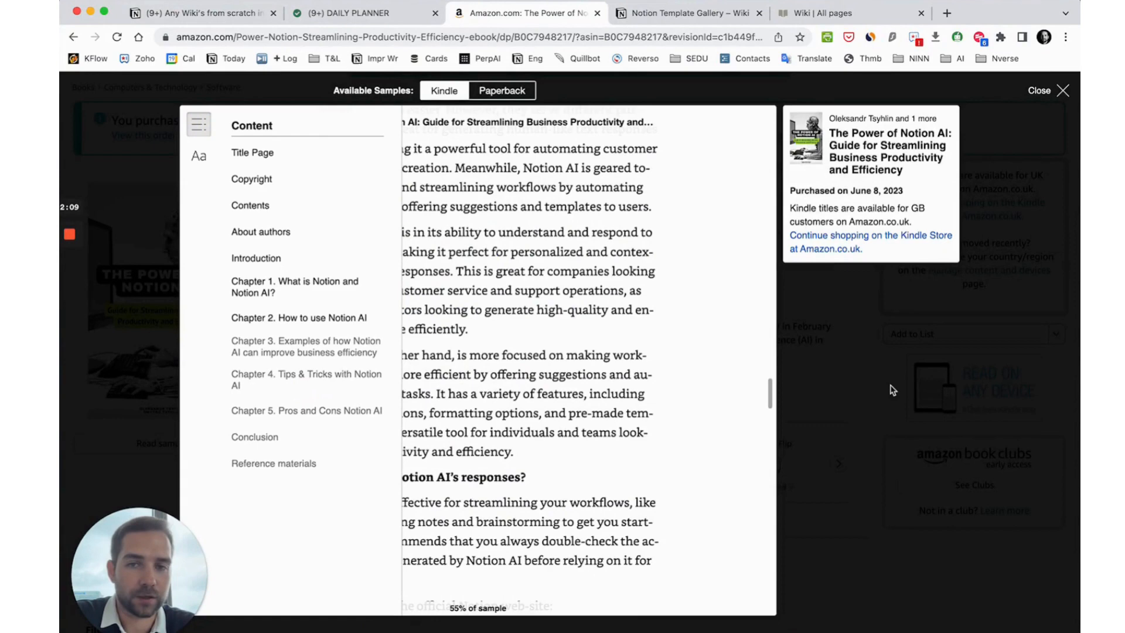
left_click(1037, 90)
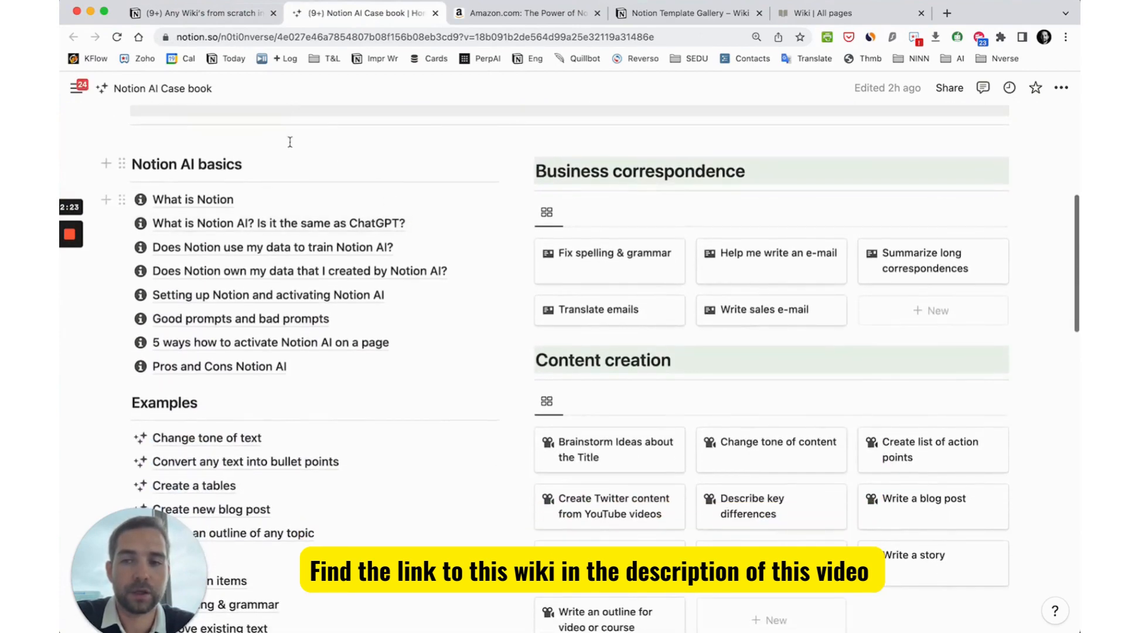
Step: Browse the Case book's 'Convert any text into bullet points' example, then return to the wiki page
scroll("down", 3)
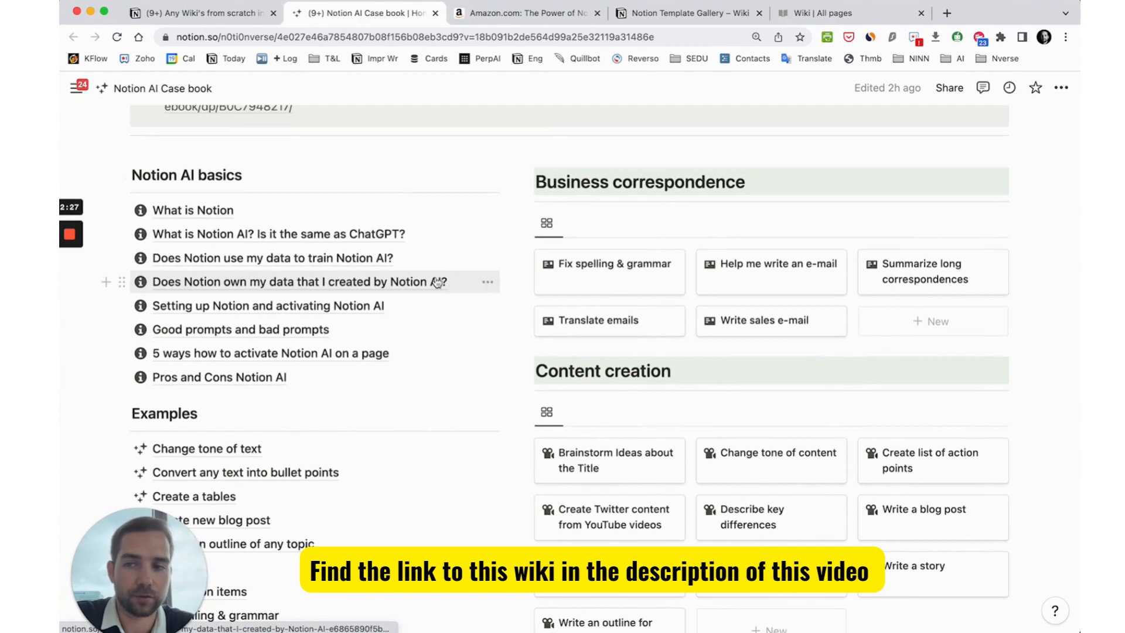
scroll("down", 3)
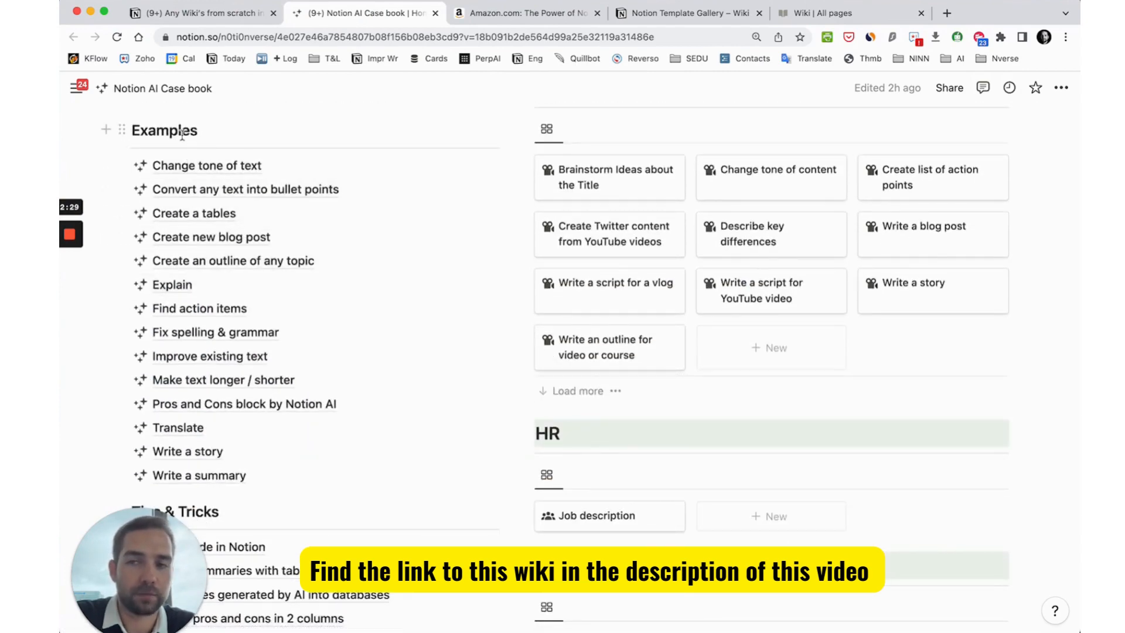
left_click(246, 189)
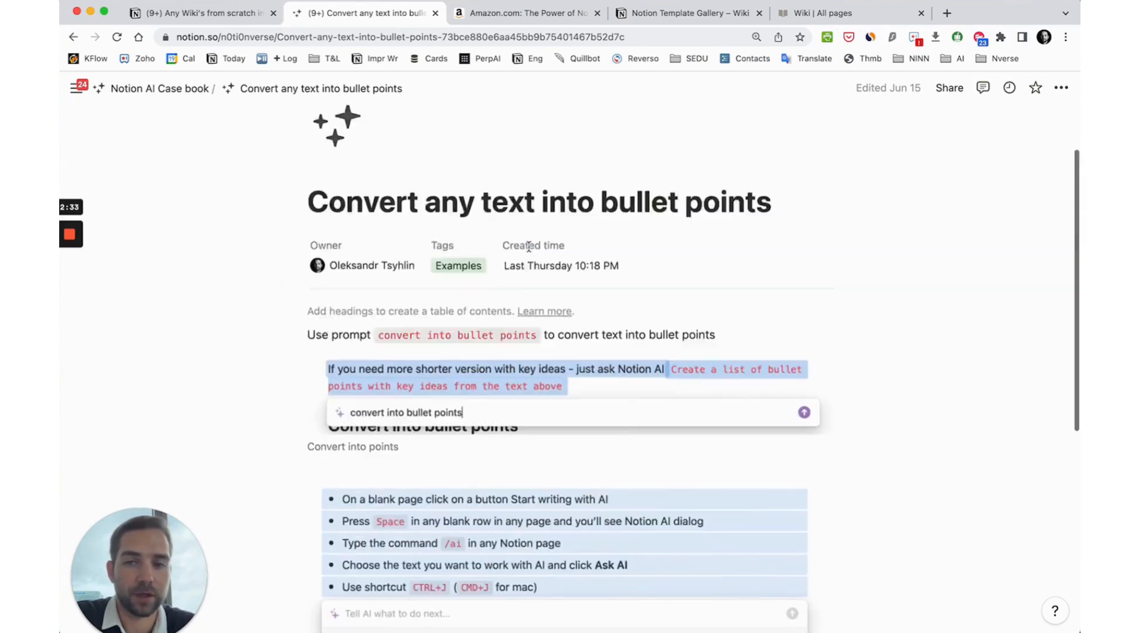
scroll("down", 3)
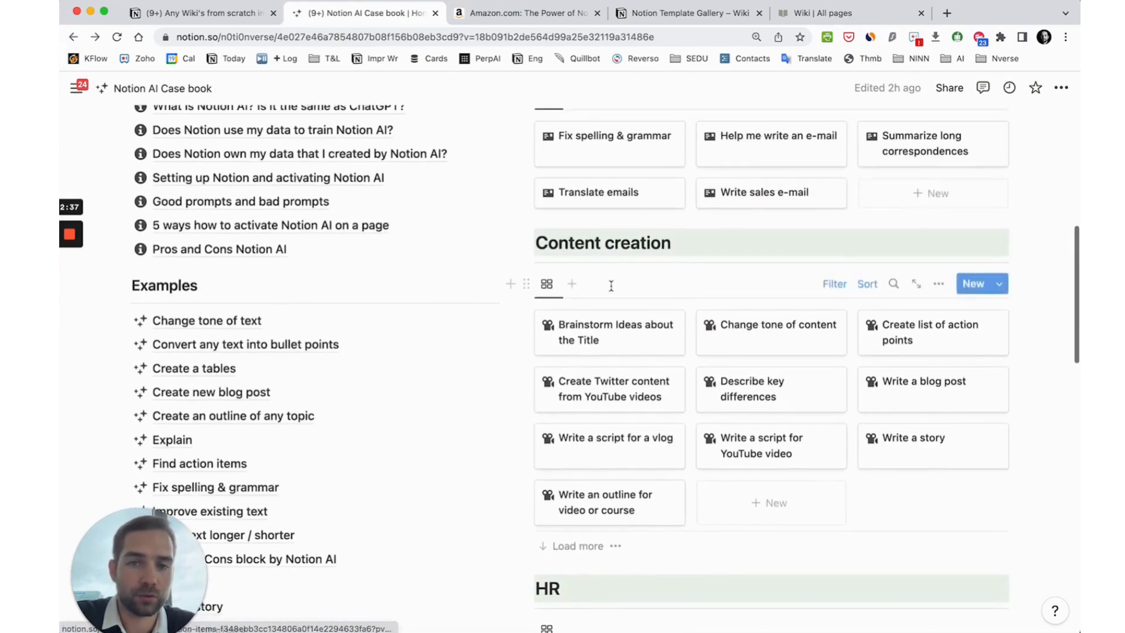
scroll("up", 3)
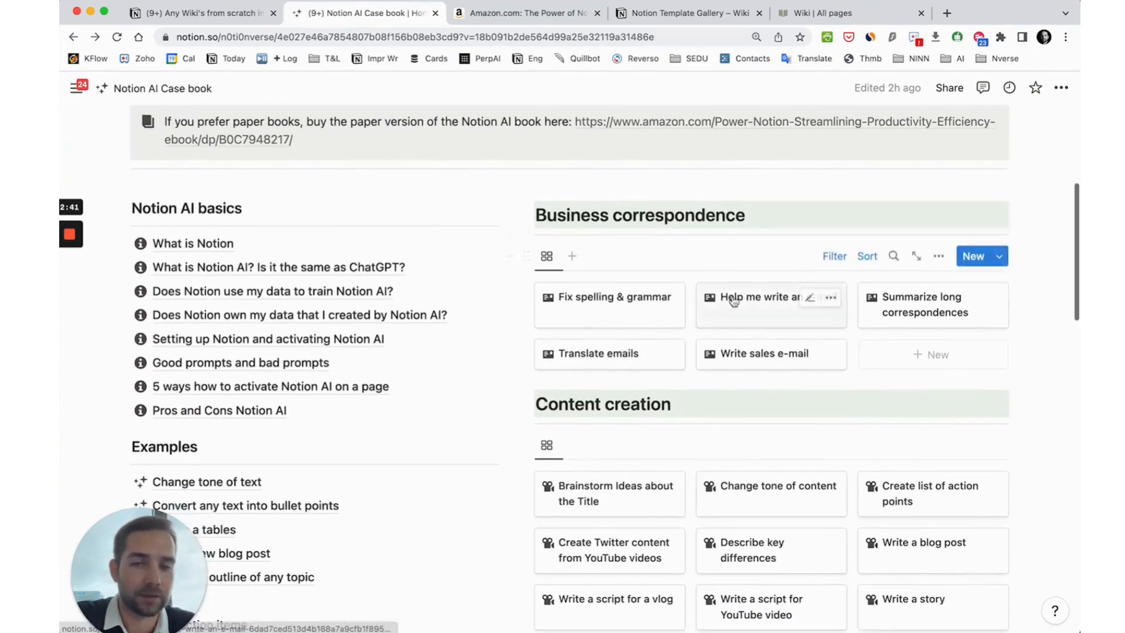
scroll("down", 3)
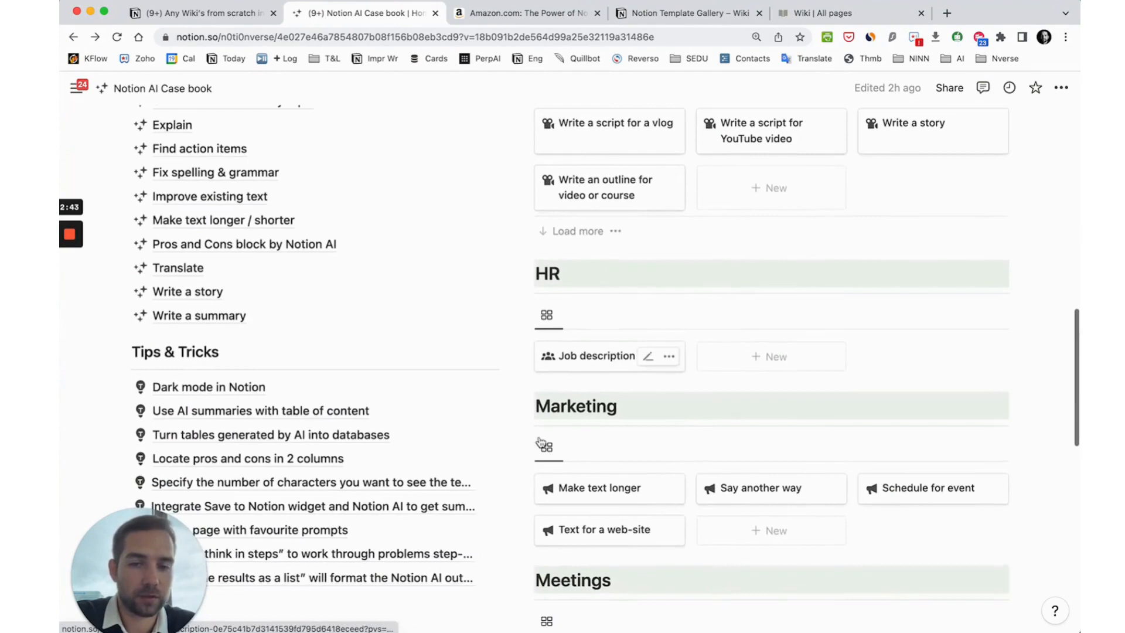
left_click(596, 355)
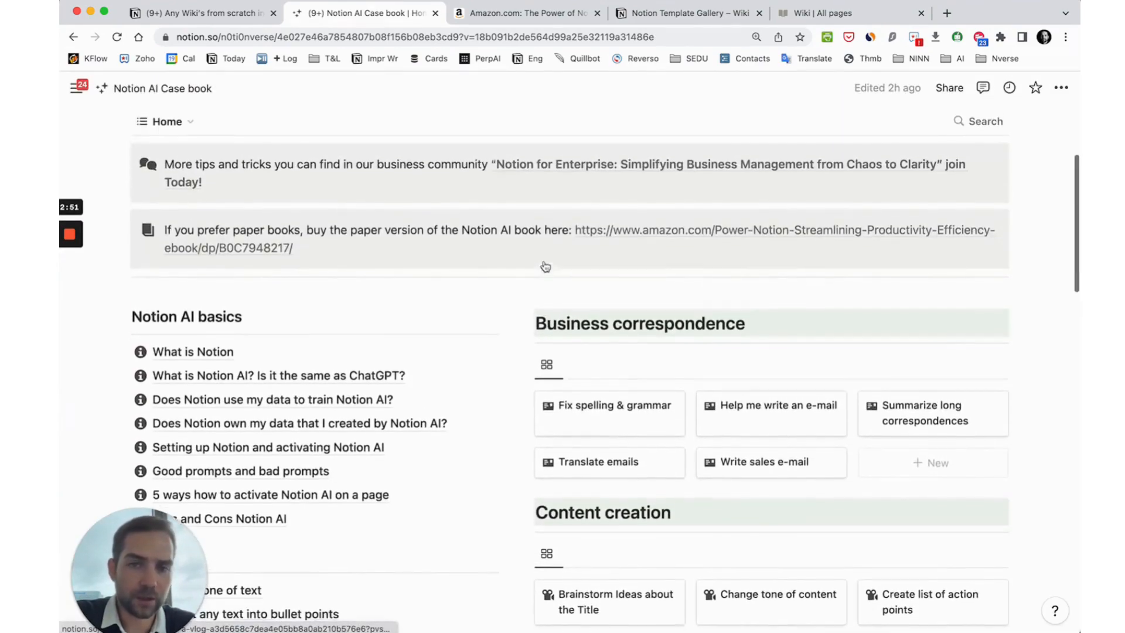
scroll("down", 3)
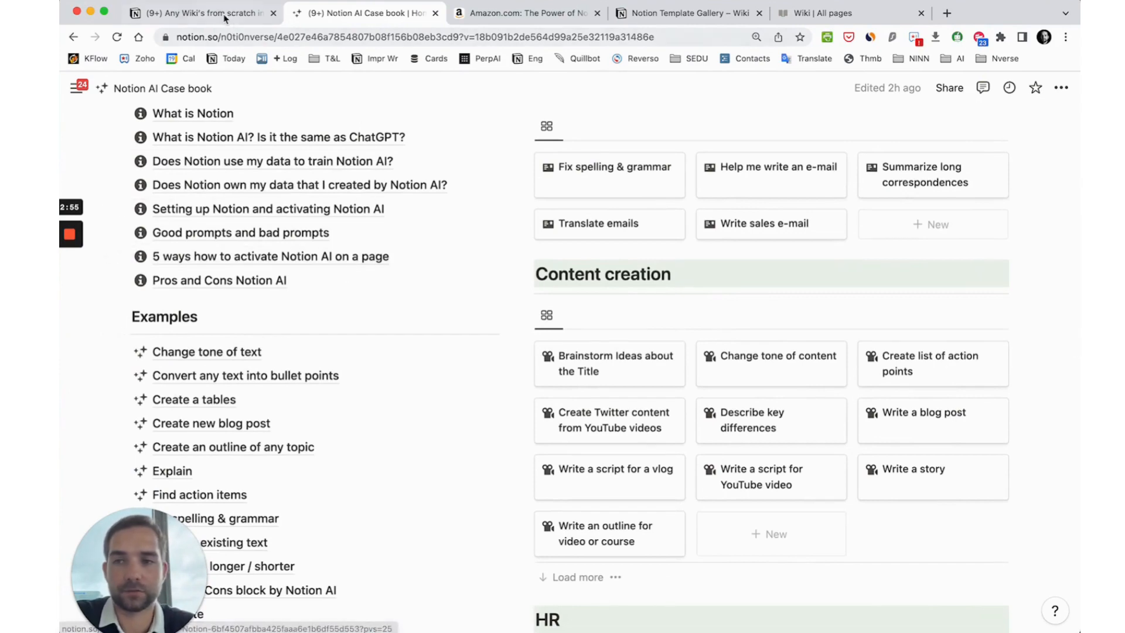
left_click(201, 13)
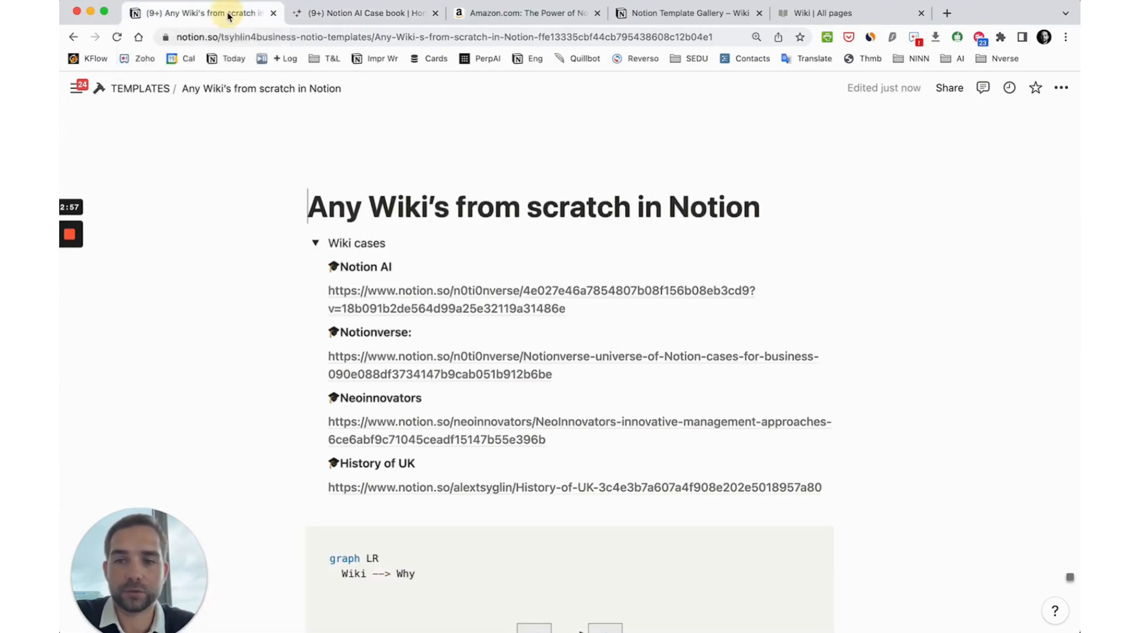
Step: Collapse Wiki cases and ask Notion AI to create an outline on creating a wiki
left_click(314, 243)
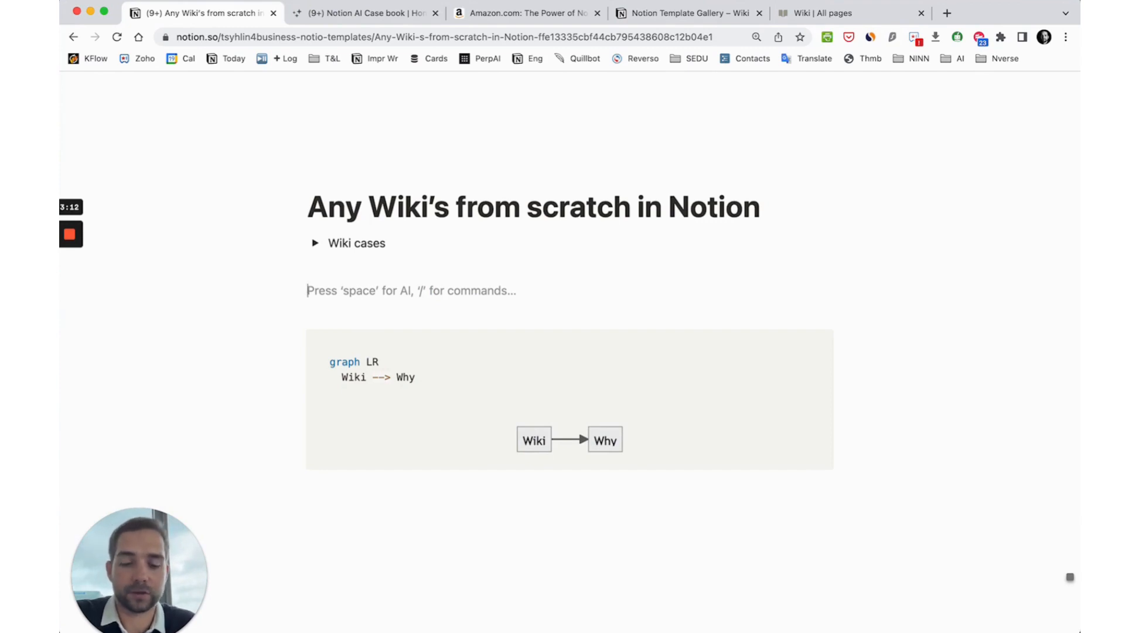
key("space")
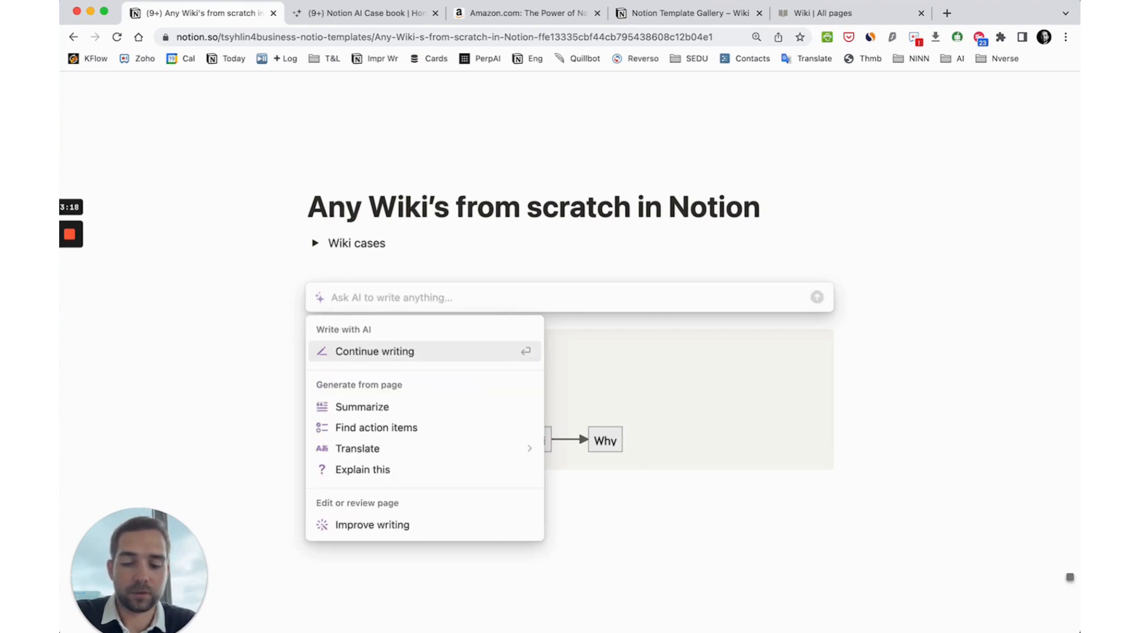
type("create an")
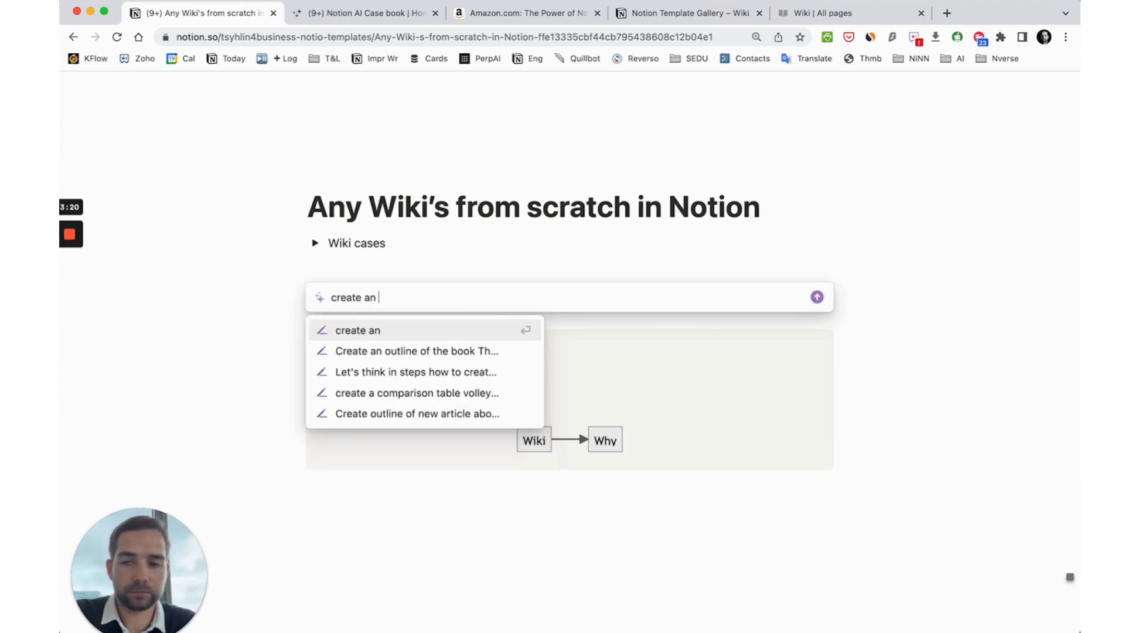
type("outline video about how to cre")
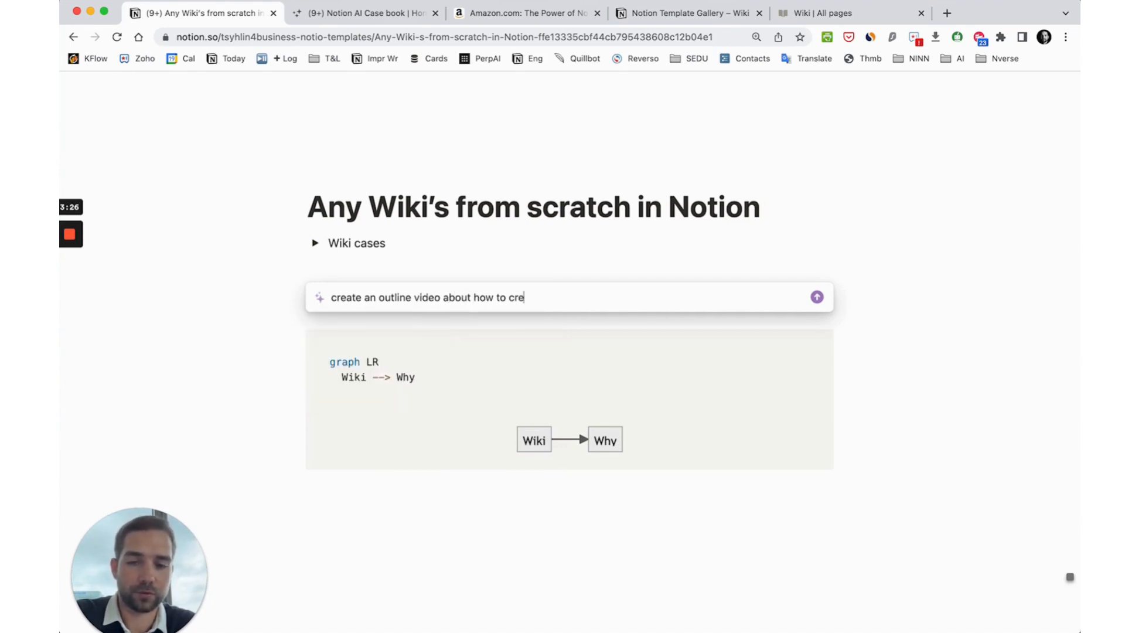
type("ate a wiki in Notion")
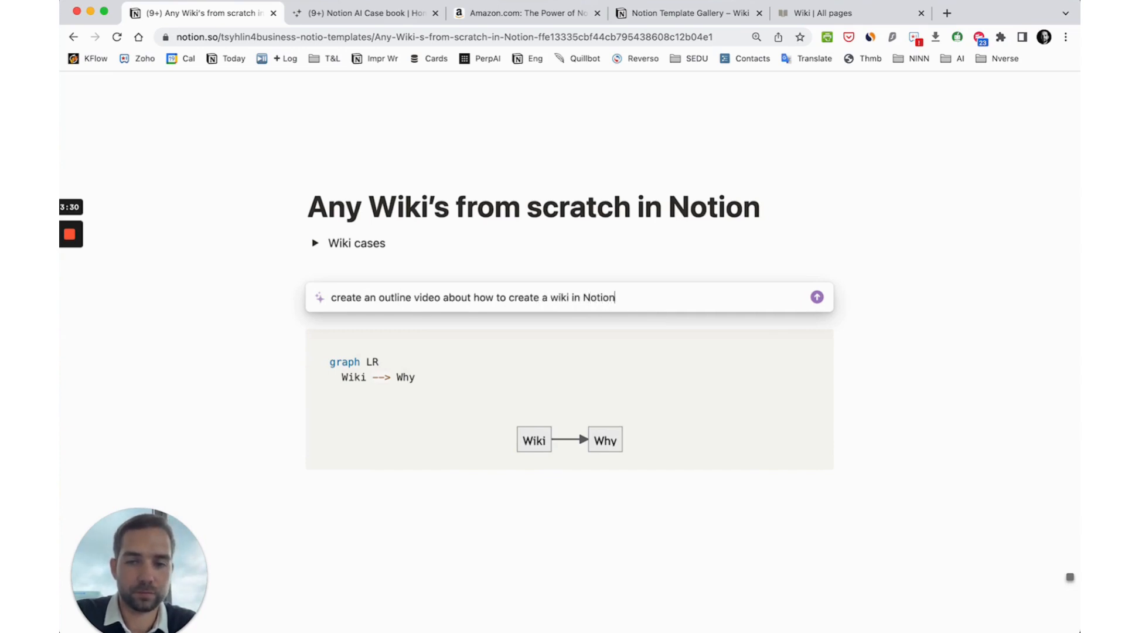
left_click(816, 296)
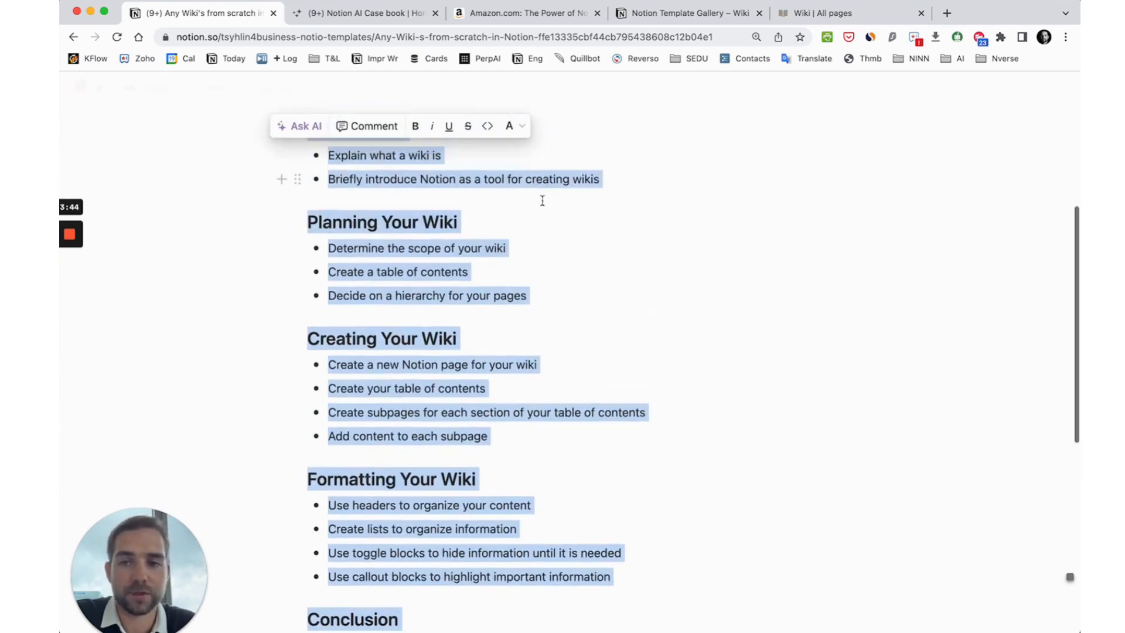
Step: Scroll down to the Mermaid block, then go to the Notion AI Case book page
left_click(486, 272)
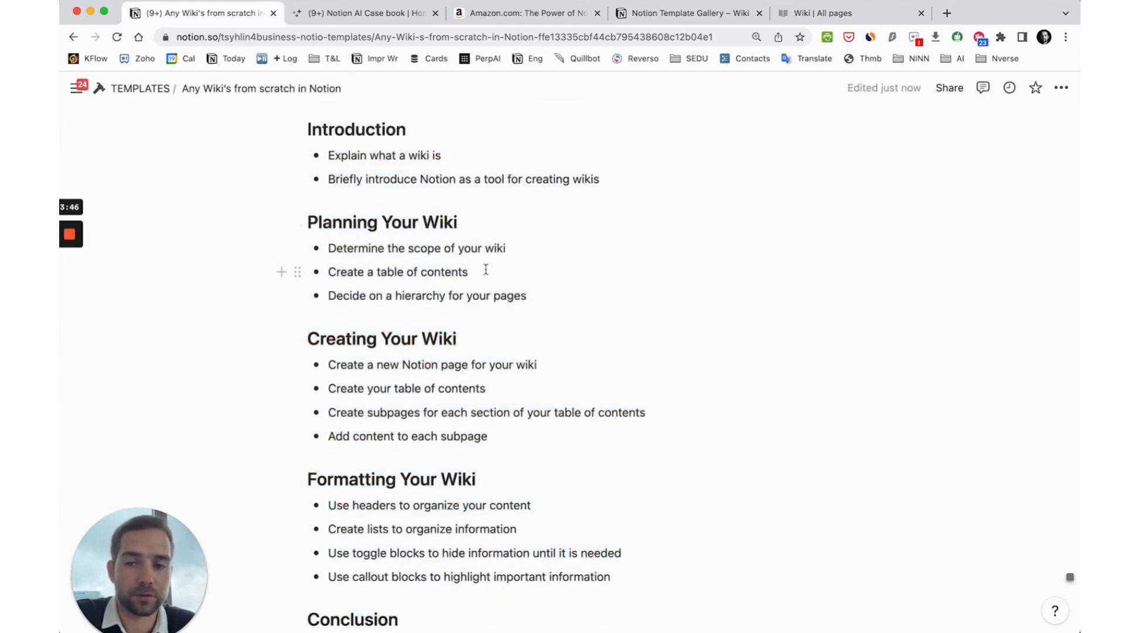
scroll("down", 3)
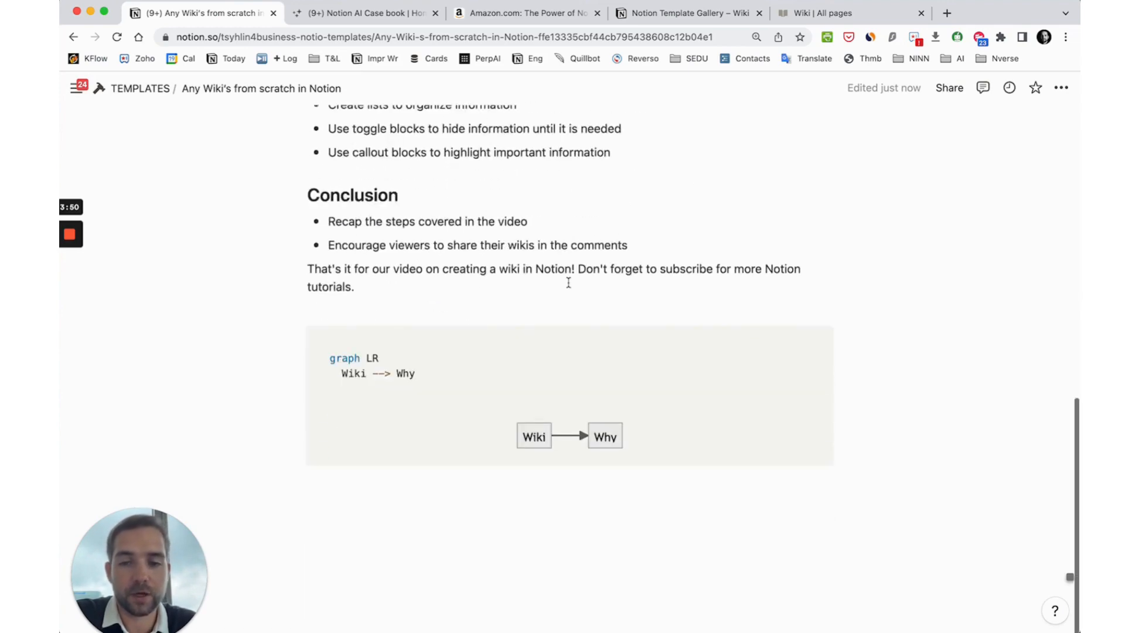
left_click(362, 13)
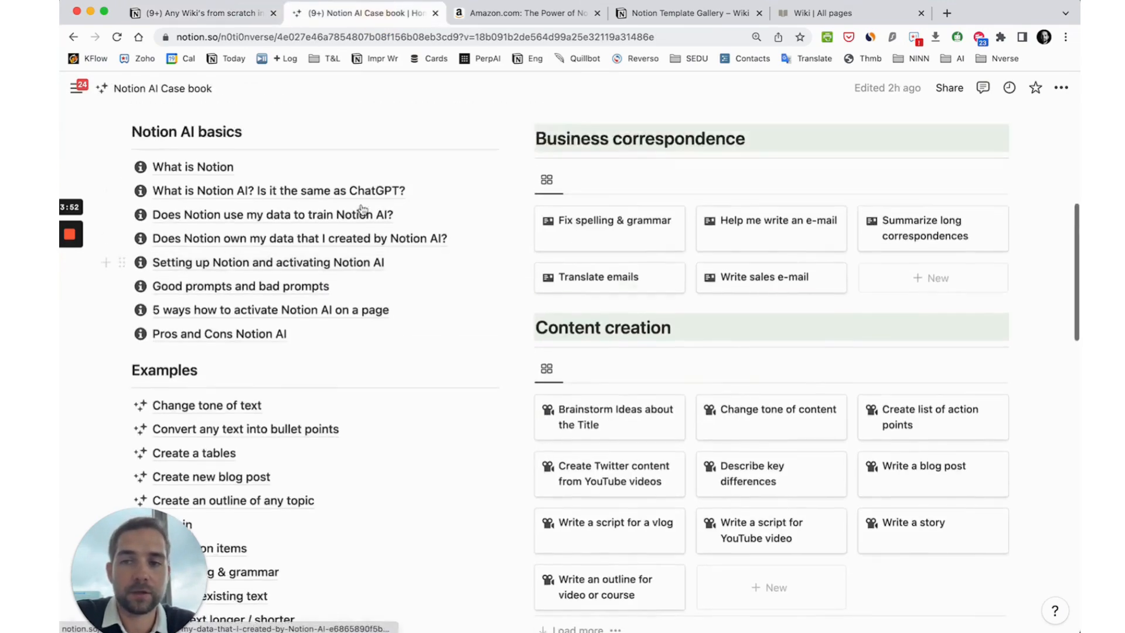
Step: Browse the Case book's All pages database and tag options, then return to the wiki page
left_click(163, 301)
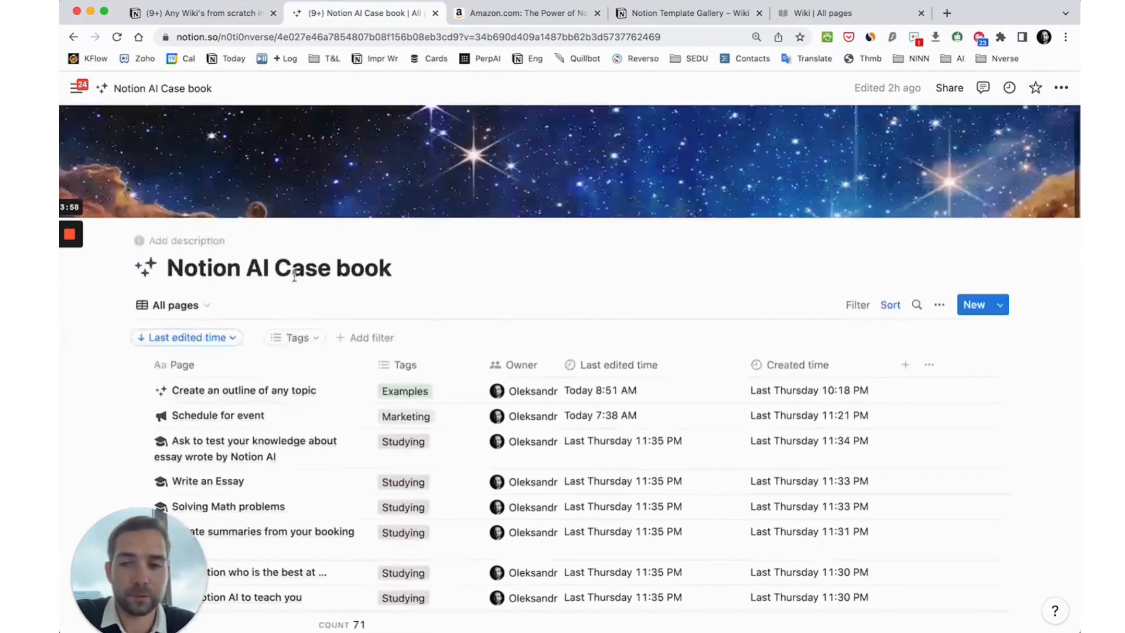
scroll("down", 3)
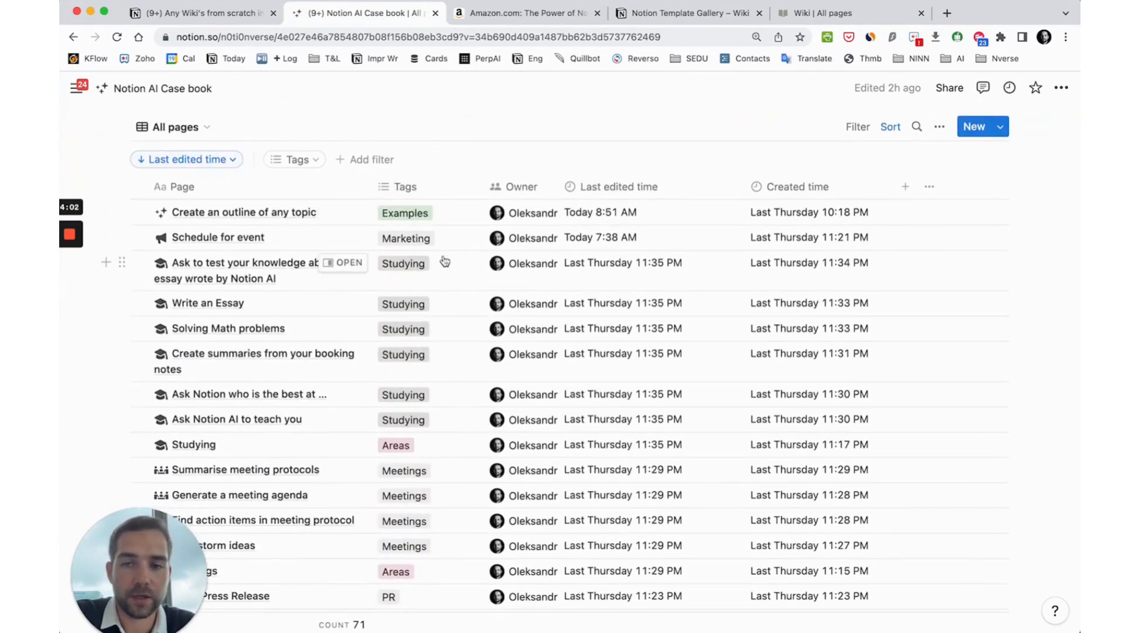
left_click(405, 212)
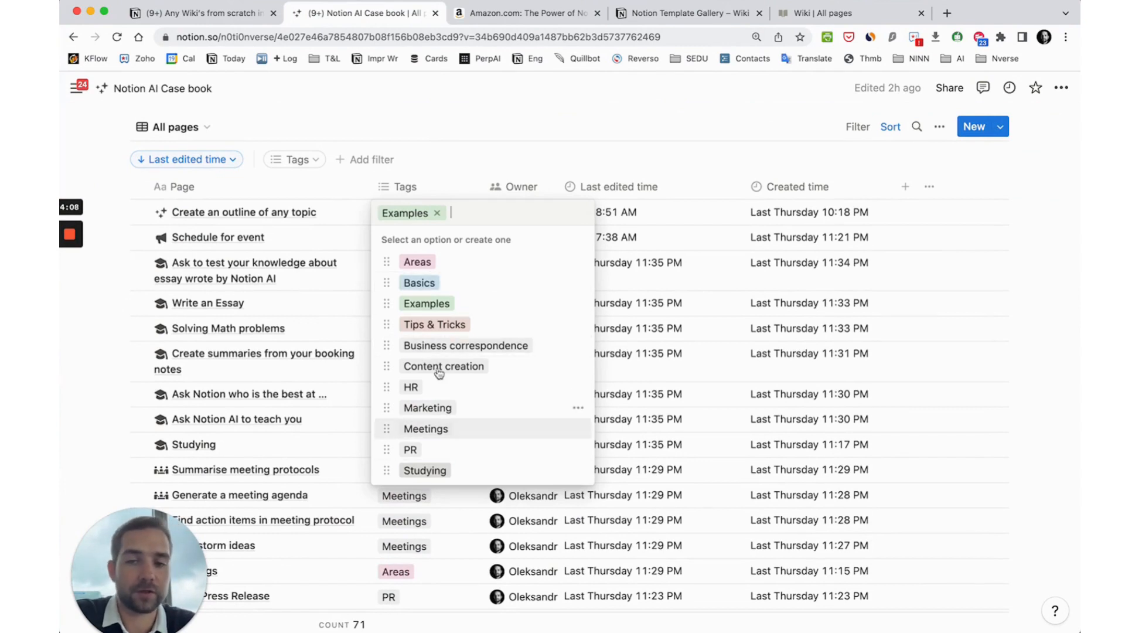
left_click(201, 13)
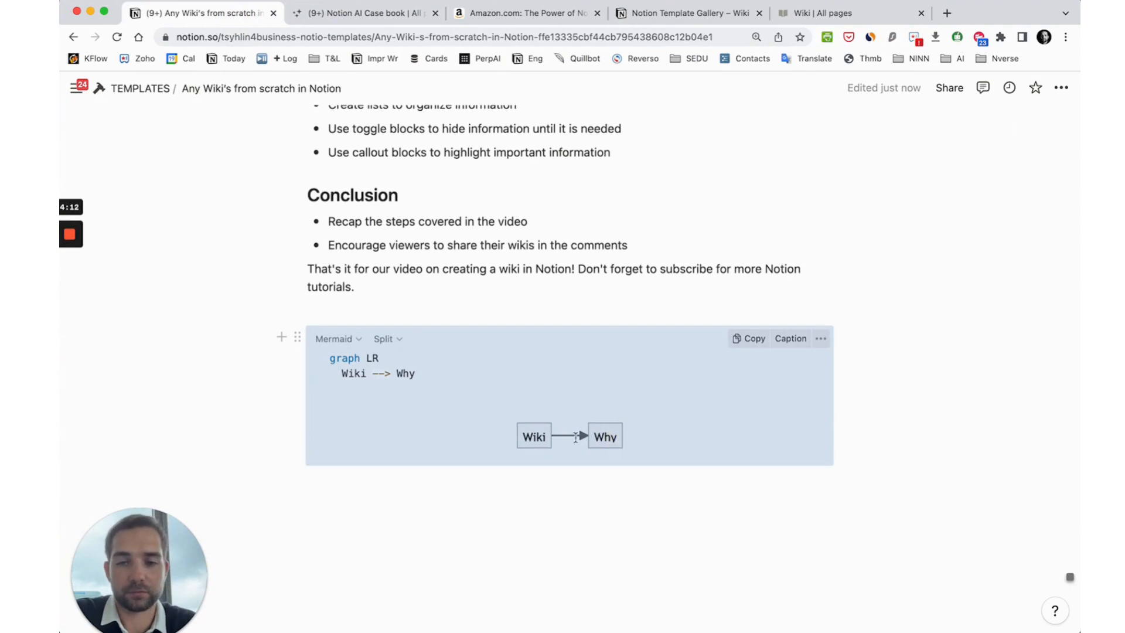
Step: Add the Mermaid line Wiki --> Why --- Notion_cases and a Categories node
left_click_drag(330, 373, 416, 373)
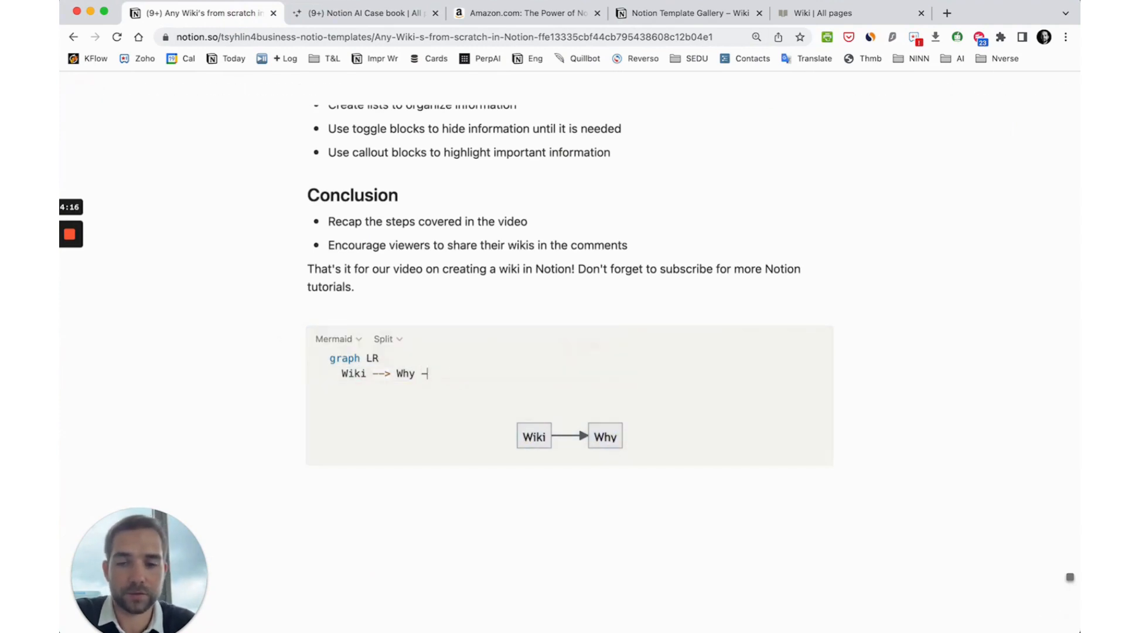
type("--")
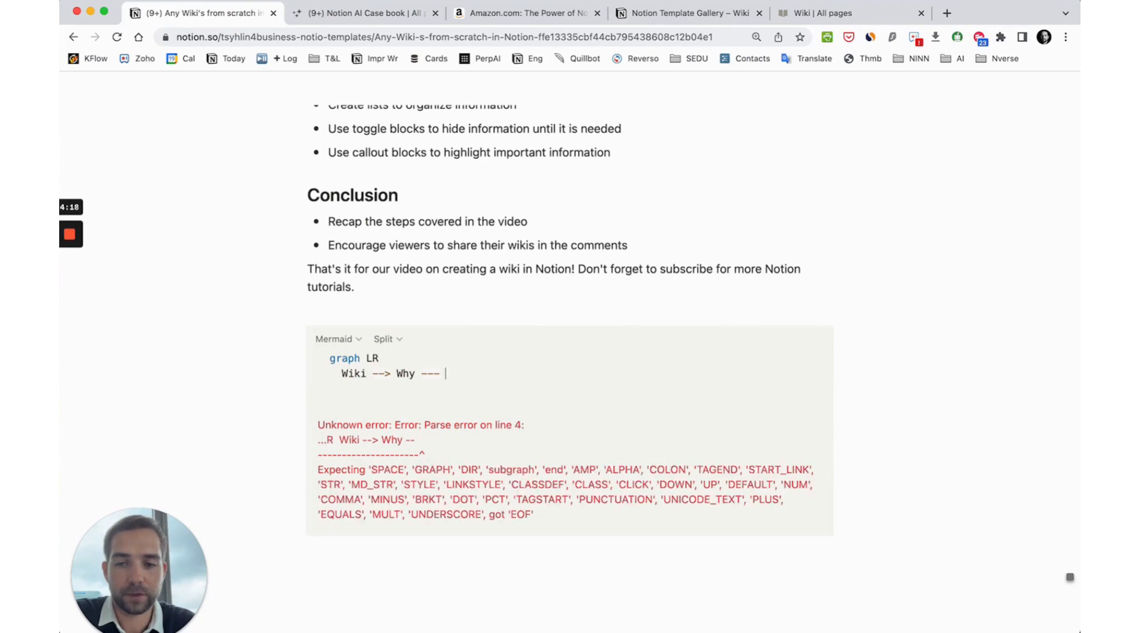
type("Notion AI")
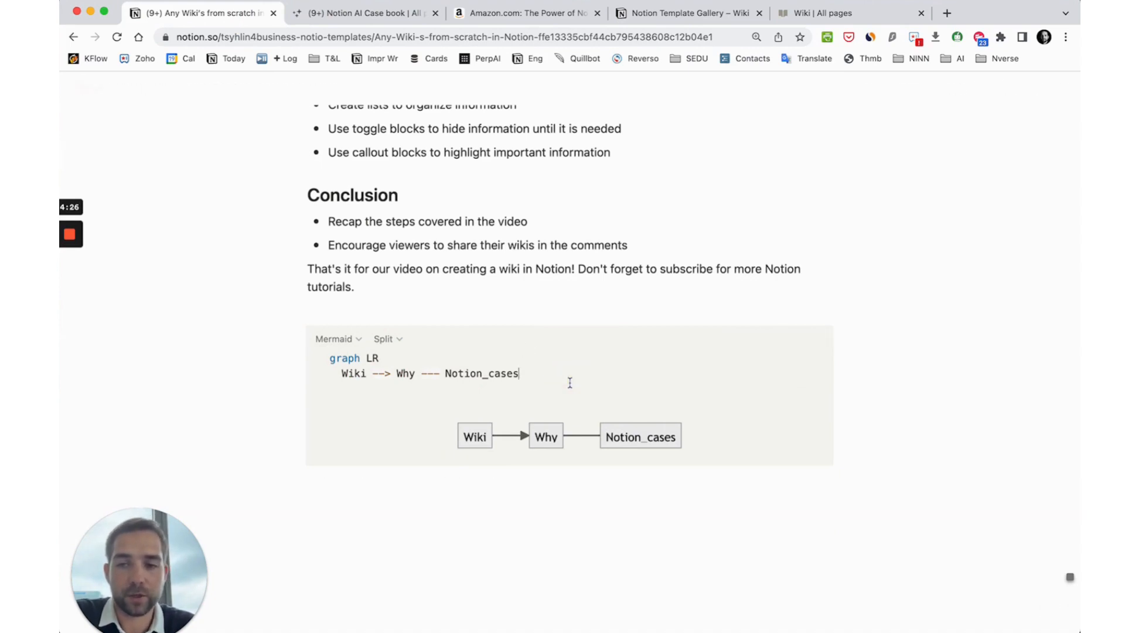
type("Wiki --> Why --- Notion_cases")
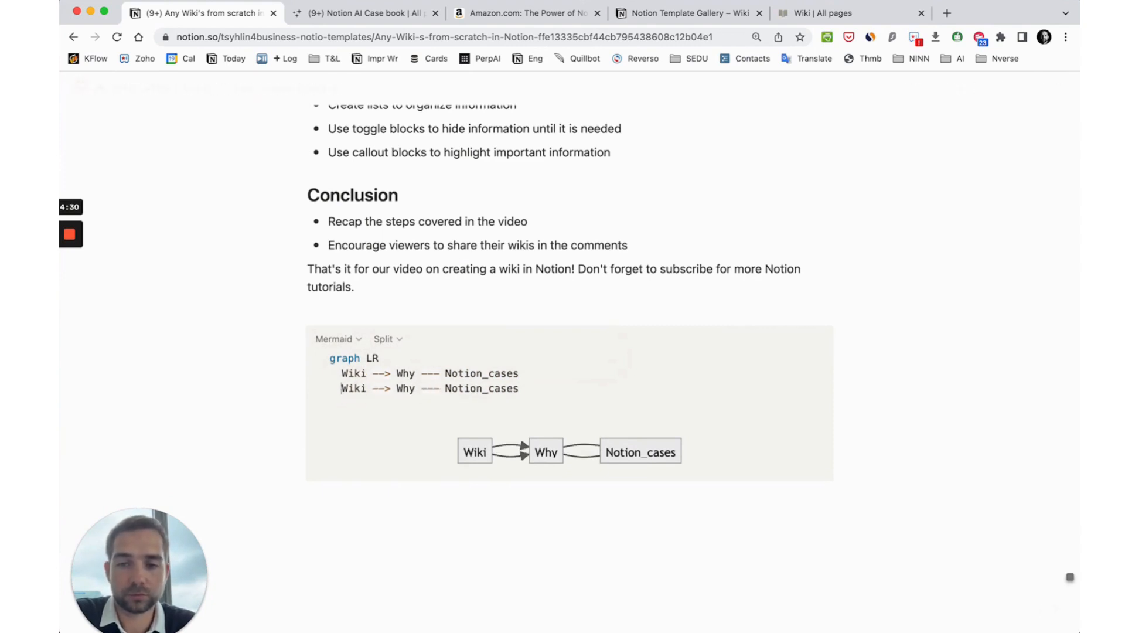
type("Cpey")
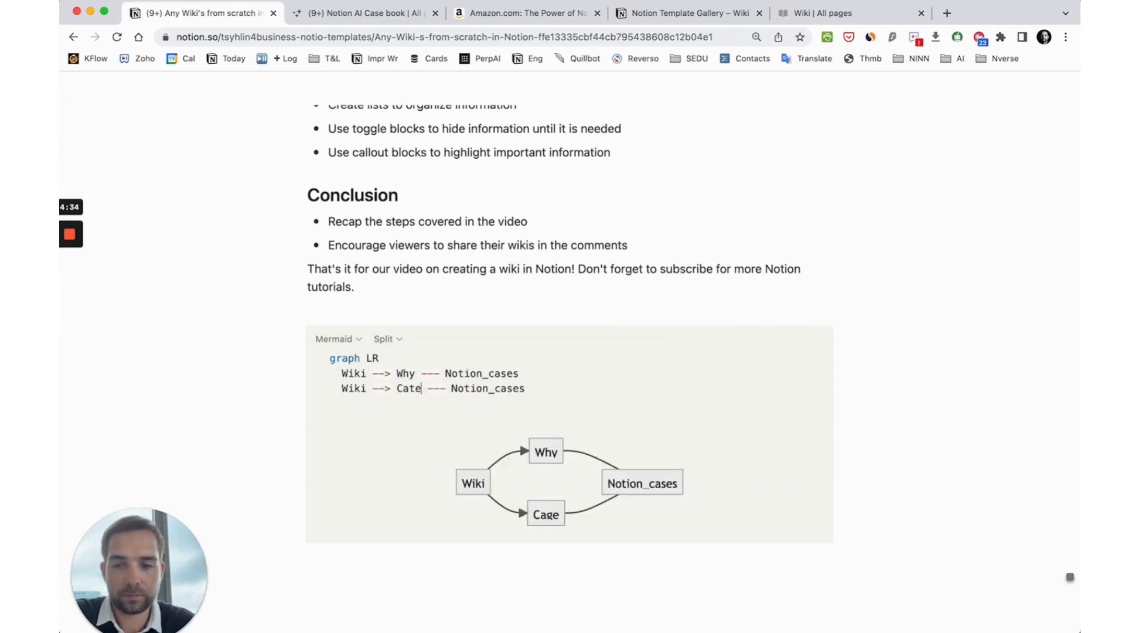
type("gories")
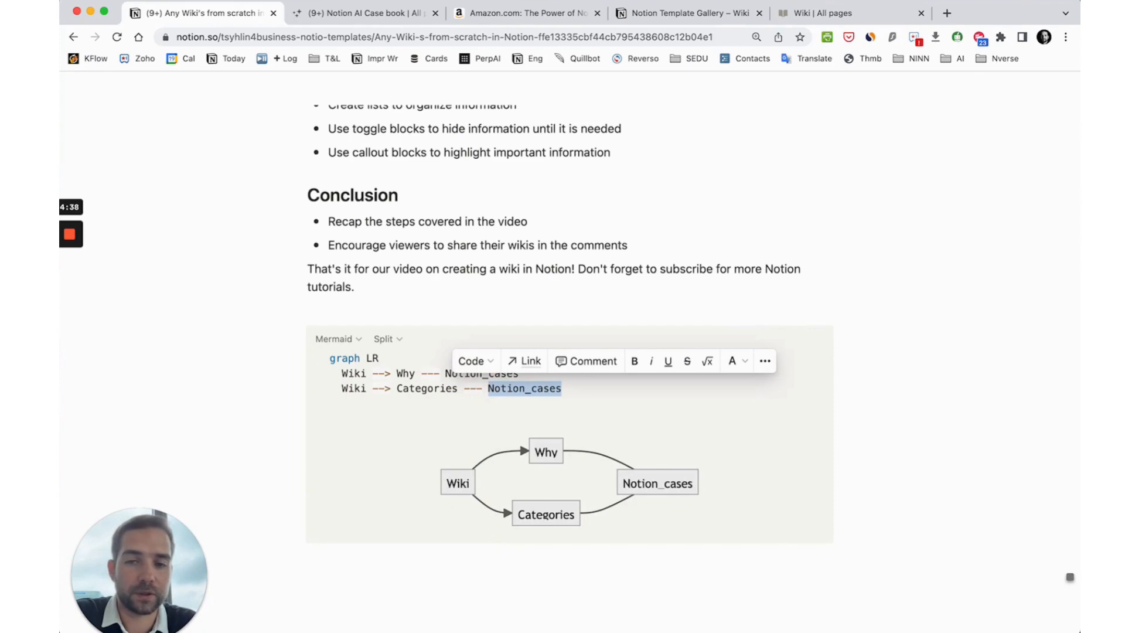
Step: Branch Categories to What_is_it, How_to_use and Business_cases, deleting repeated Wiki prefixes
type("W")
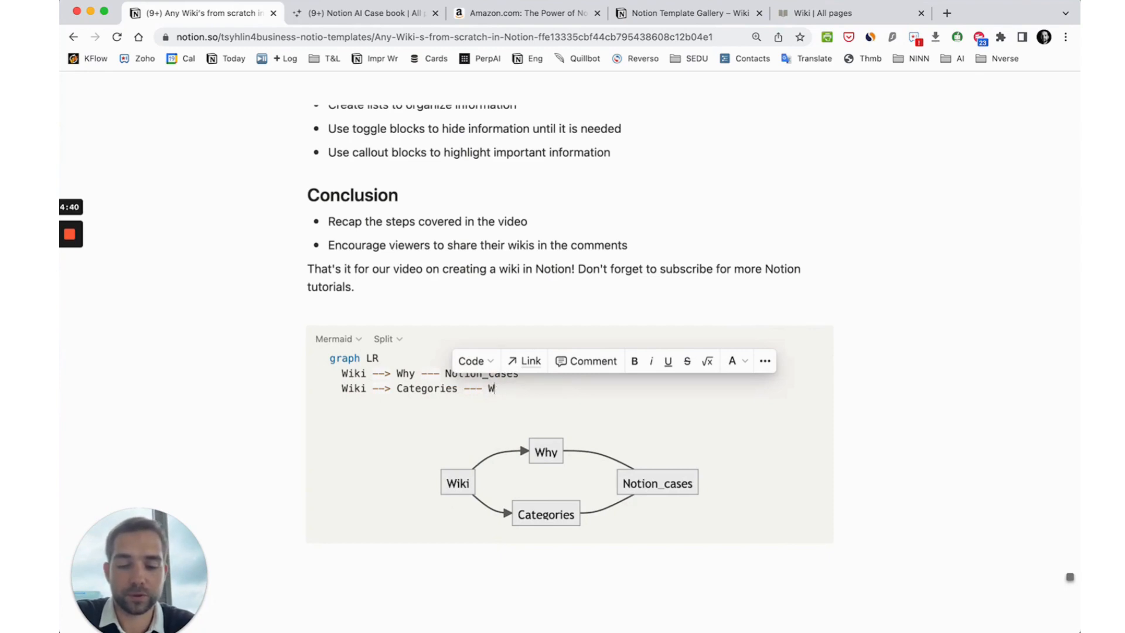
type("What_i")
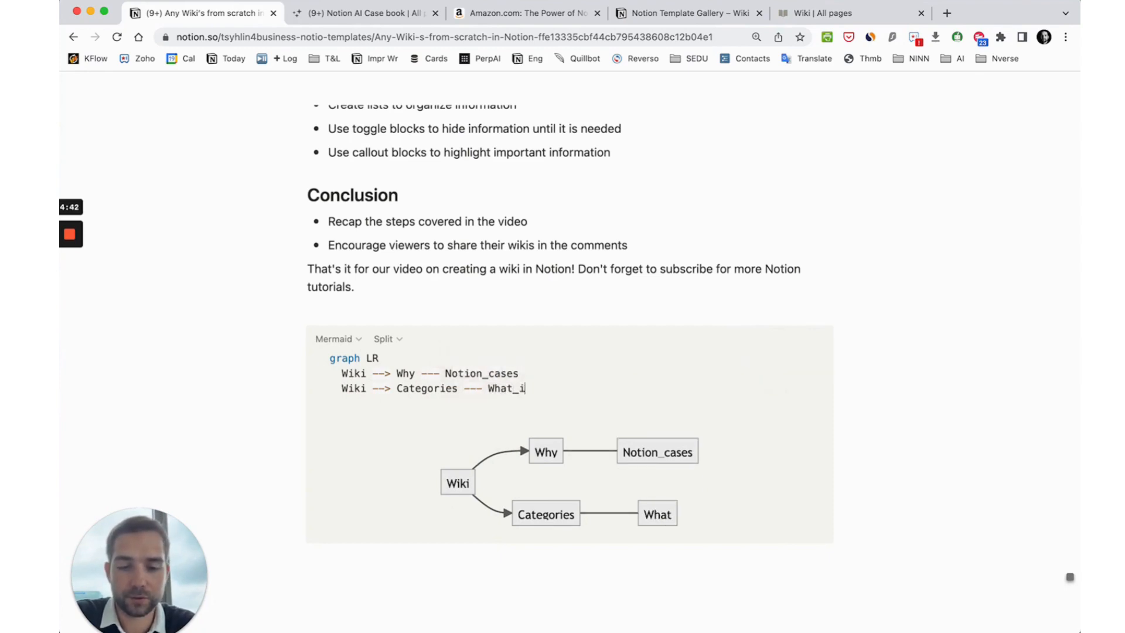
type("s_it")
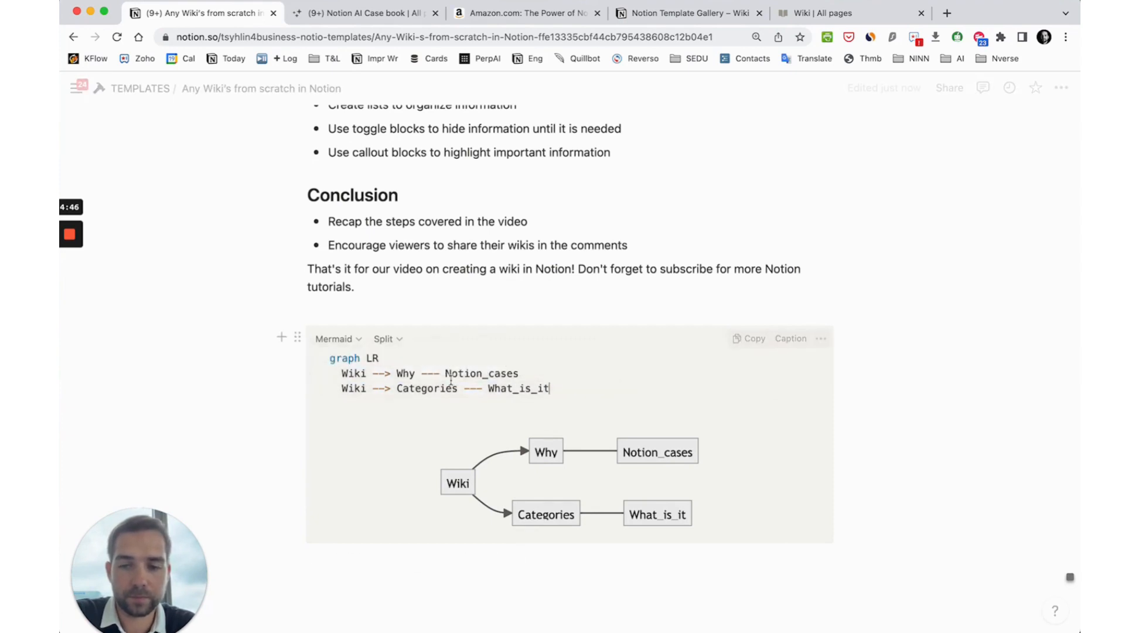
type("Wiki --> Categories --- What_is_it")
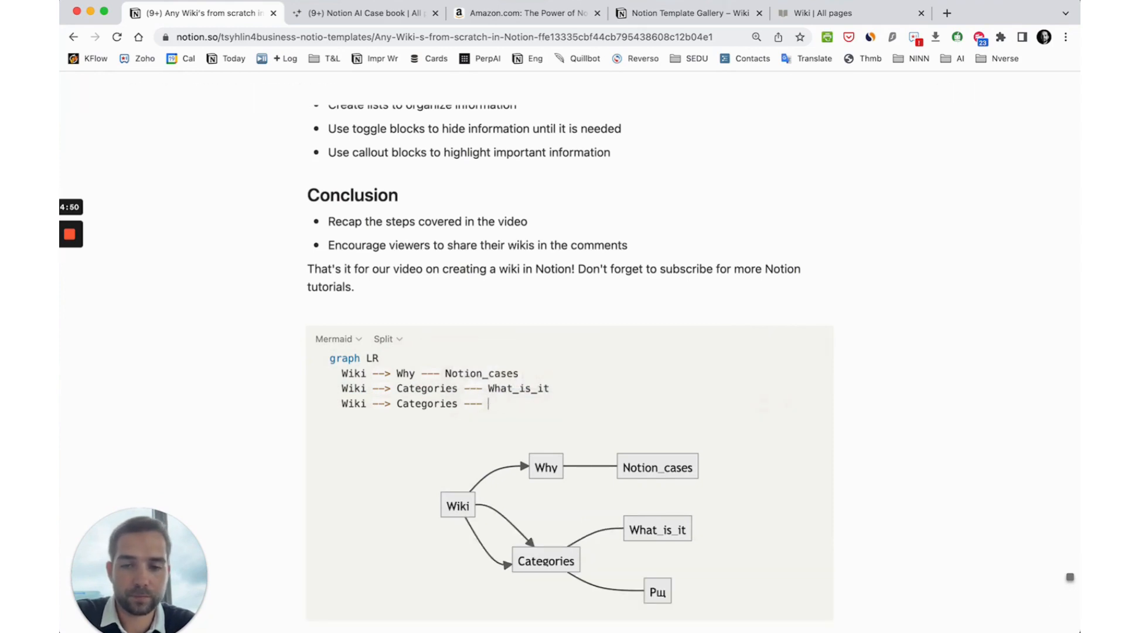
type("How_to_")
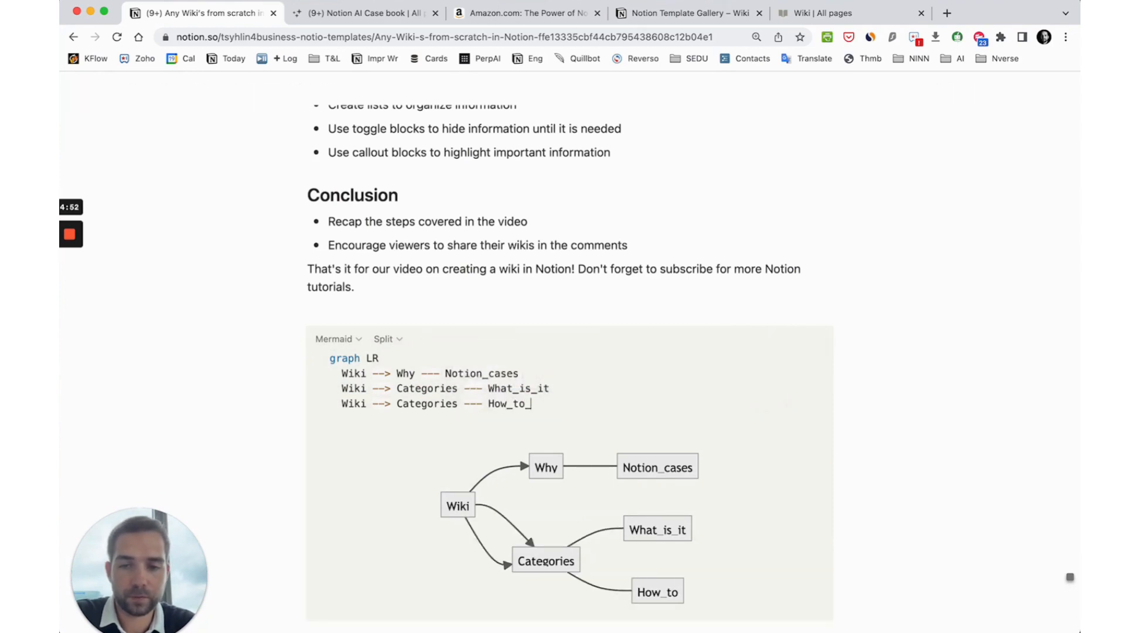
type("use")
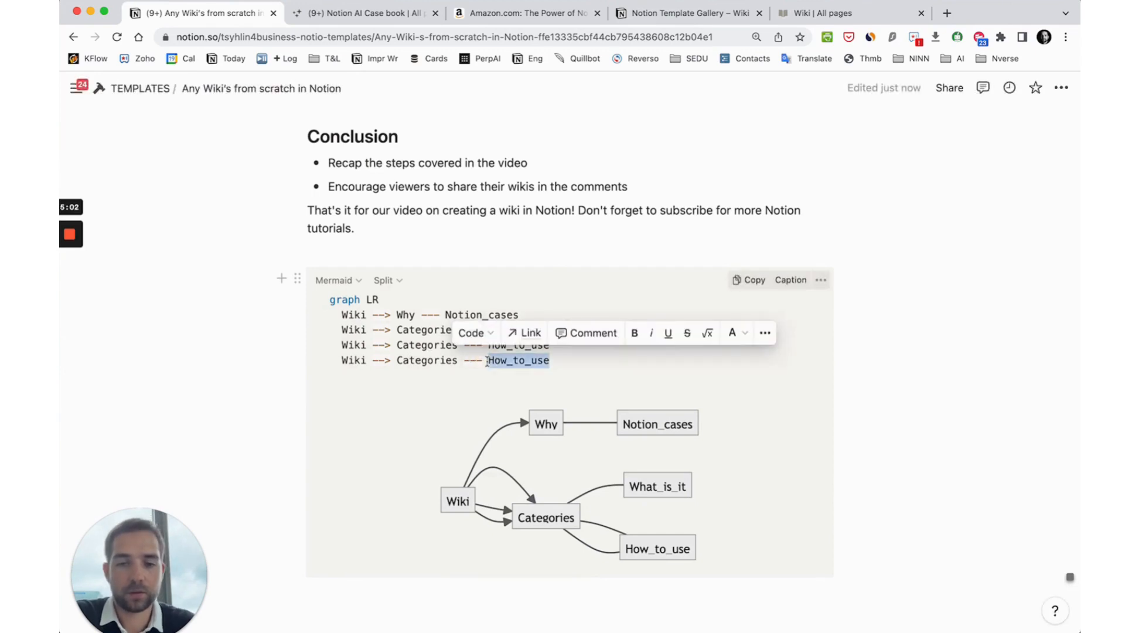
type("Business_cases")
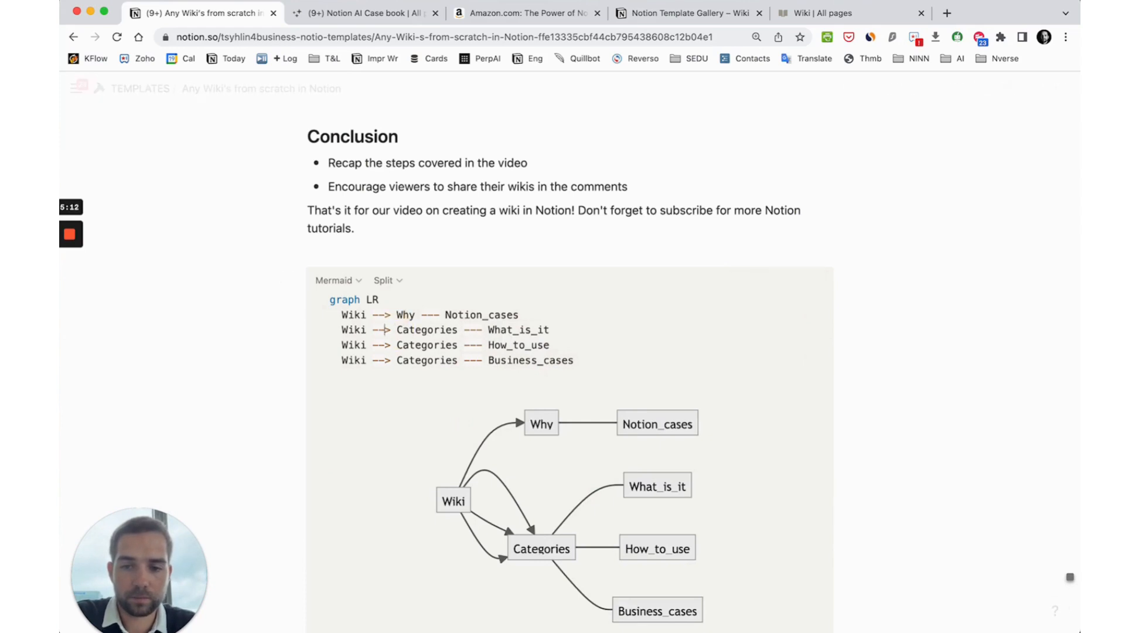
double_click(352, 329)
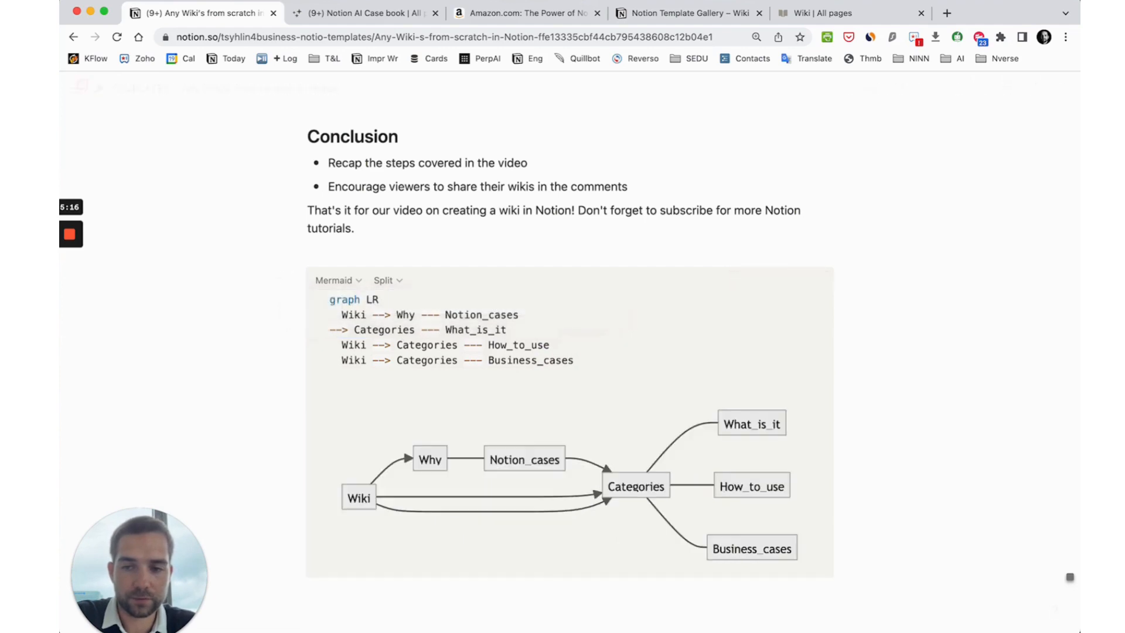
double_click(352, 345)
type("Wiki ")
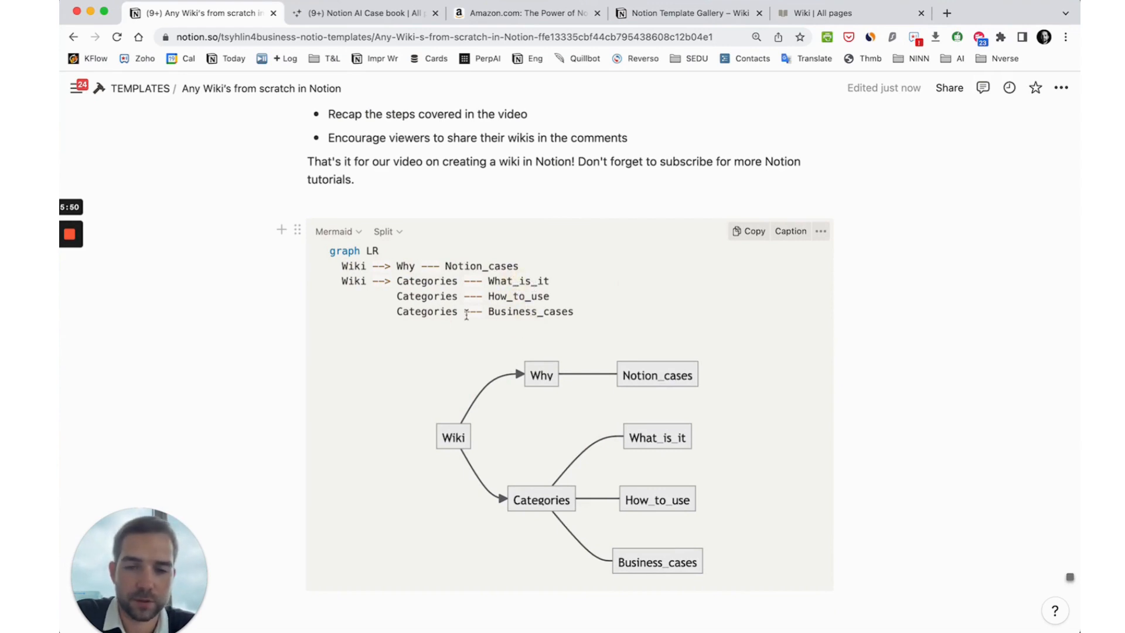
Step: Add a 'Notion AI cases' sub-page below the Mermaid code block and return to the wiki
scroll("down", 3)
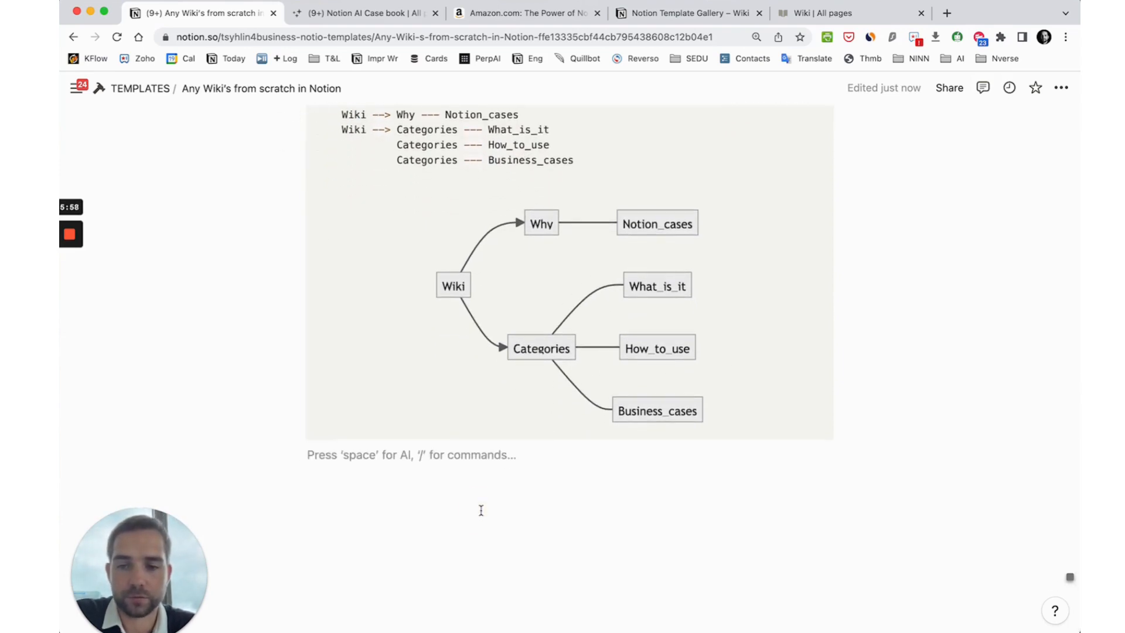
type("/")
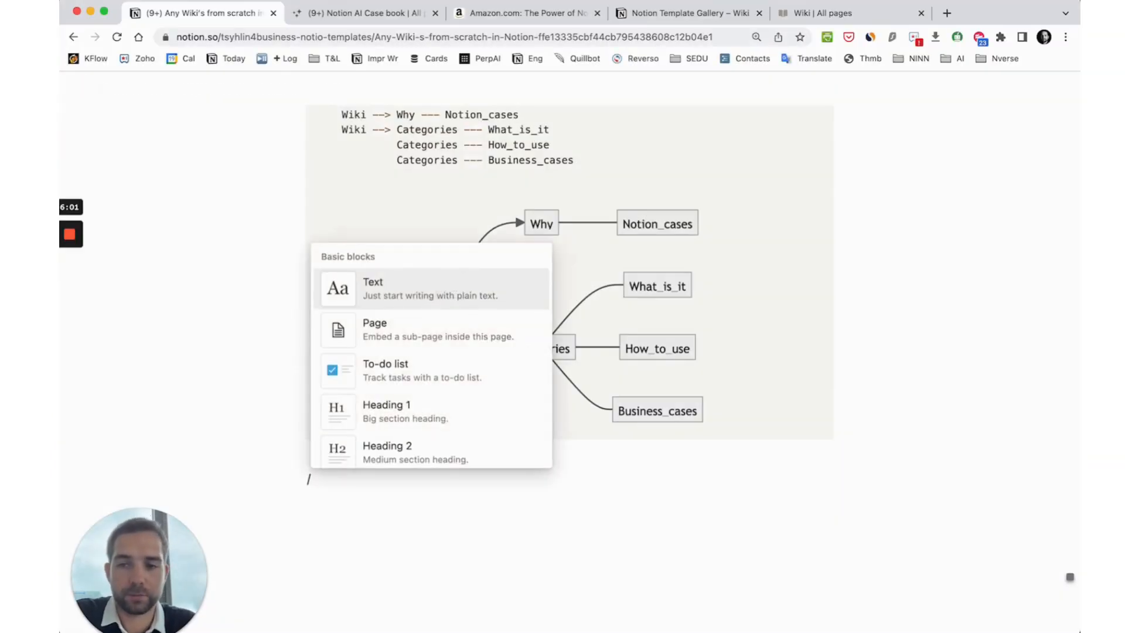
type("p")
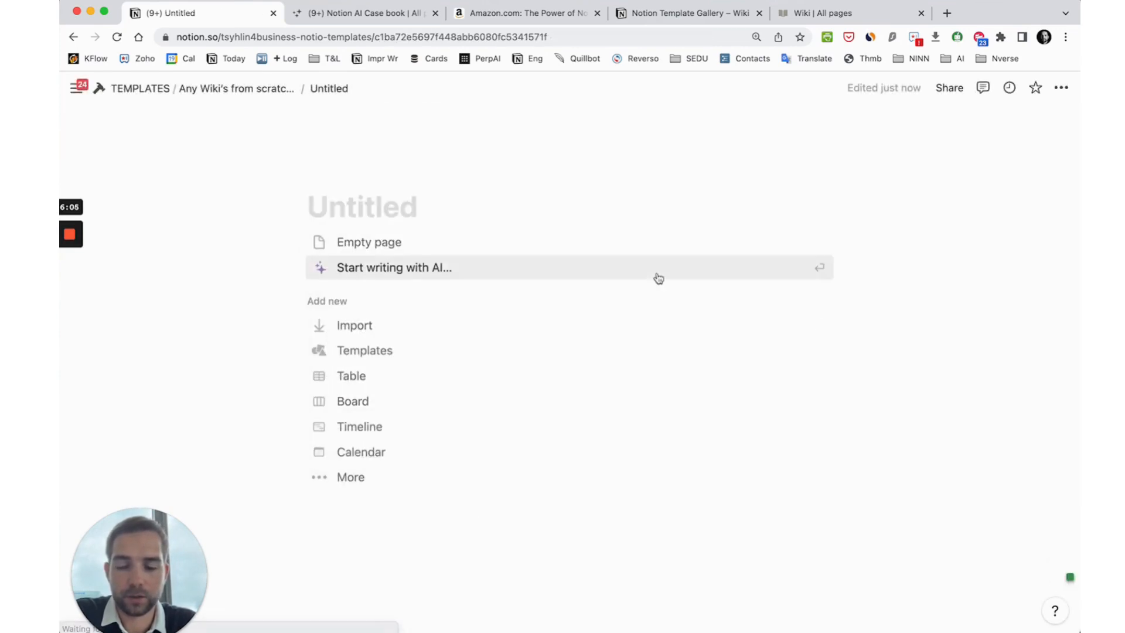
type("Notion AI c")
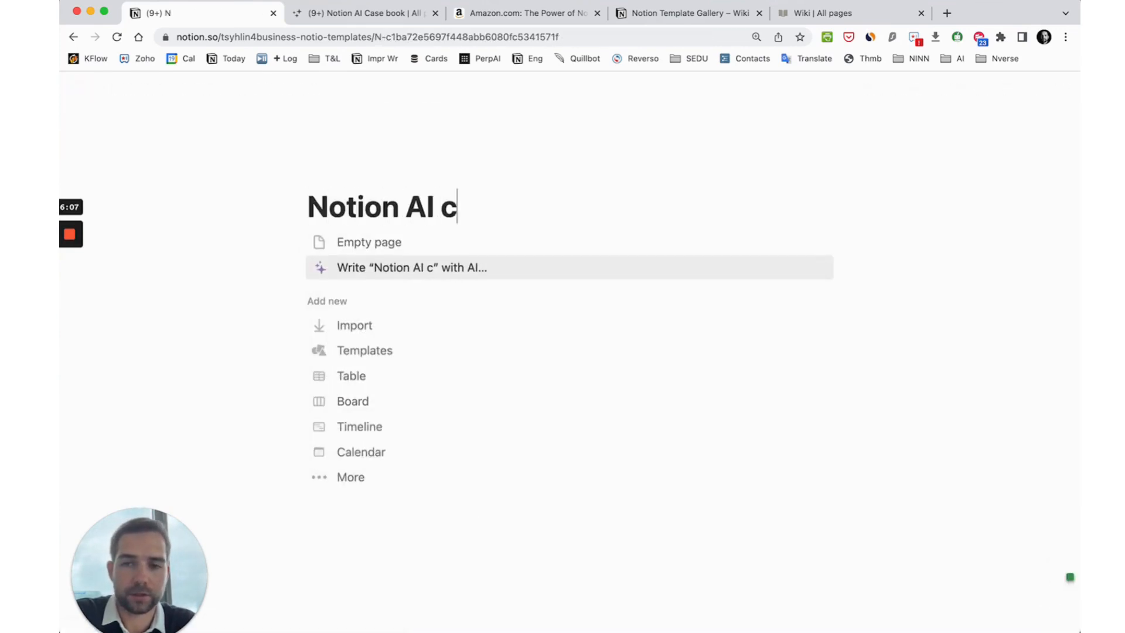
type("ases")
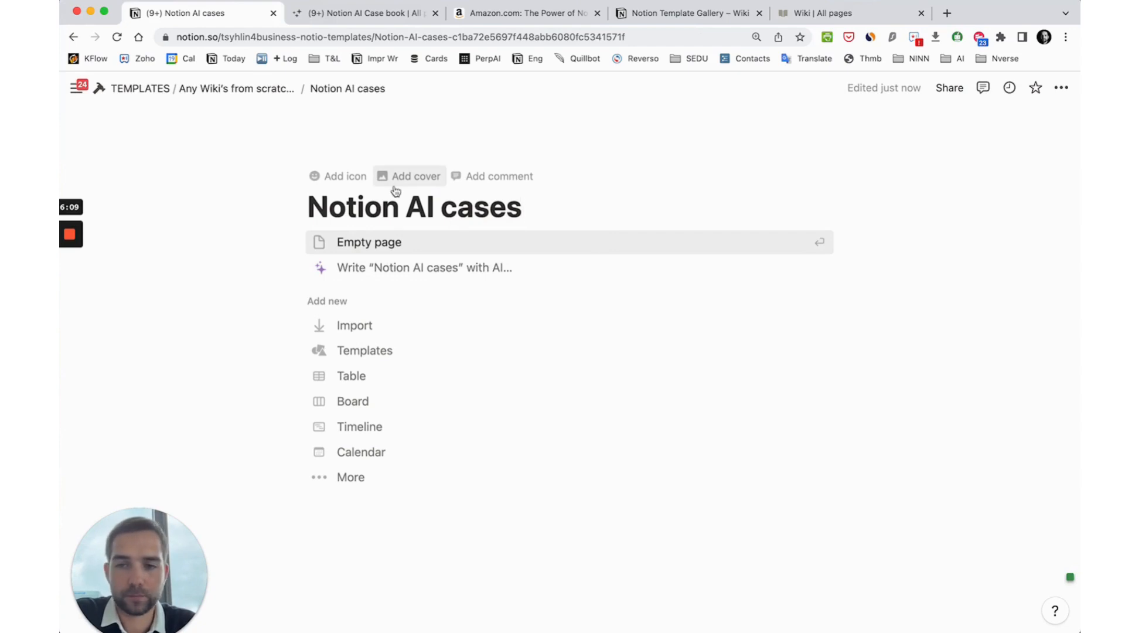
left_click(351, 375)
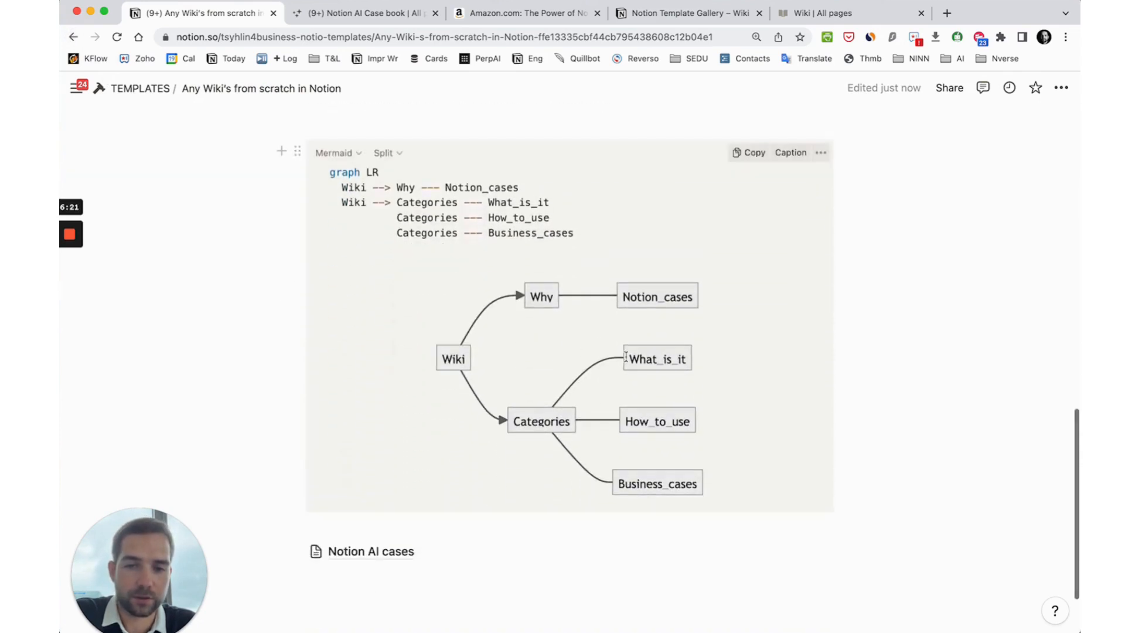
Step: Insert a 'Lesson Outline' sub-page with /page and open it
scroll("down", 3)
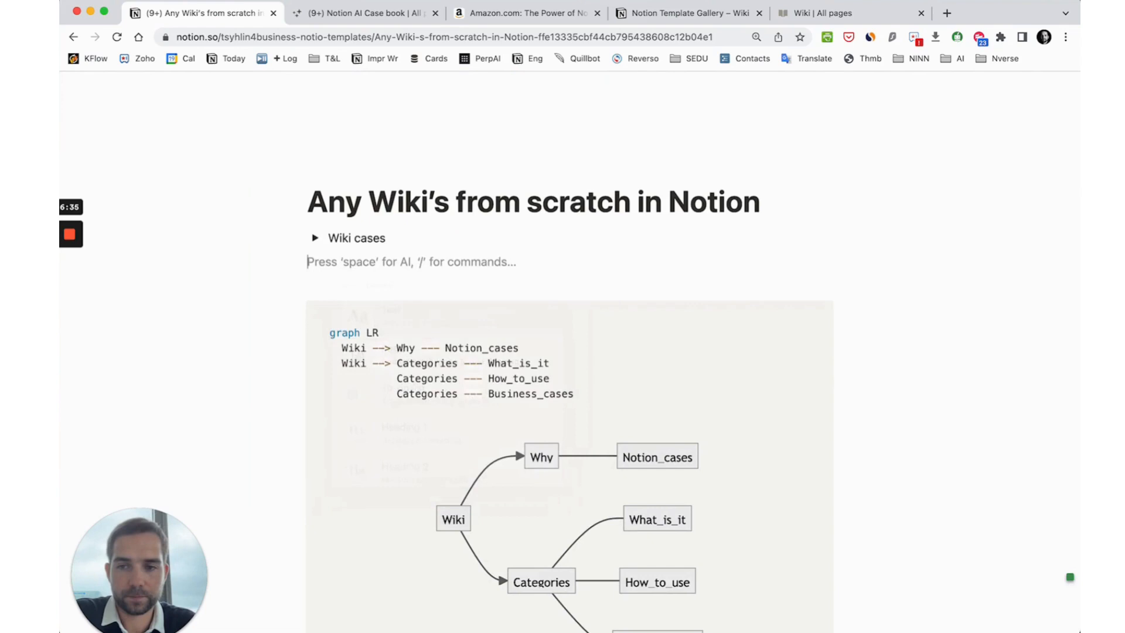
type("/page")
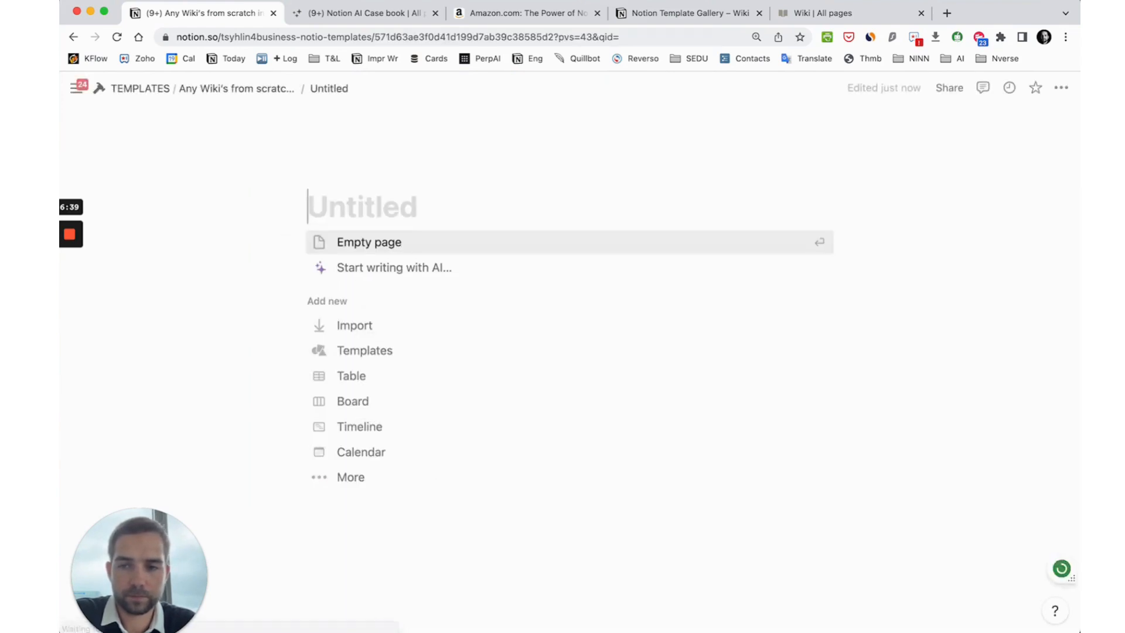
type("LeOutline")
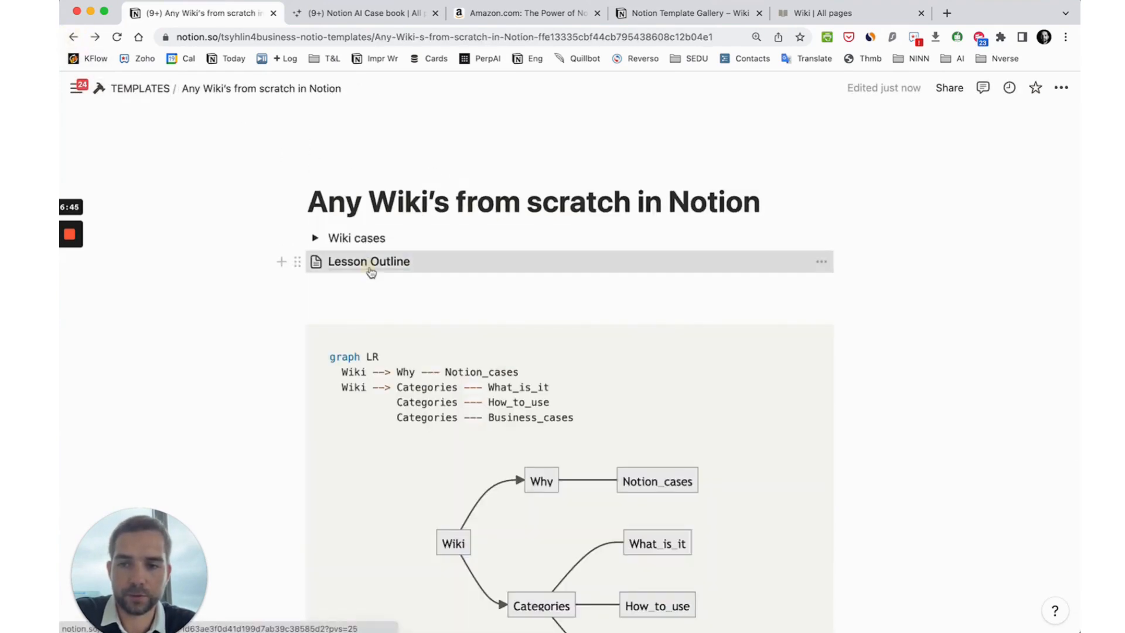
left_click(368, 262)
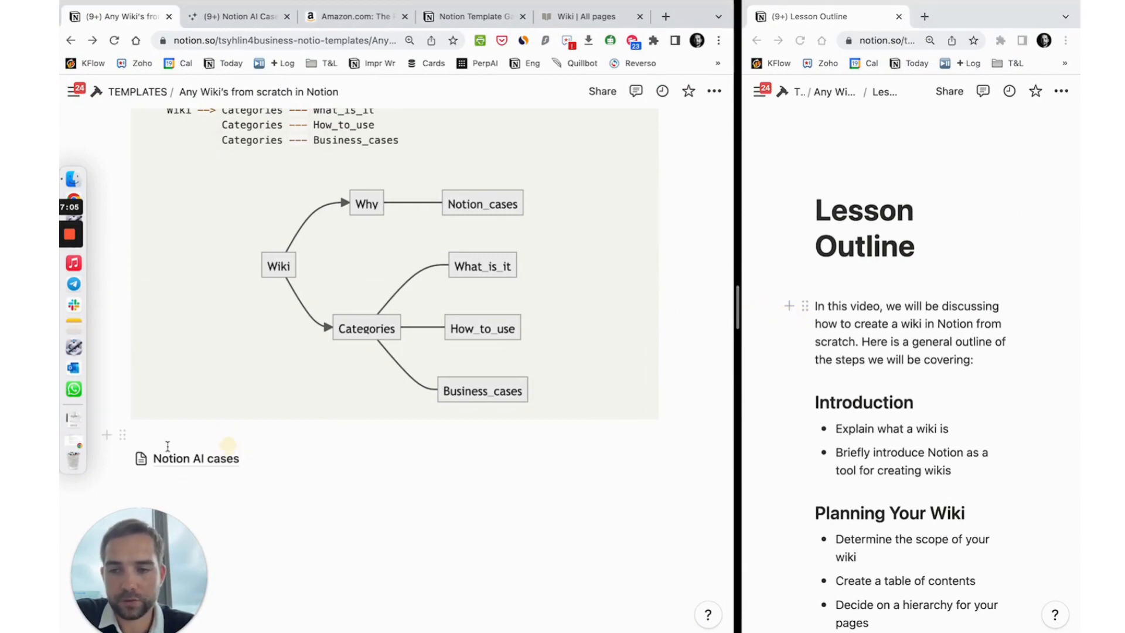
Step: Make Notion AI cases a database, start the 'What is it' tag, then view the Case book
left_click(141, 458)
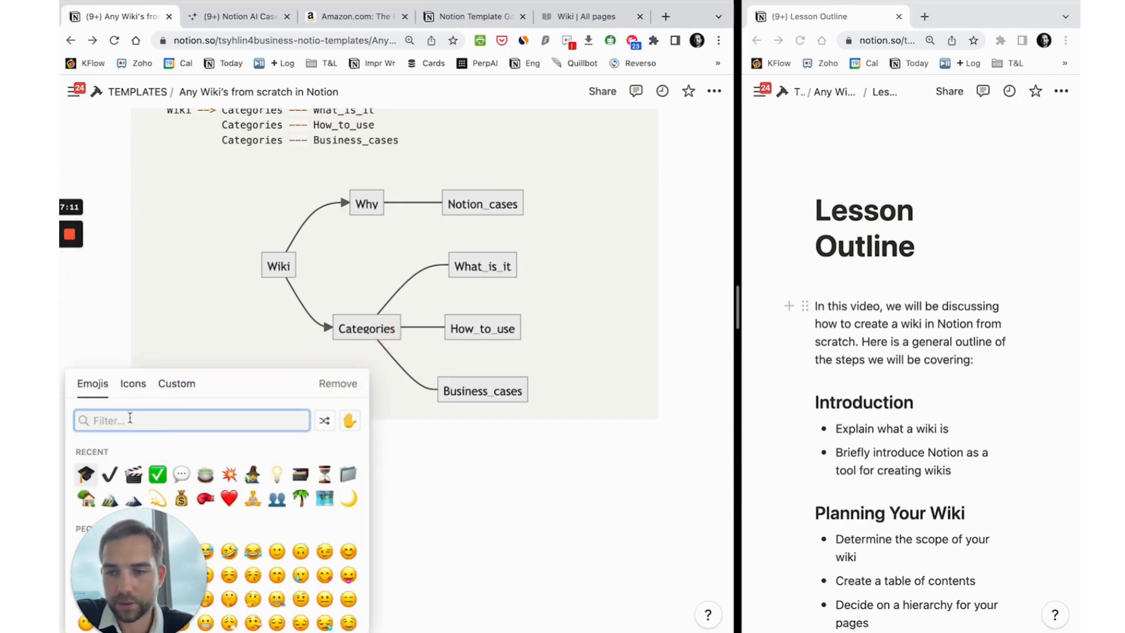
type("data")
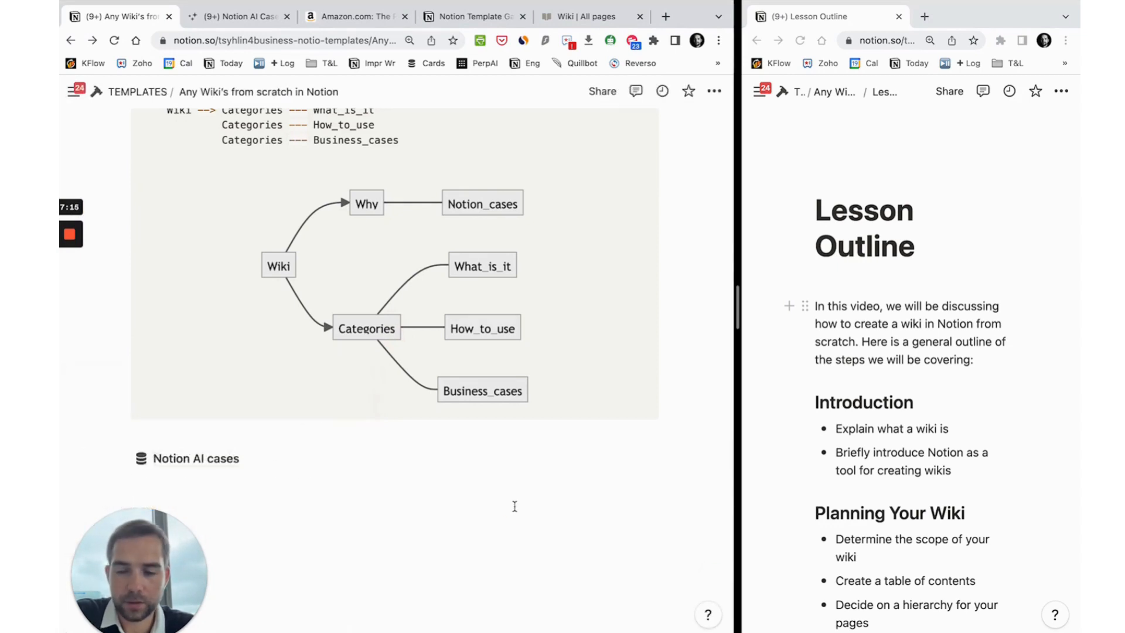
left_click(195, 459)
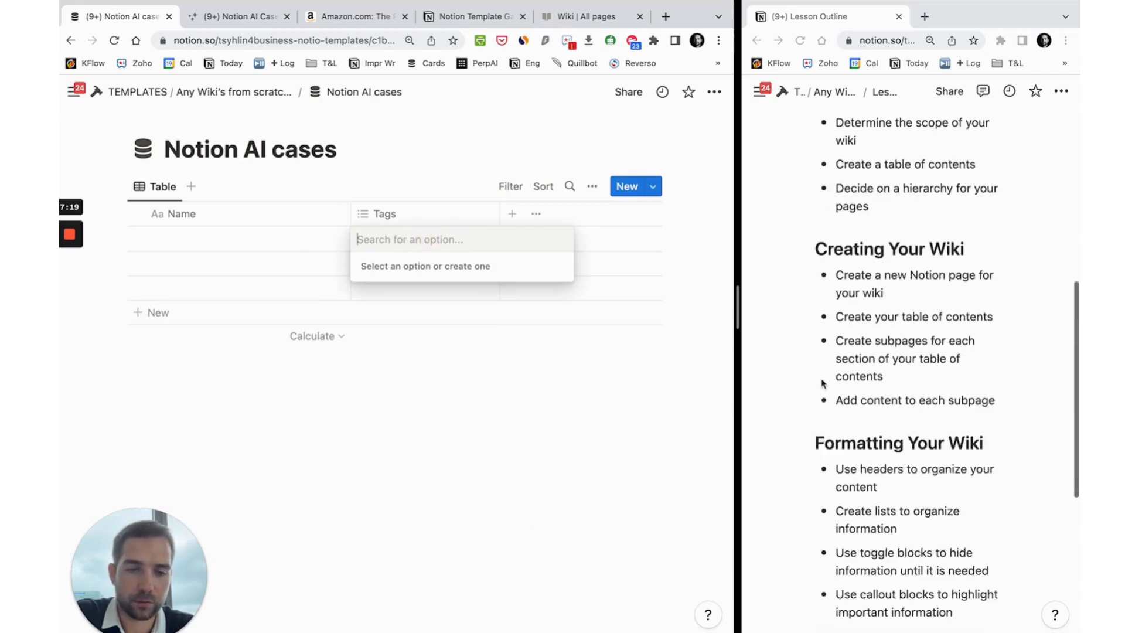
scroll("down", 3)
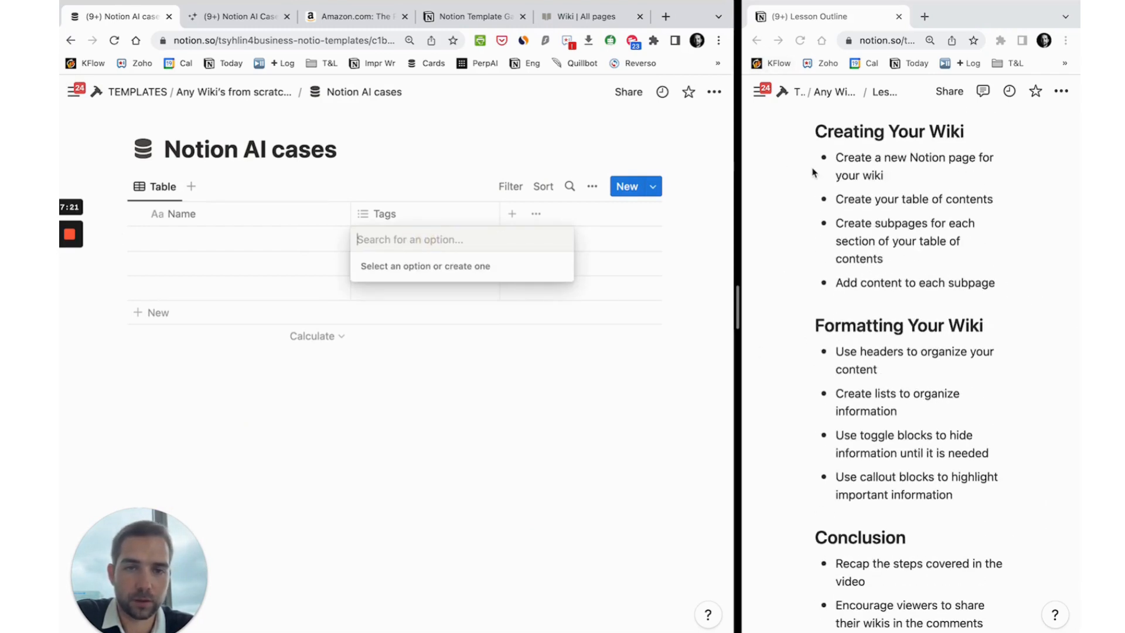
left_click(834, 92)
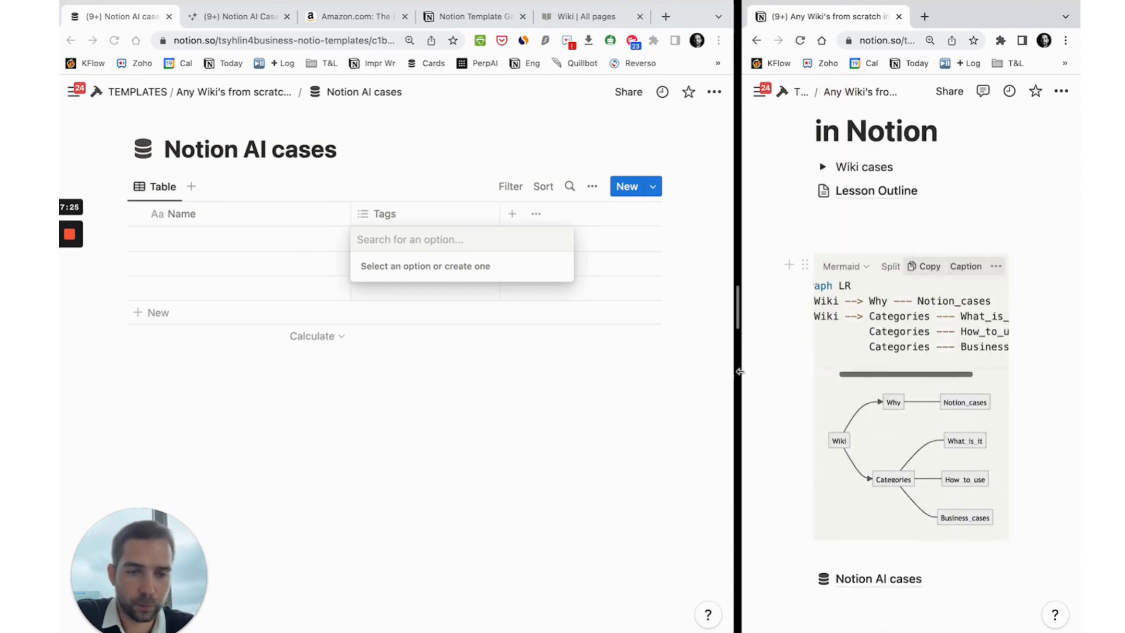
type("What is it How to use Business cases")
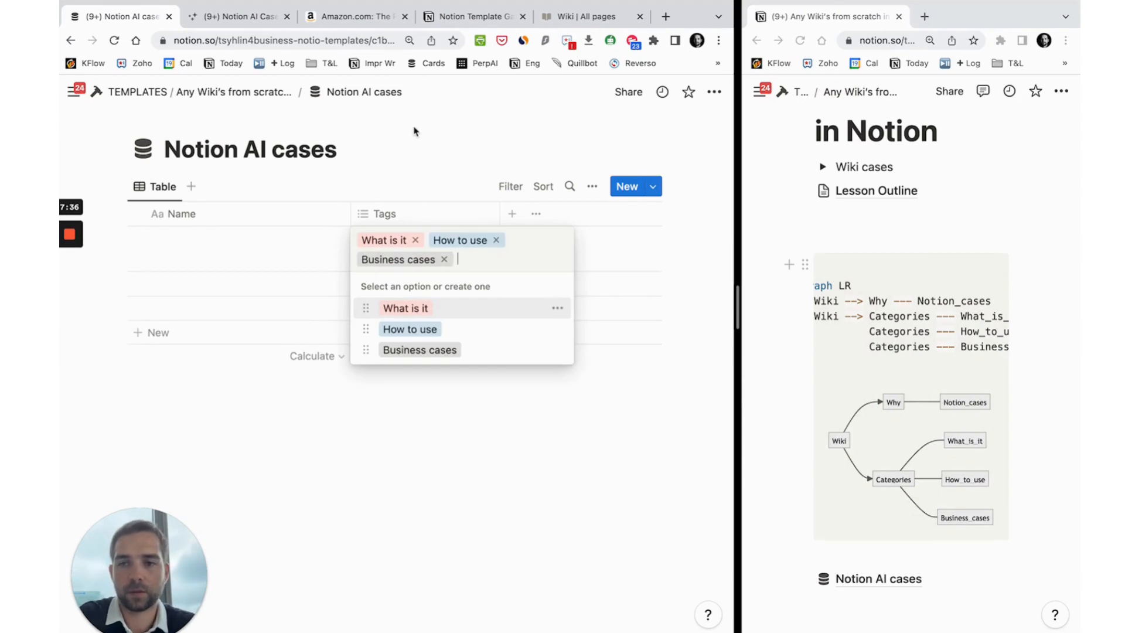
left_click(237, 16)
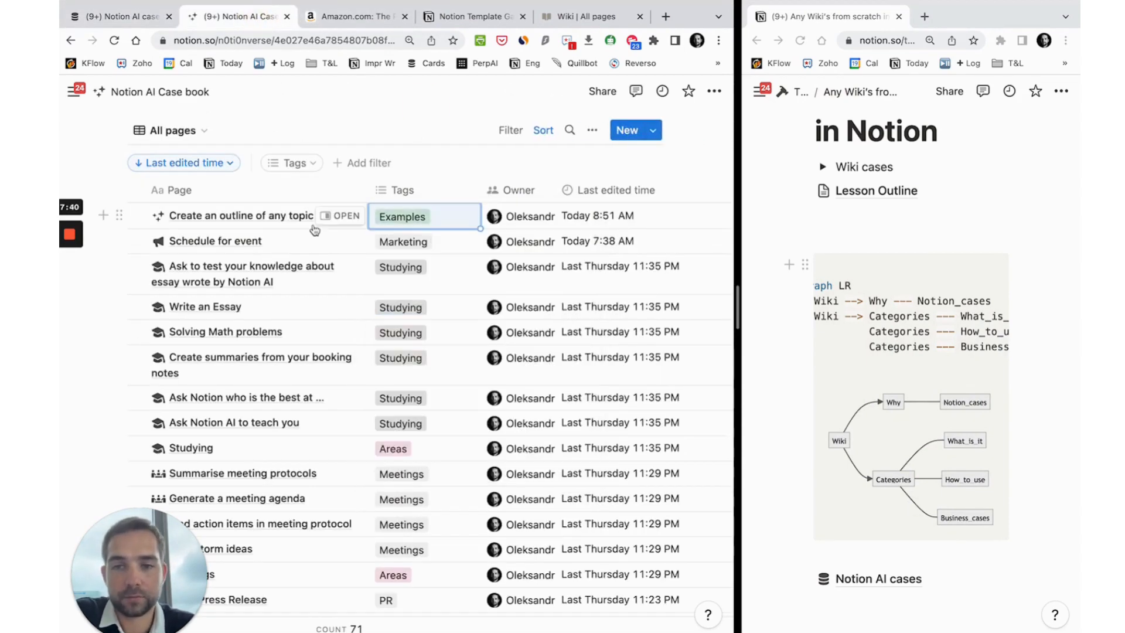
Step: Filter the Case book to Basics, preview '5 ways to activate Notion AI', then return to Notion AI cases
scroll("down", 3)
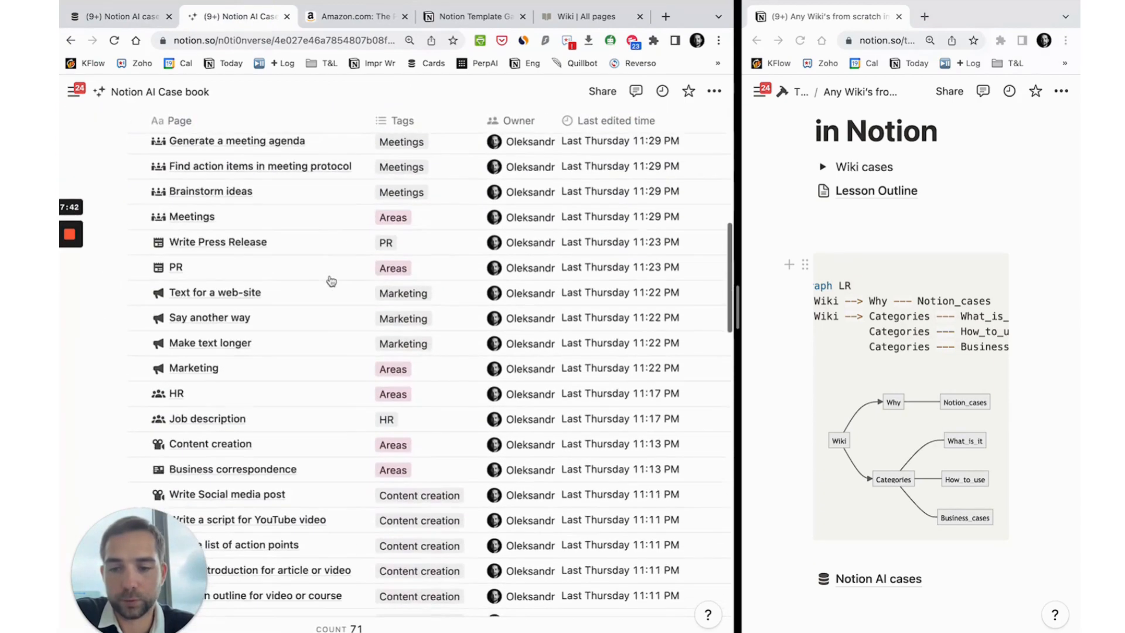
left_click(402, 225)
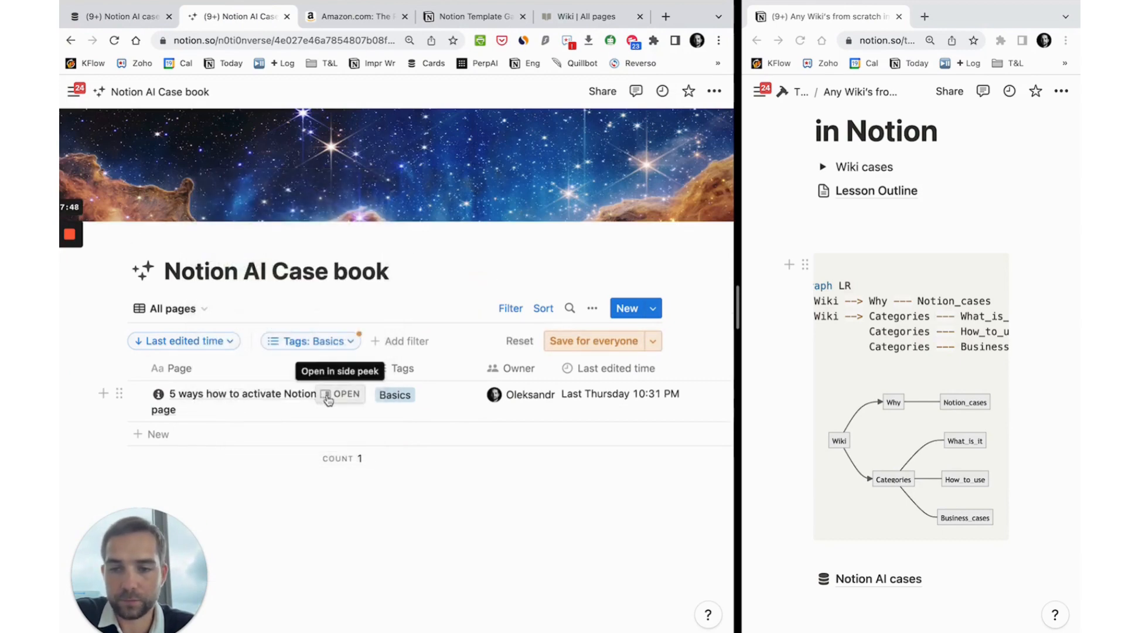
left_click(345, 394)
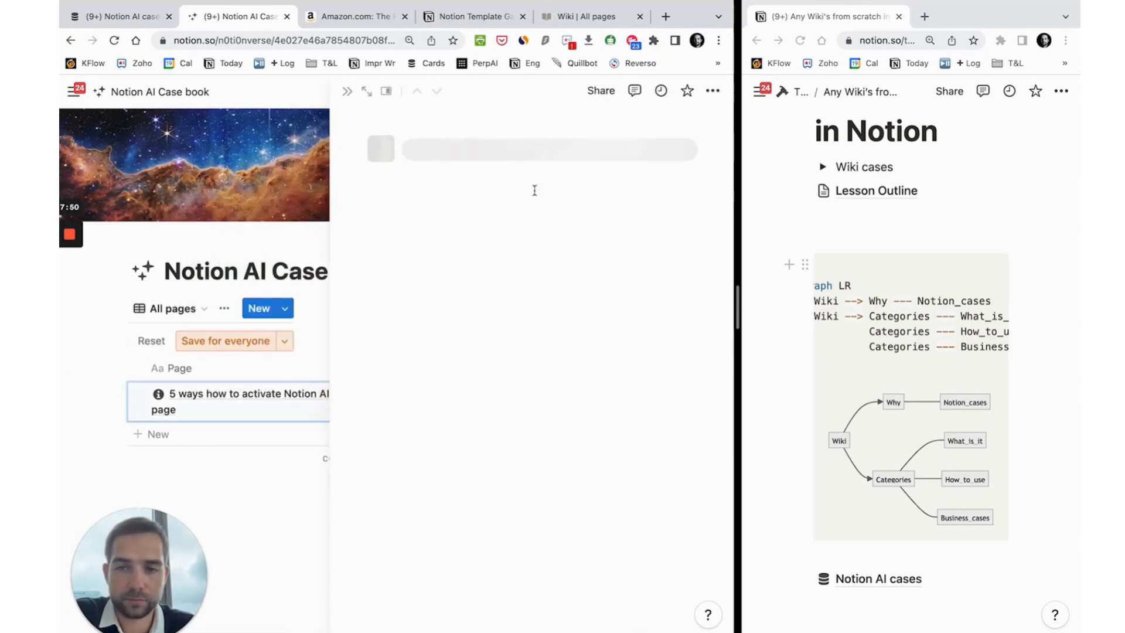
left_click(119, 16)
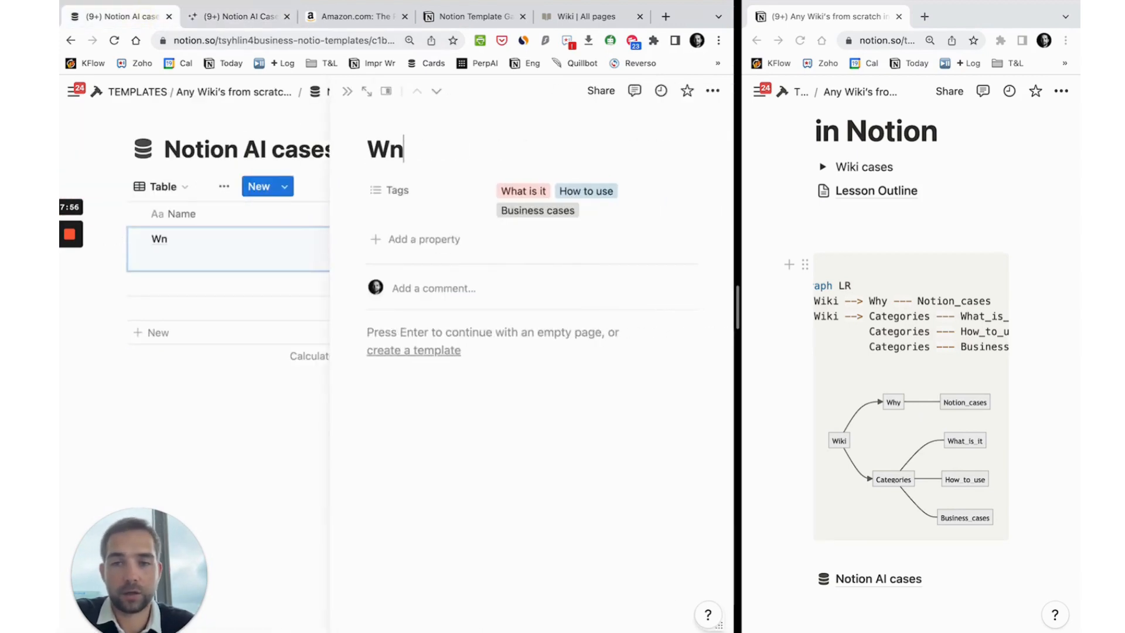
Step: Title the first table entry 'What is Notion AI'
type("What")
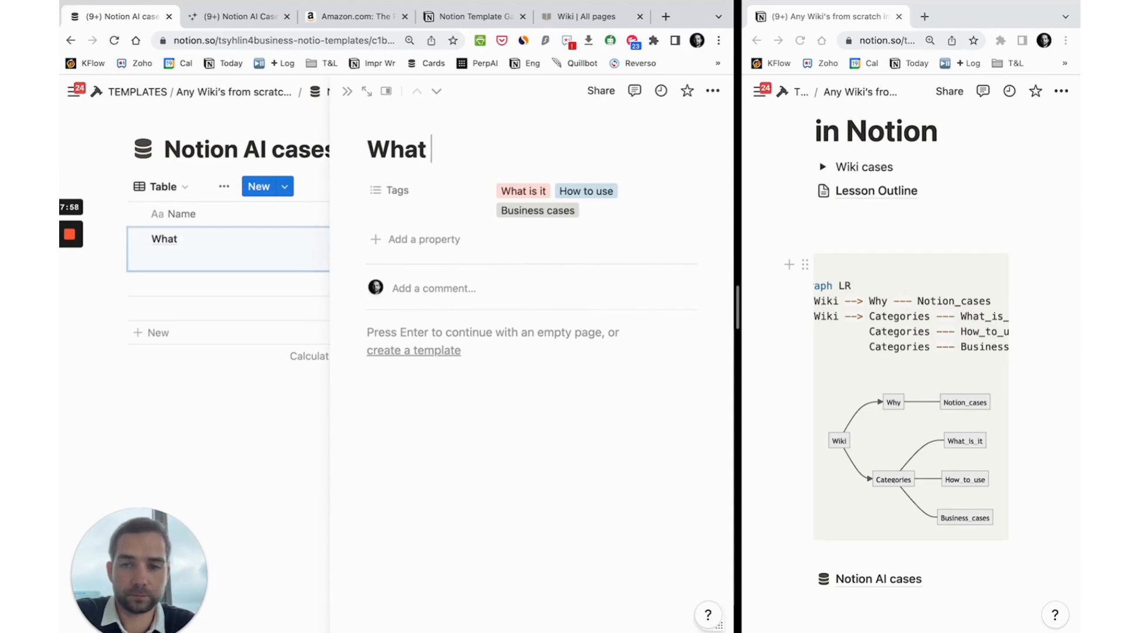
type("is Notion AI")
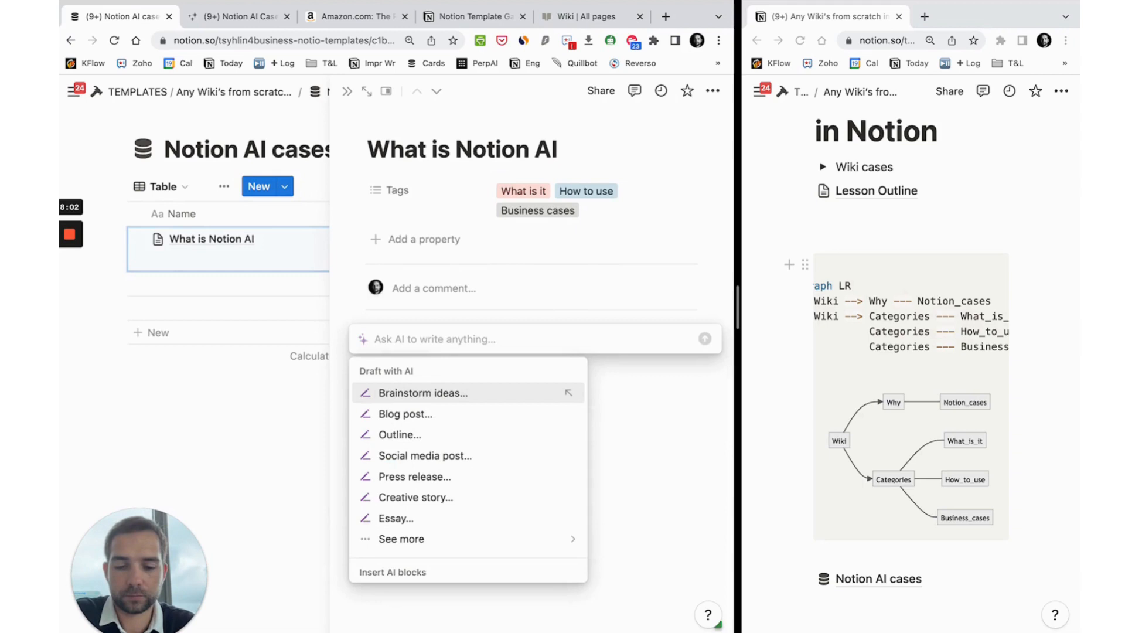
type("what is notion")
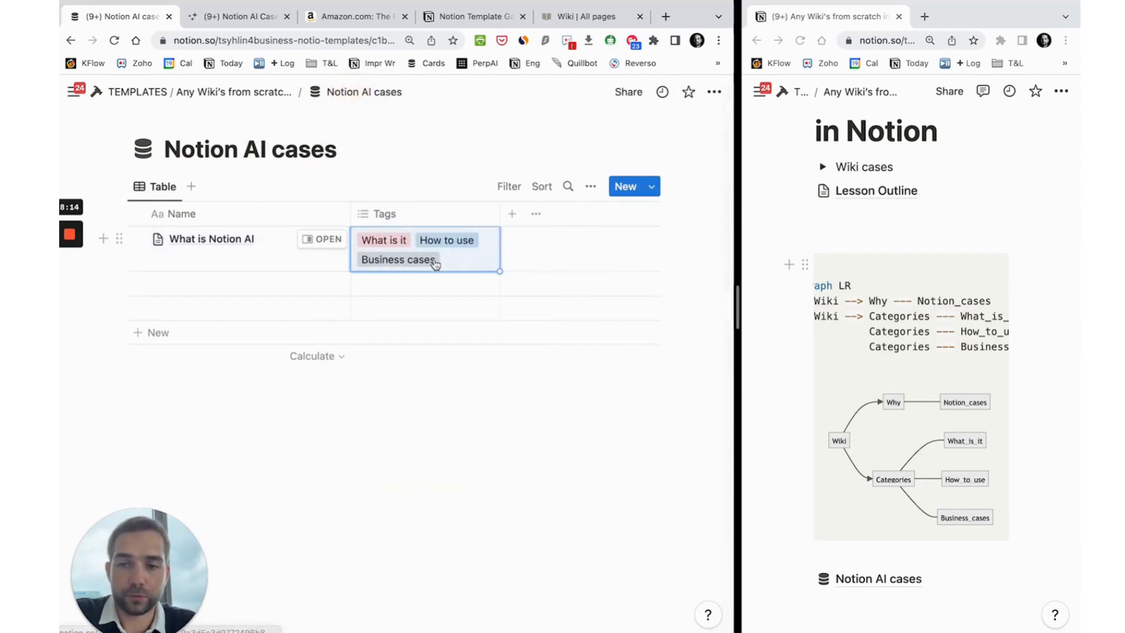
Step: Remove the How to use tag from that entry and tag the second row How to use
left_click(432, 259)
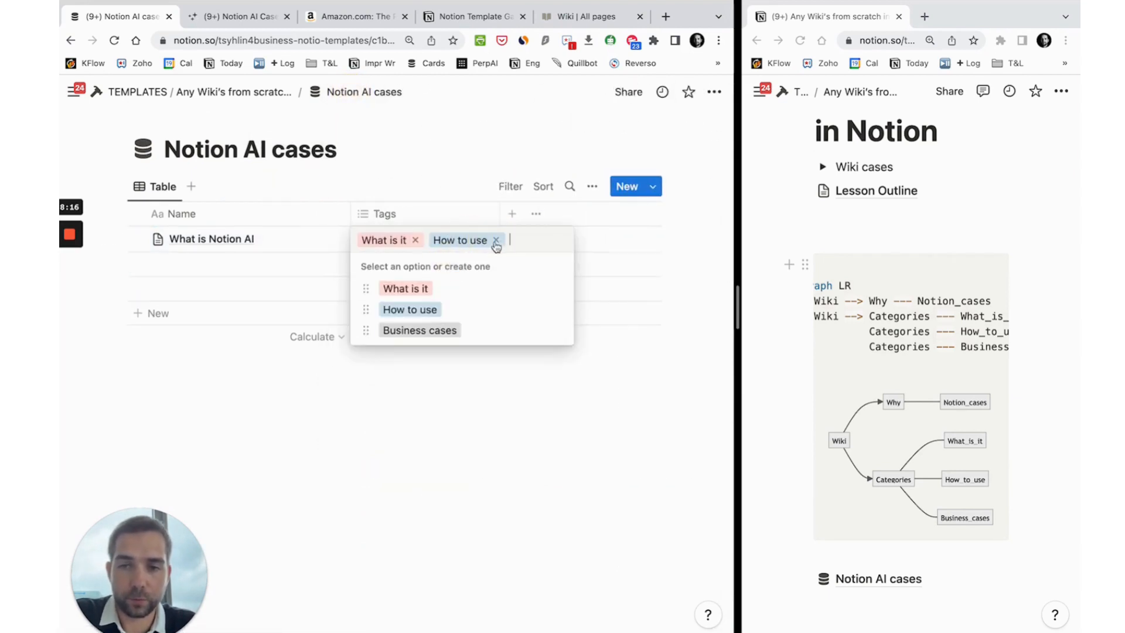
left_click(496, 240)
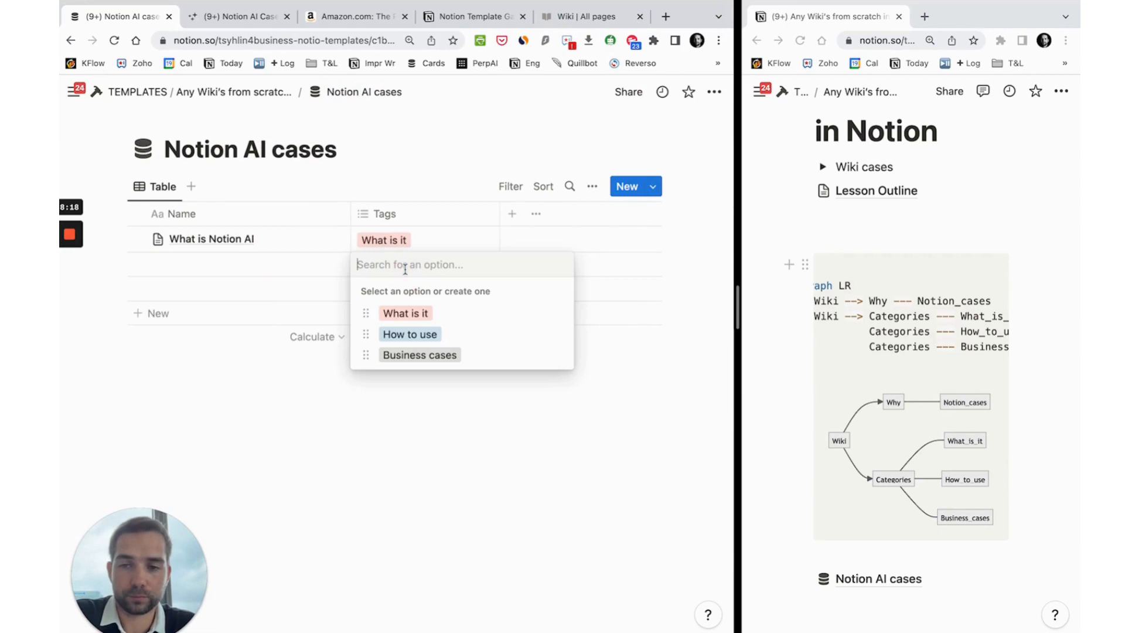
left_click(408, 334)
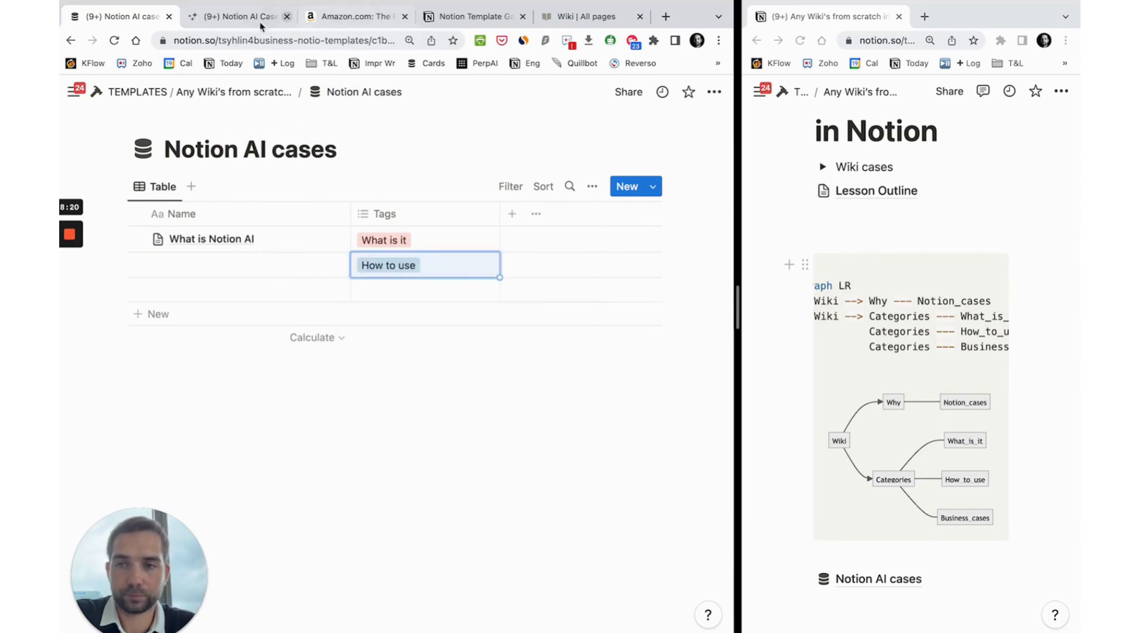
left_click(237, 16)
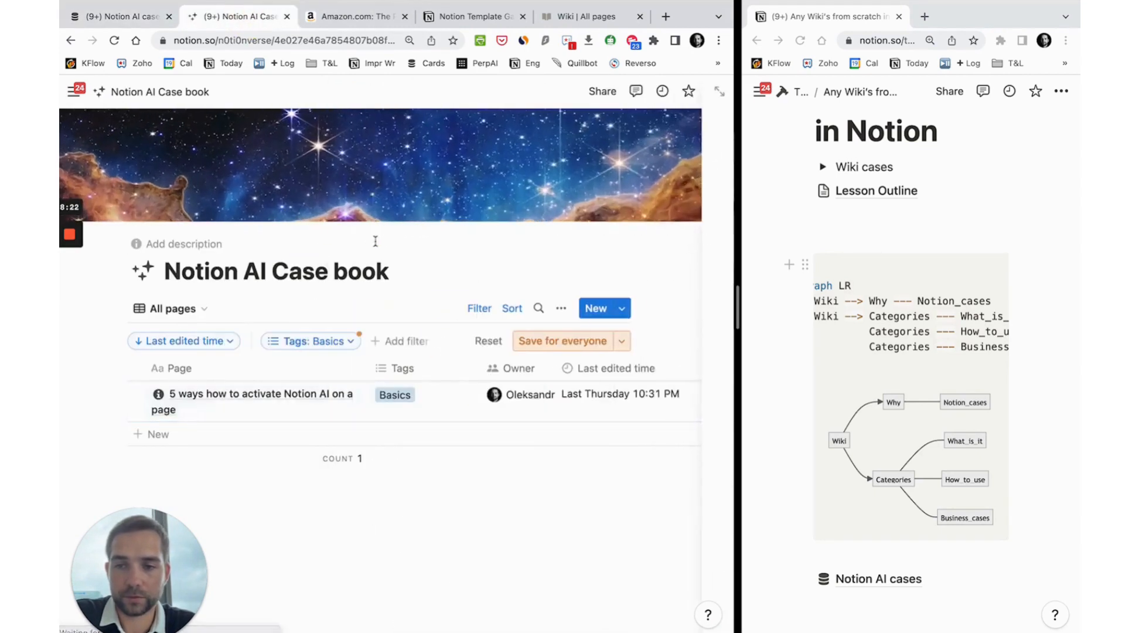
Step: Tag the pasted example rows Business cases and open Lesson Outline in the second window
left_click(254, 402)
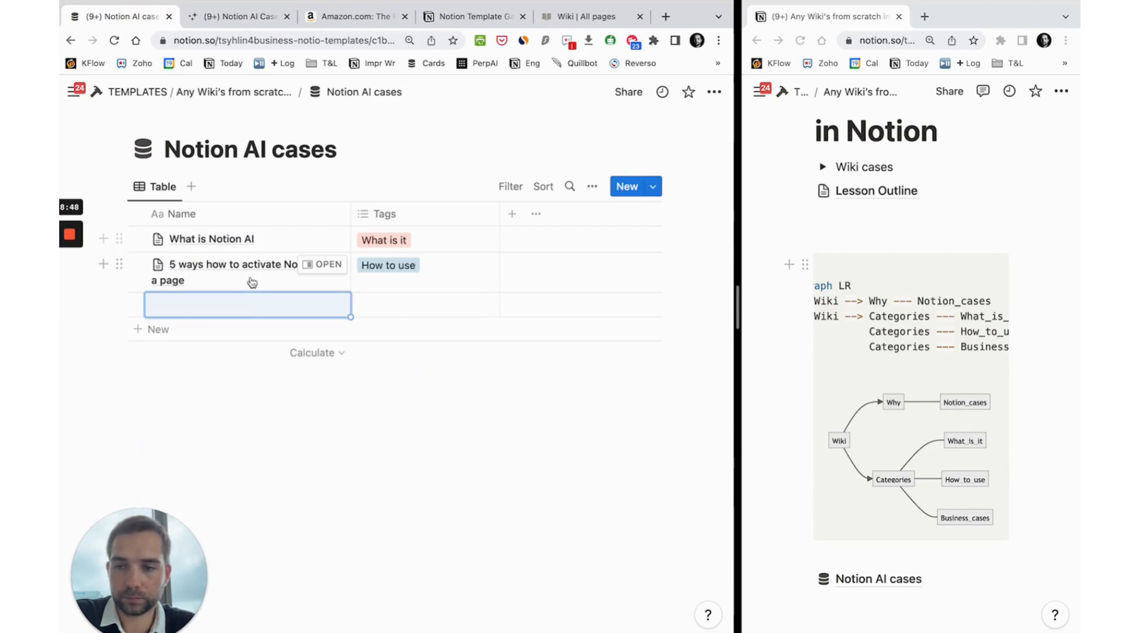
left_click(423, 304)
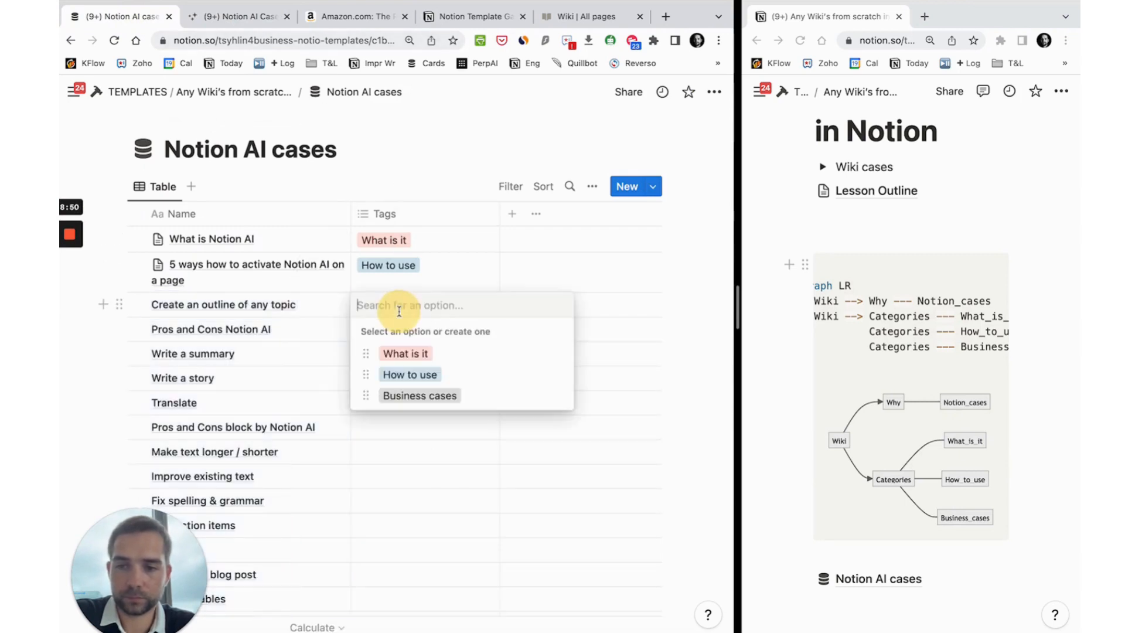
left_click(419, 394)
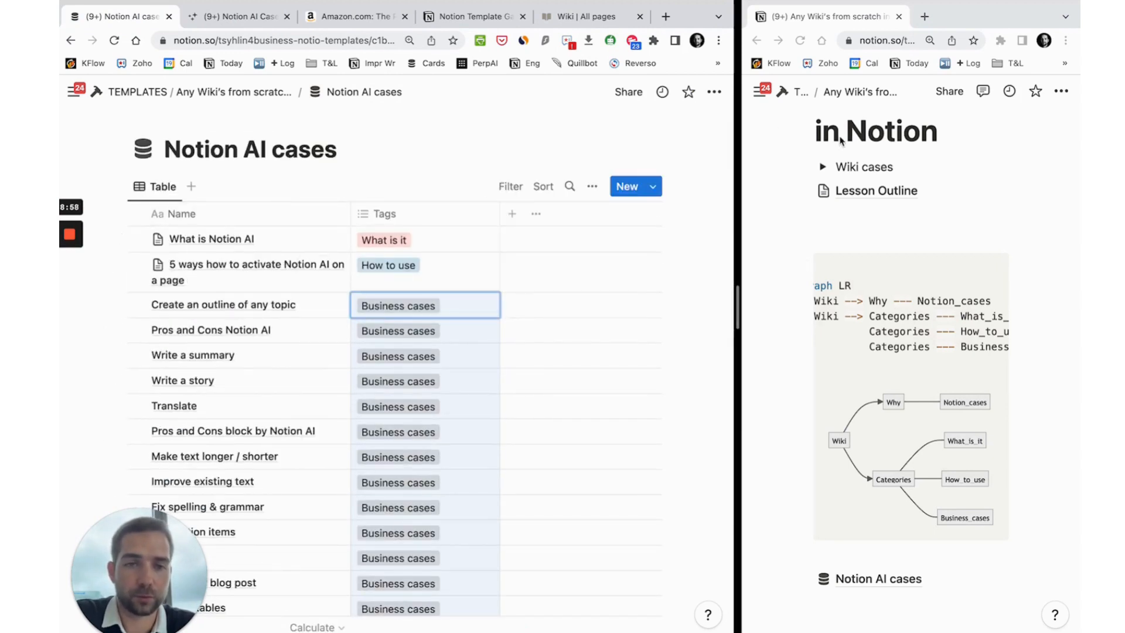
left_click(876, 189)
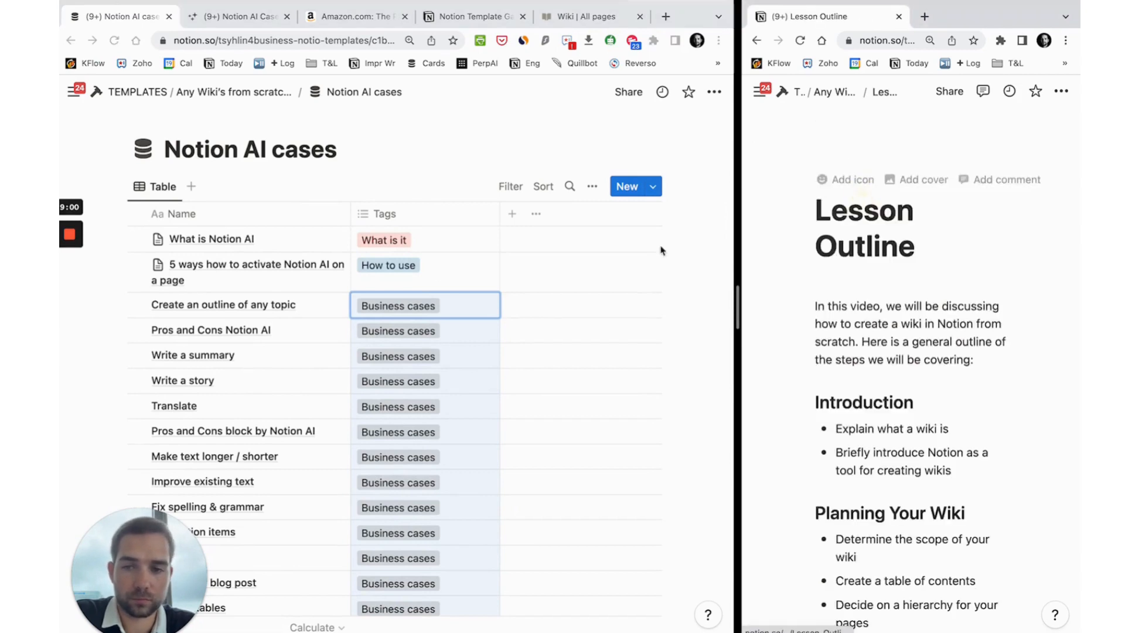
Step: Scroll through the cases table and Lesson Outline while moving the Mermaid diagram
scroll("down", 3)
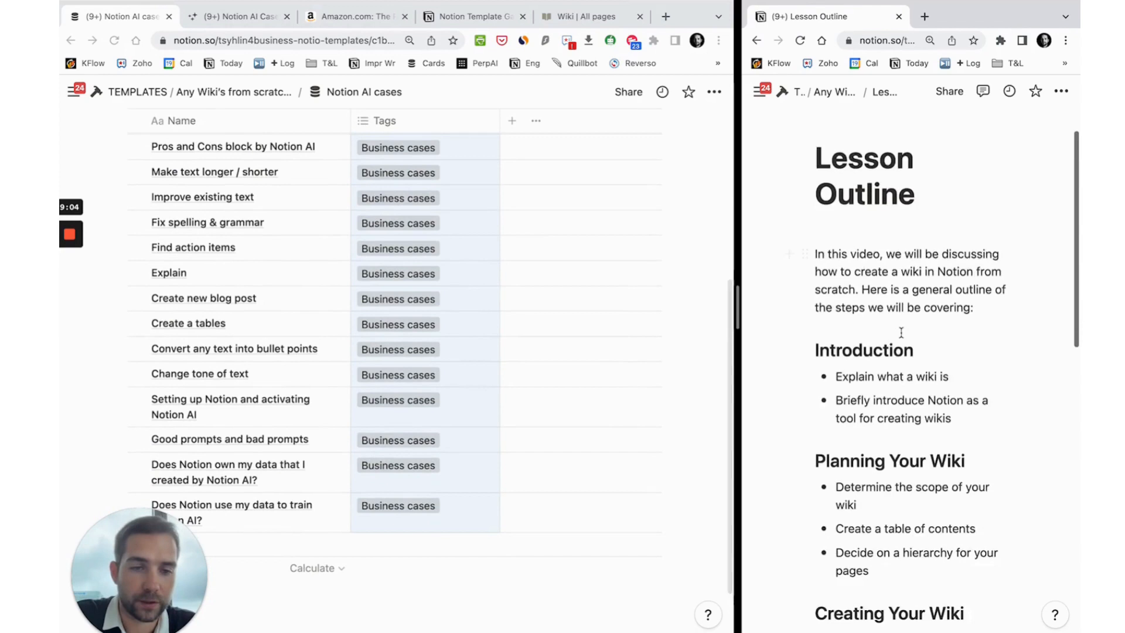
scroll("down", 3)
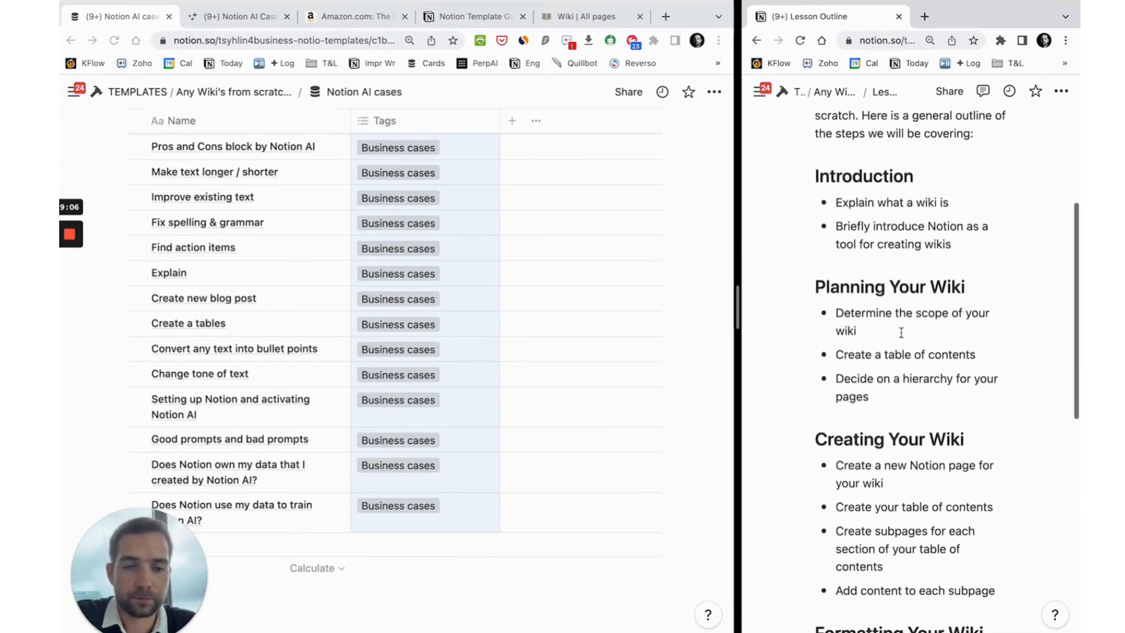
scroll("down", 3)
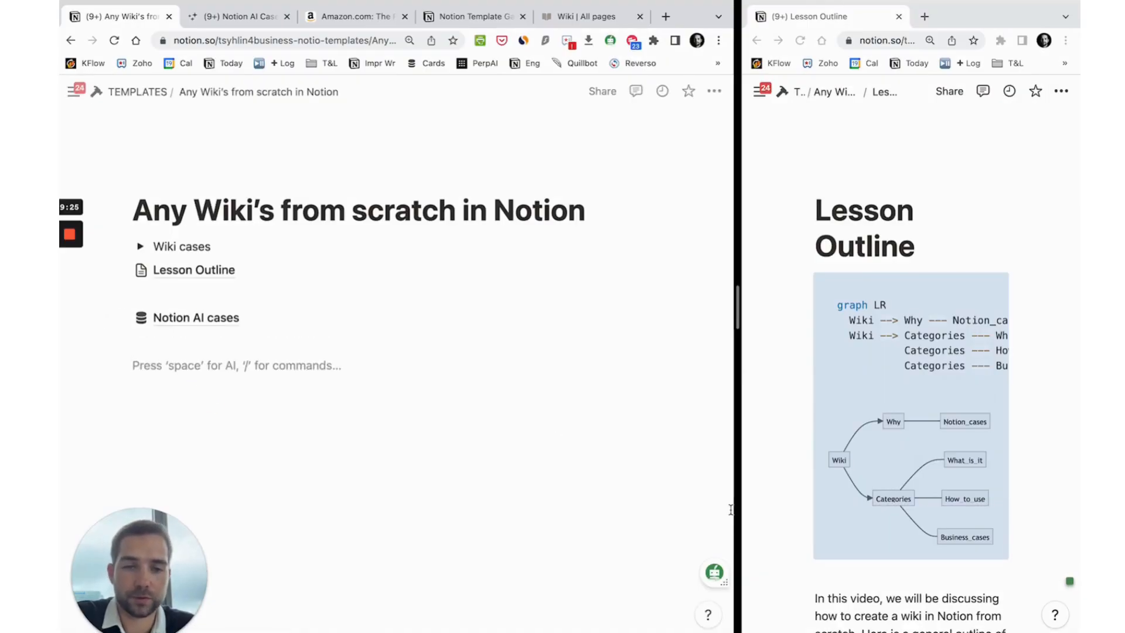
Step: Insert a two-column layout with the heading 'Notion AI basics'
type("/col;")
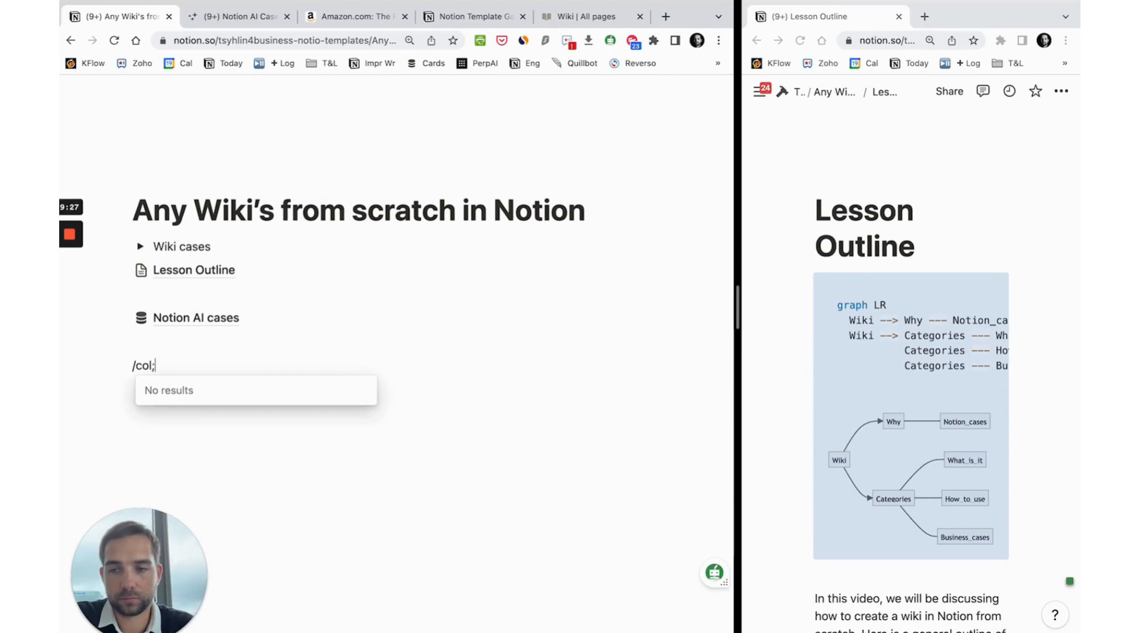
type("u")
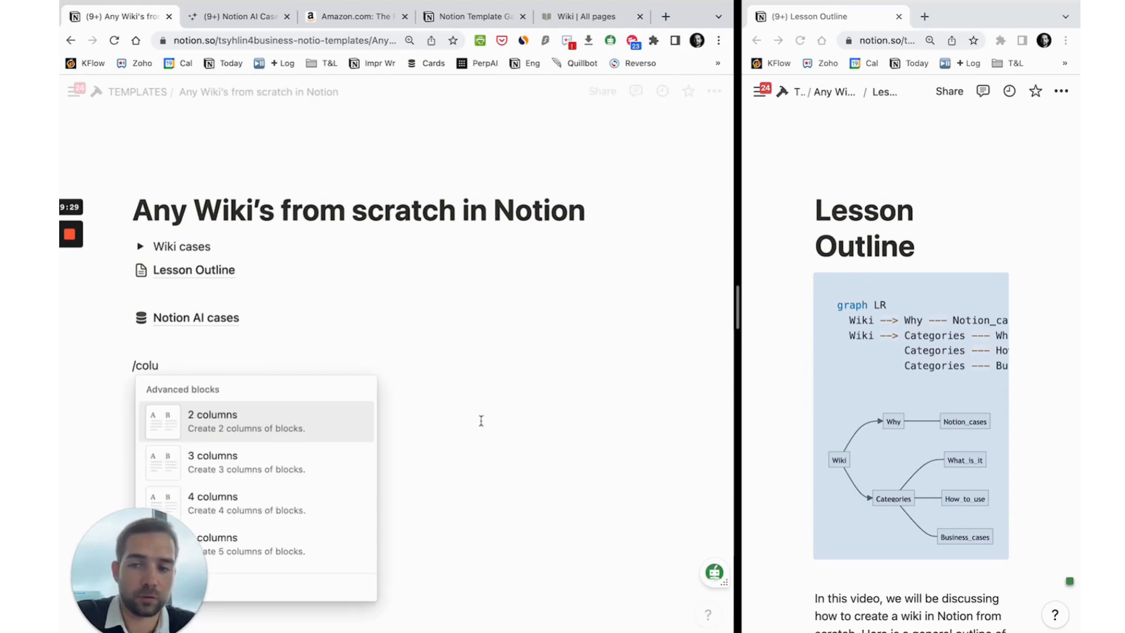
key("Escape")
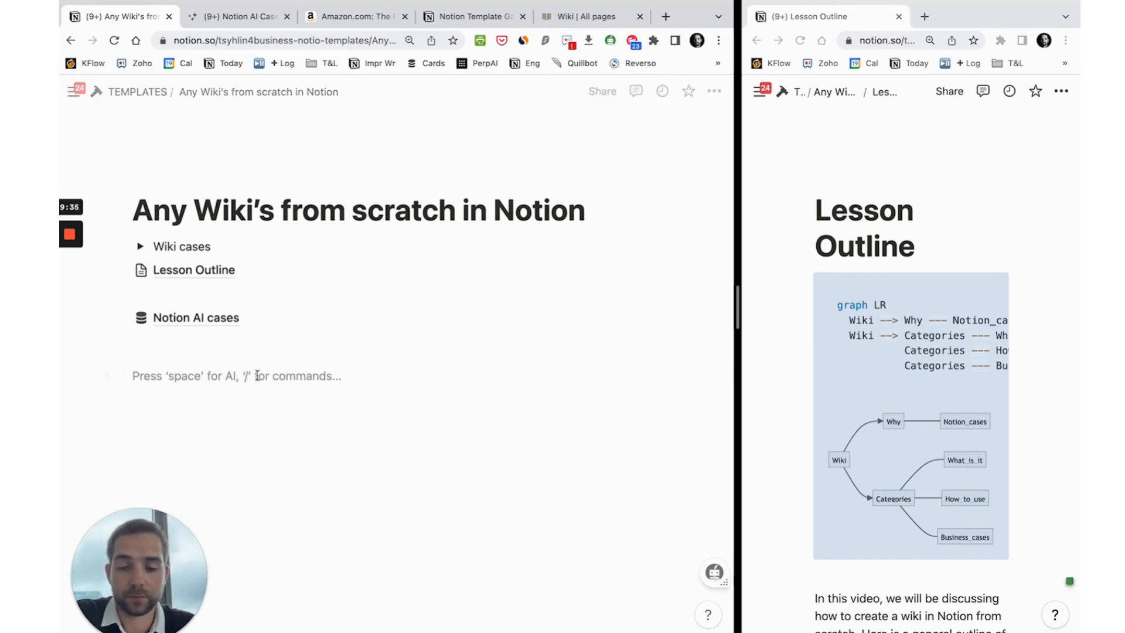
type("Notion")
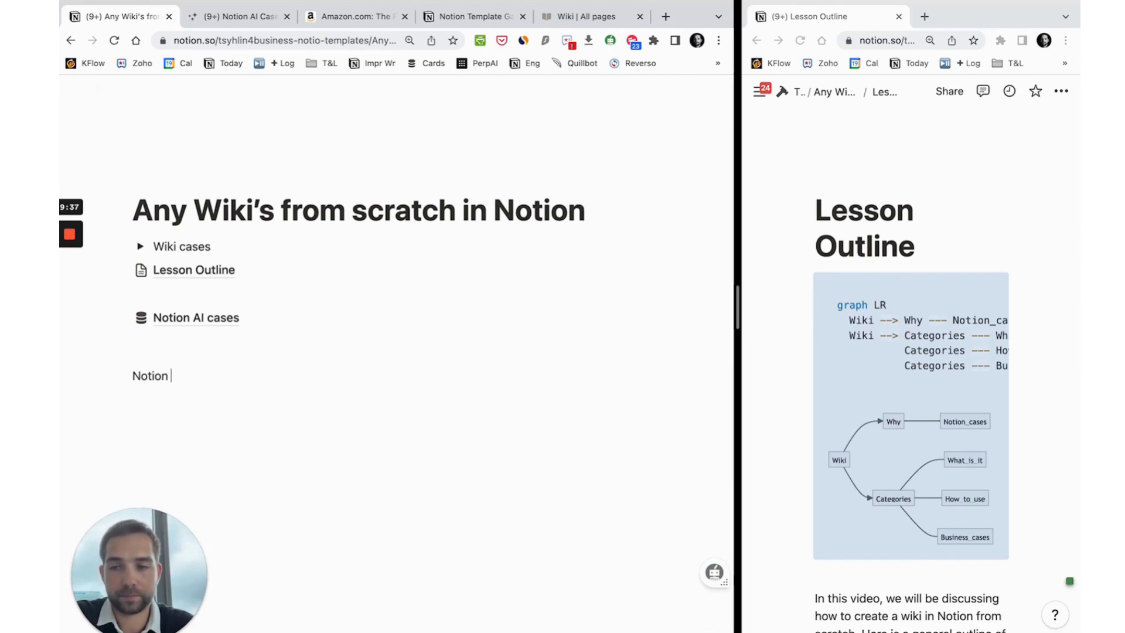
type("AI basics")
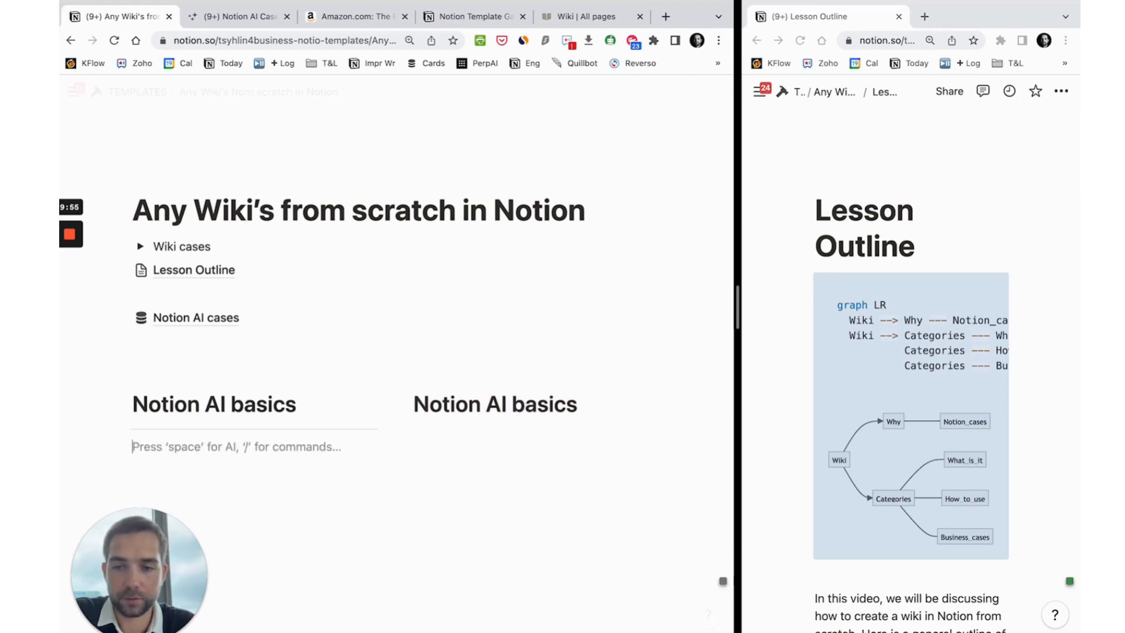
Step: Rename the second heading to 'Notion AI examples', then open the cases table's view settings
double_click(495, 404)
type("example")
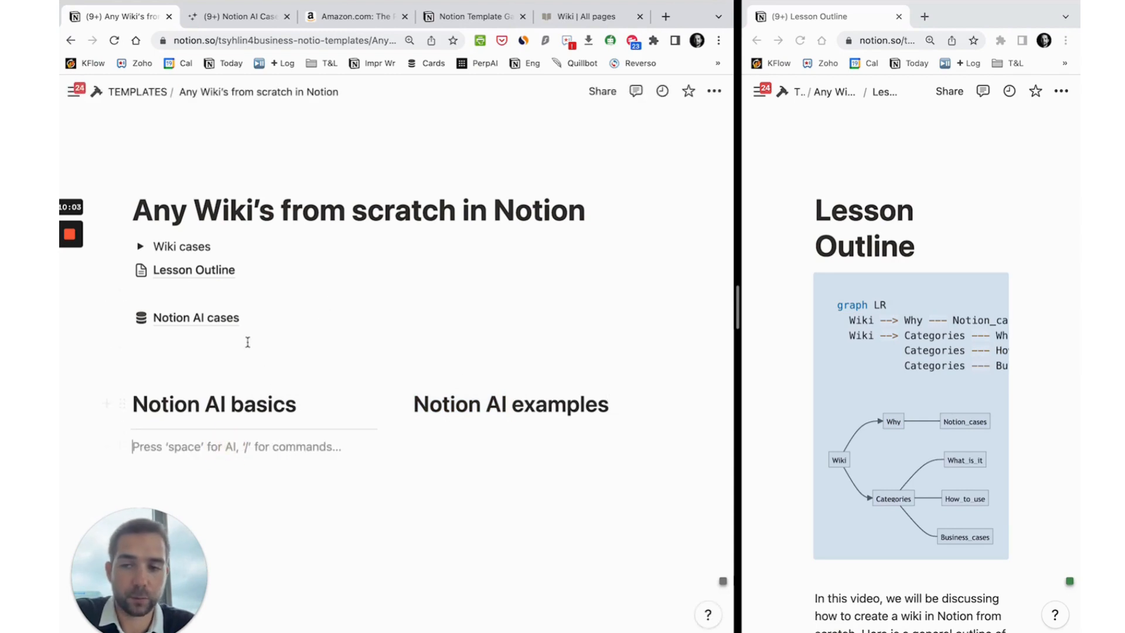
left_click(196, 317)
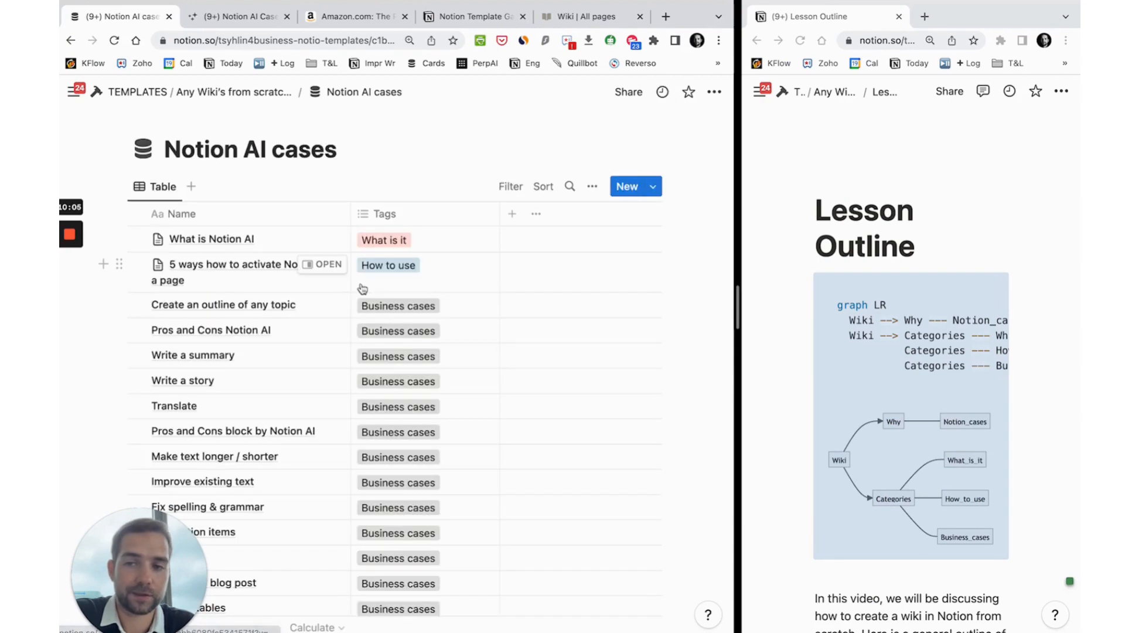
left_click(592, 186)
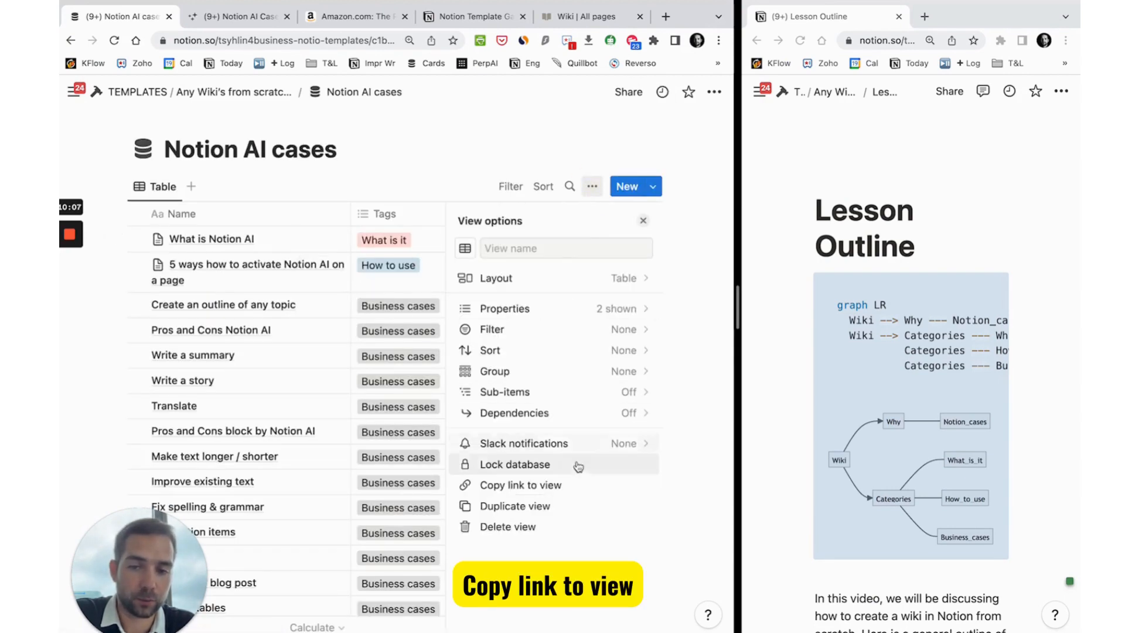
Step: Copy the table view link and paste it on the wiki page as a linked database view
left_click(520, 486)
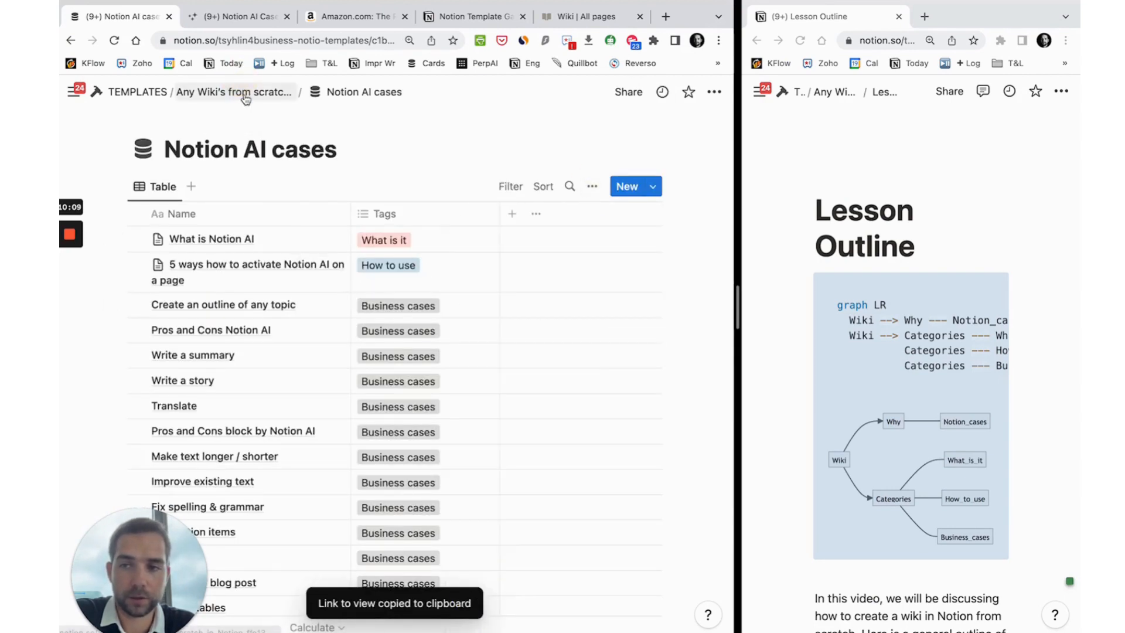
left_click(233, 92)
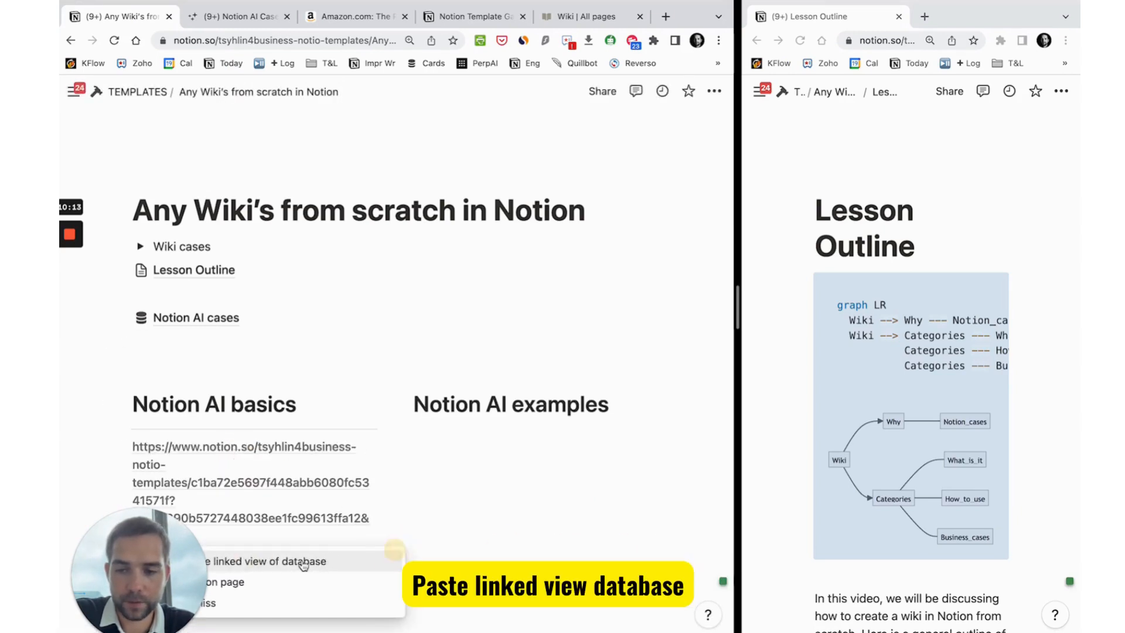
left_click(272, 561)
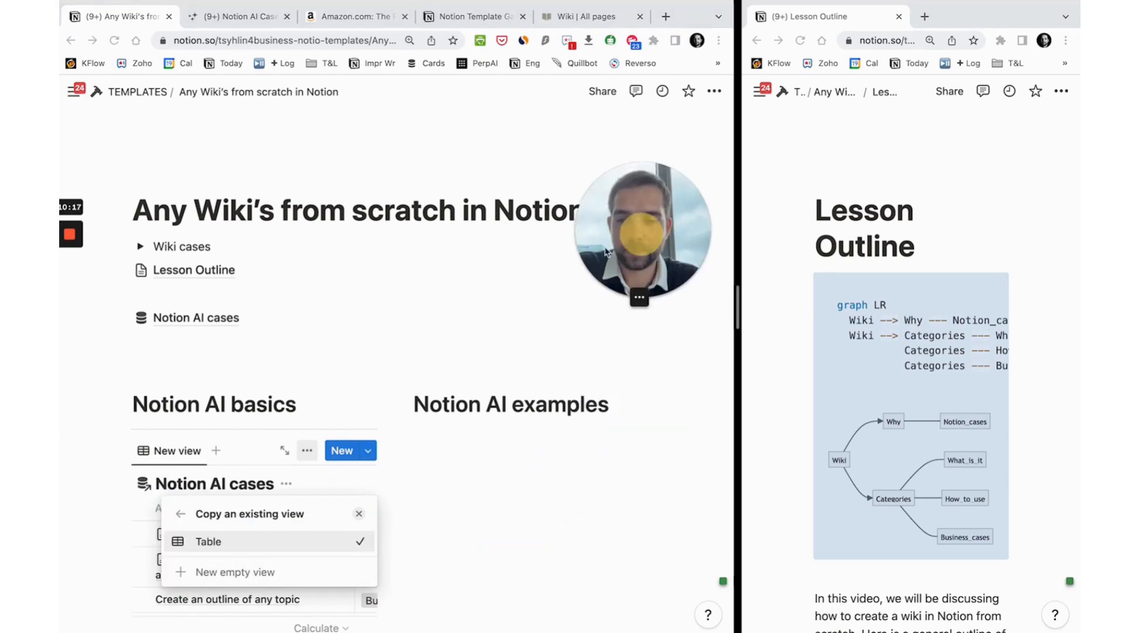
mouse_move(403, 522)
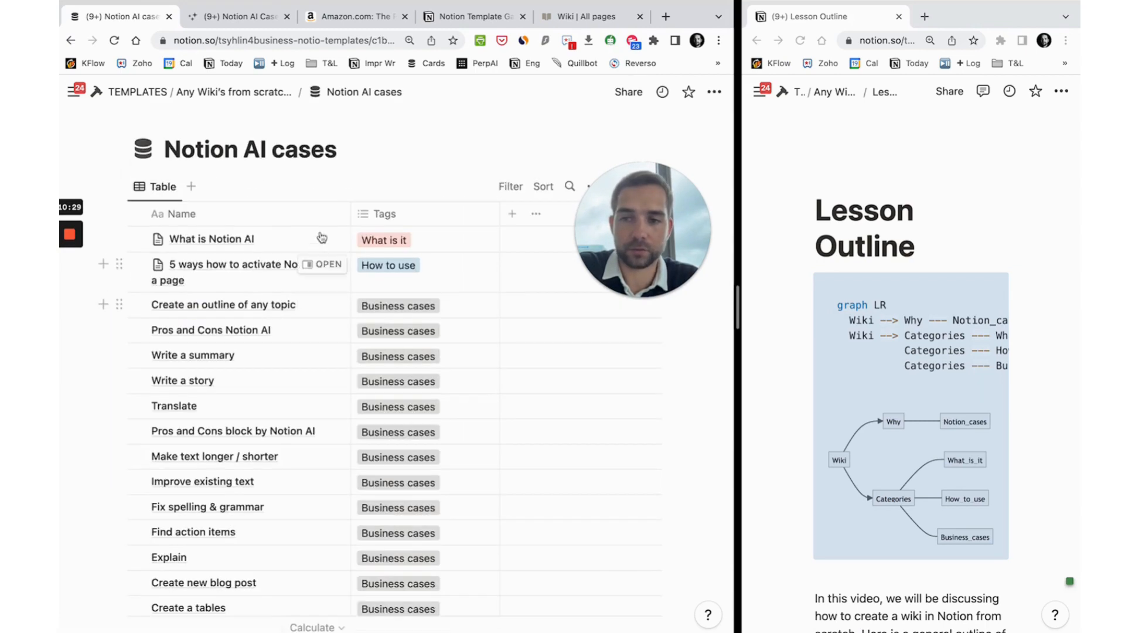
Step: Add a 'What is it' view filtered by Tags, shown as a list
left_click(155, 186)
type("List")
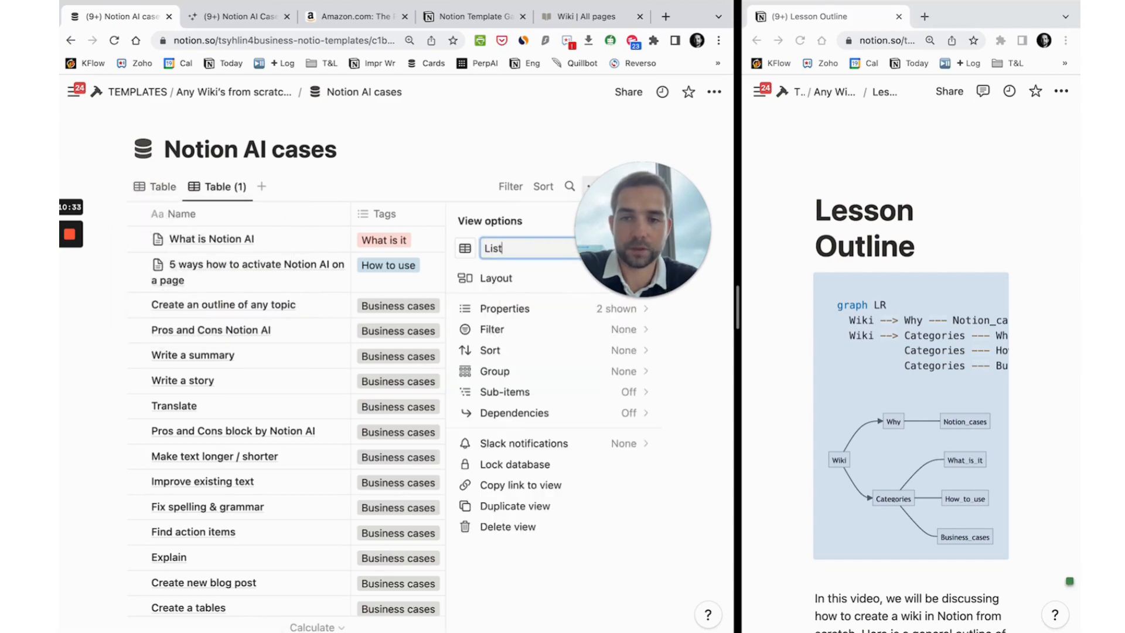
type("W")
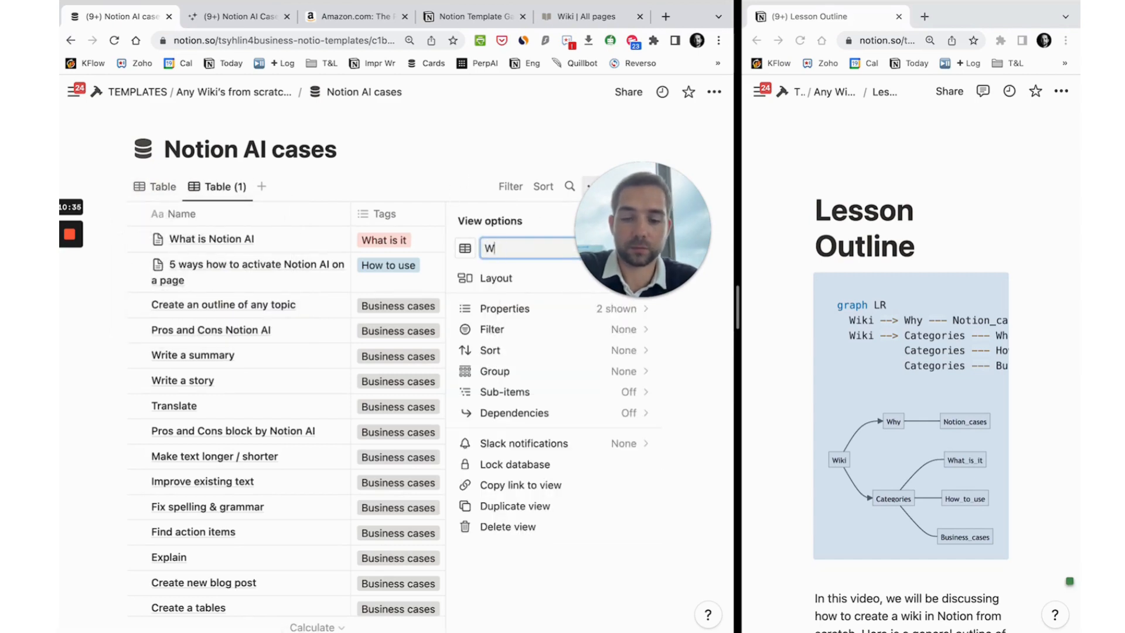
type("hat is it")
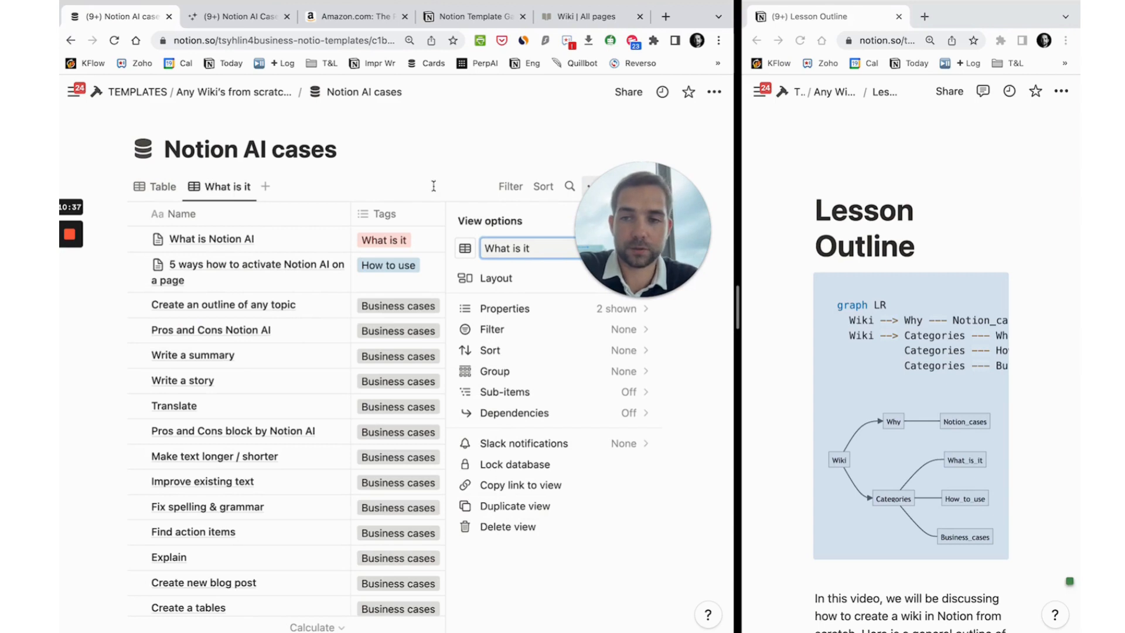
left_click(510, 186)
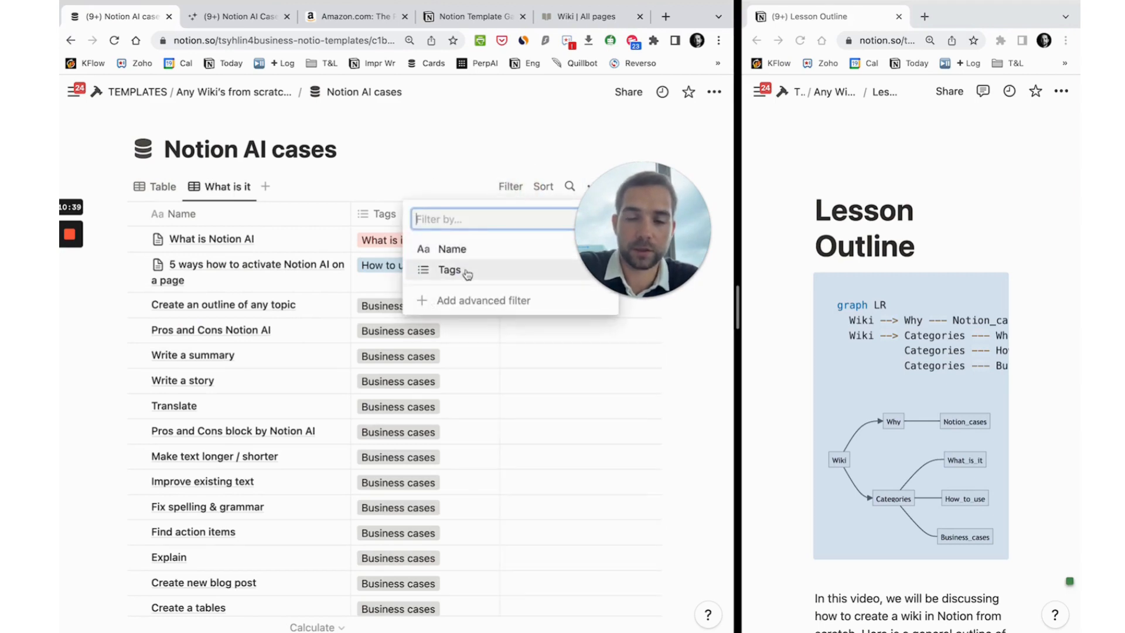
left_click(450, 270)
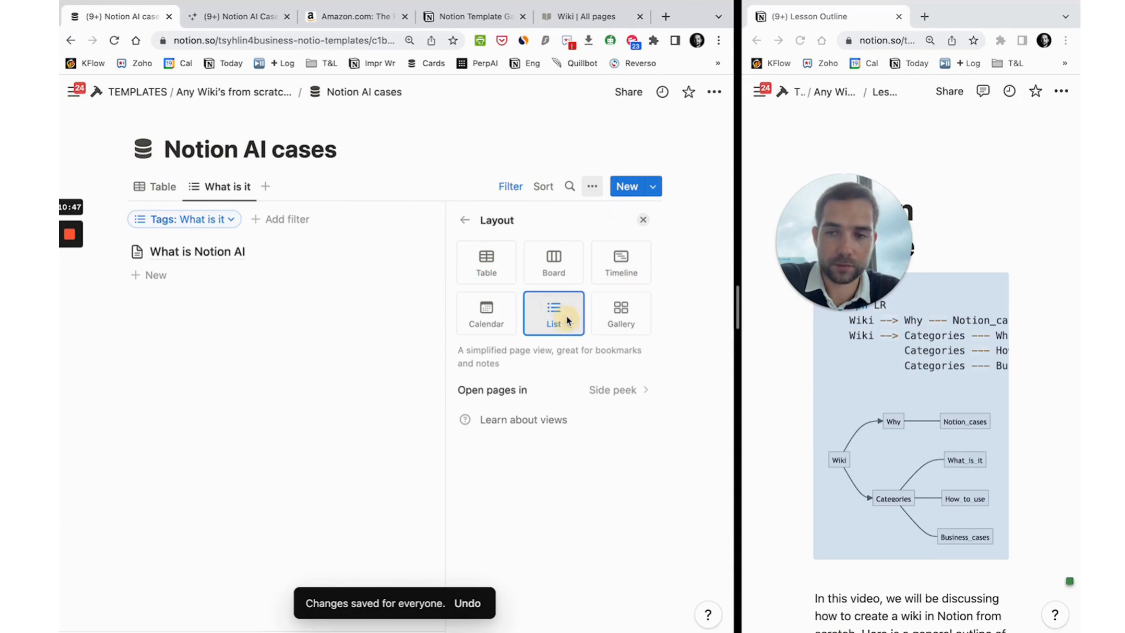
left_click(592, 186)
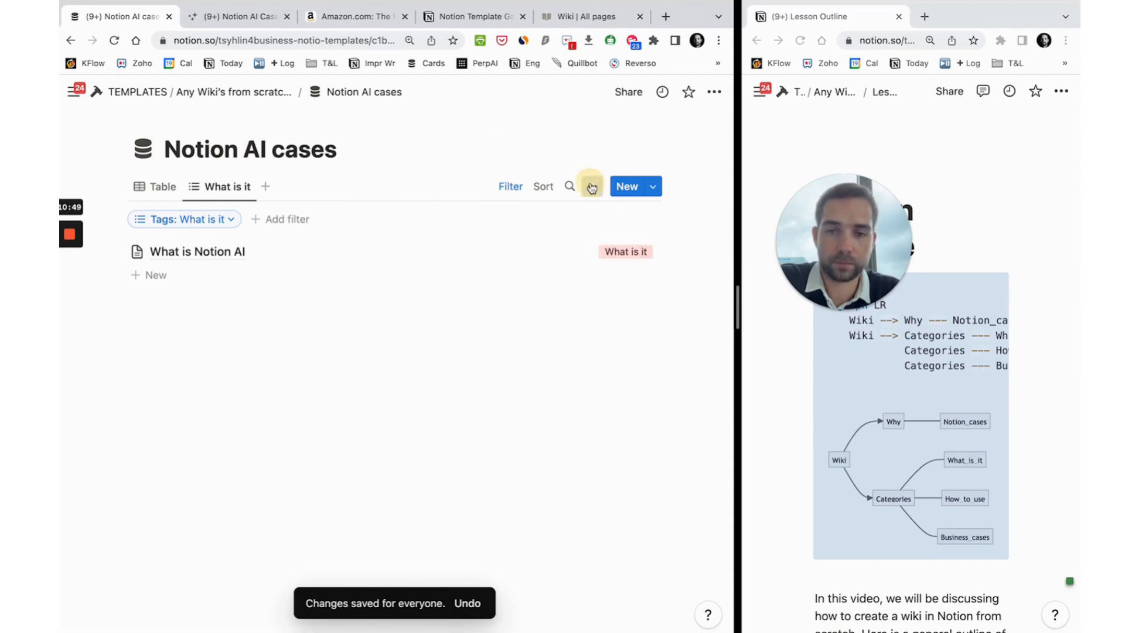
left_click(590, 186)
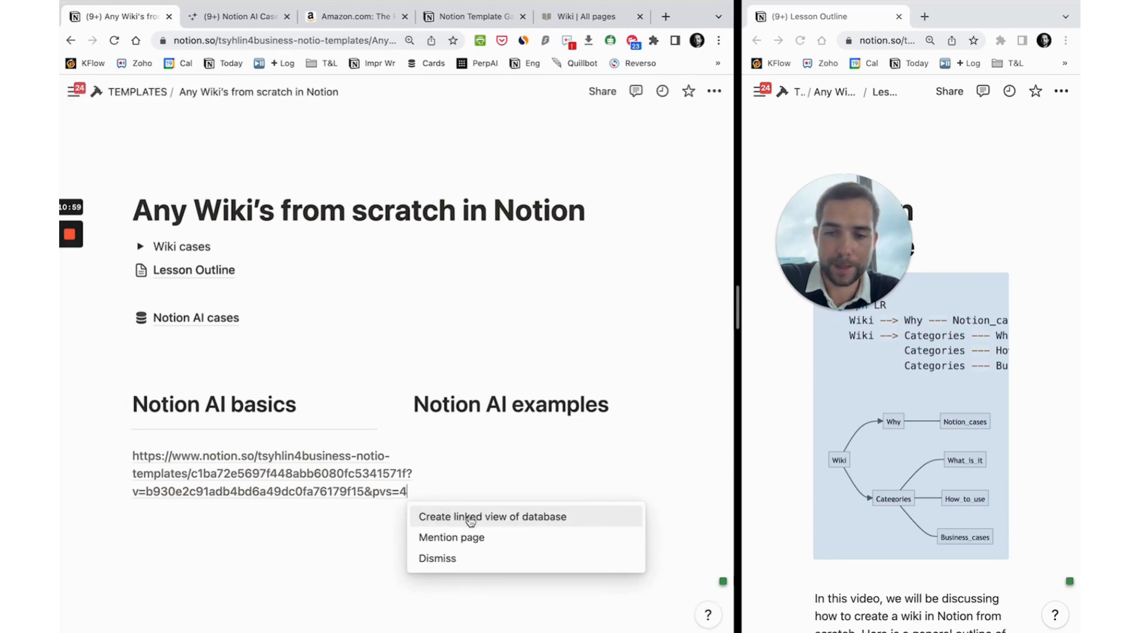
Step: Turn the pasted link under Notion AI basics into a linked What is it list view with hidden title
left_click(492, 515)
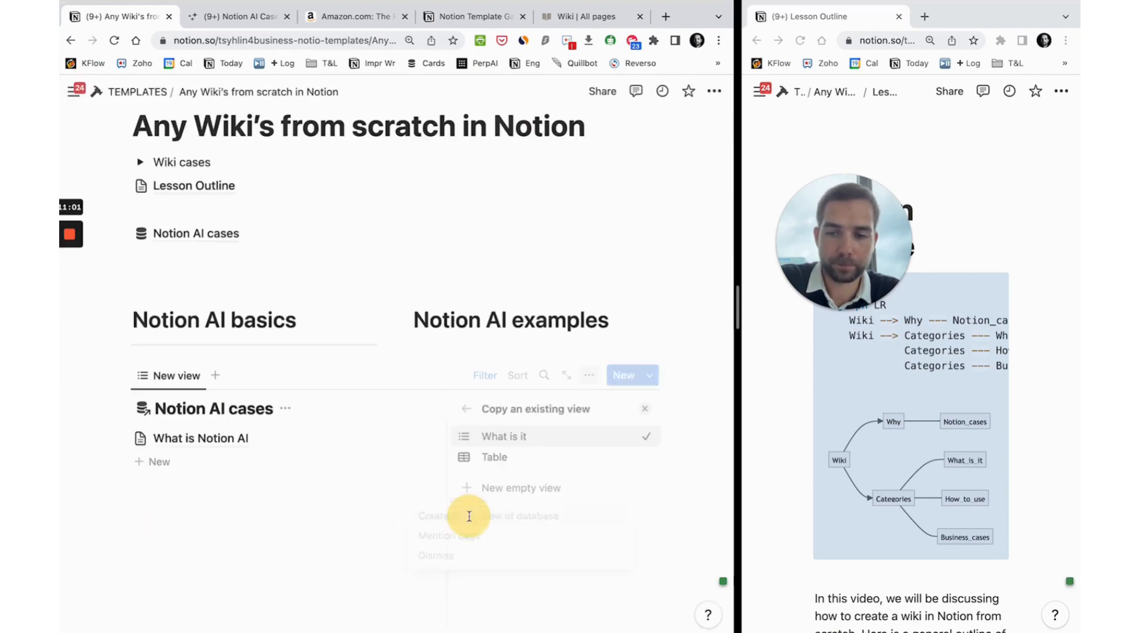
left_click(286, 409)
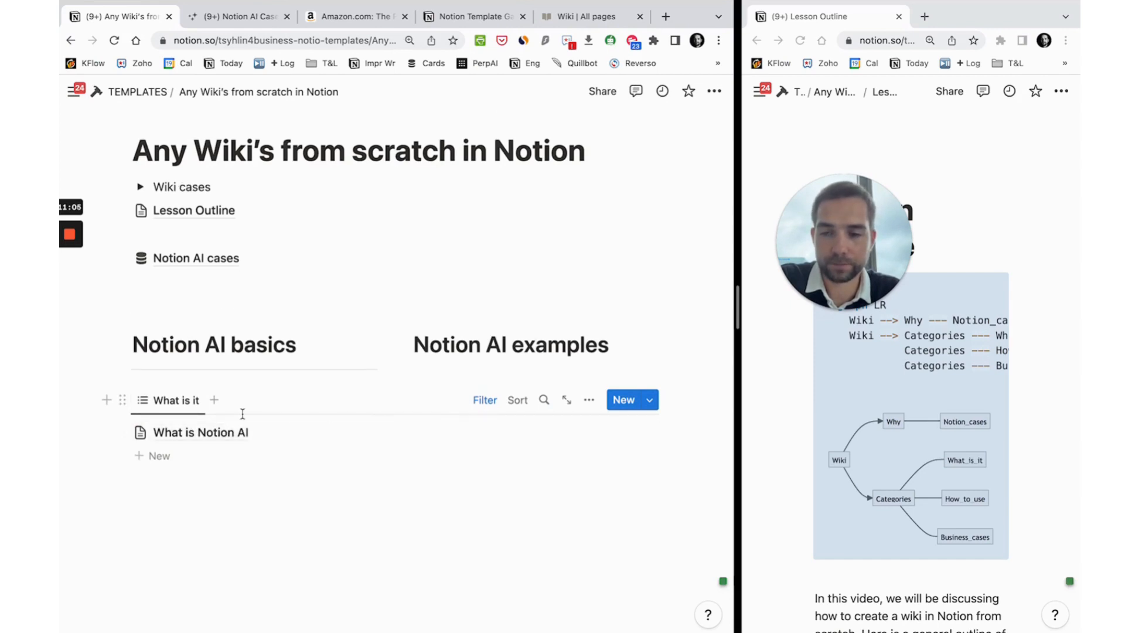
left_click(589, 400)
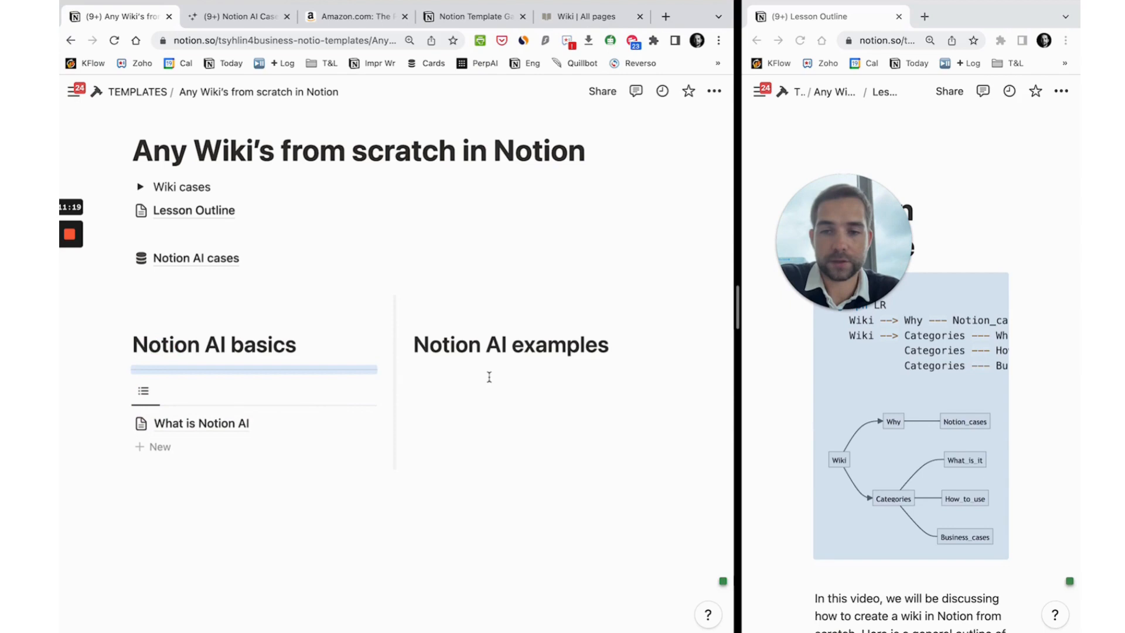
left_click(502, 375)
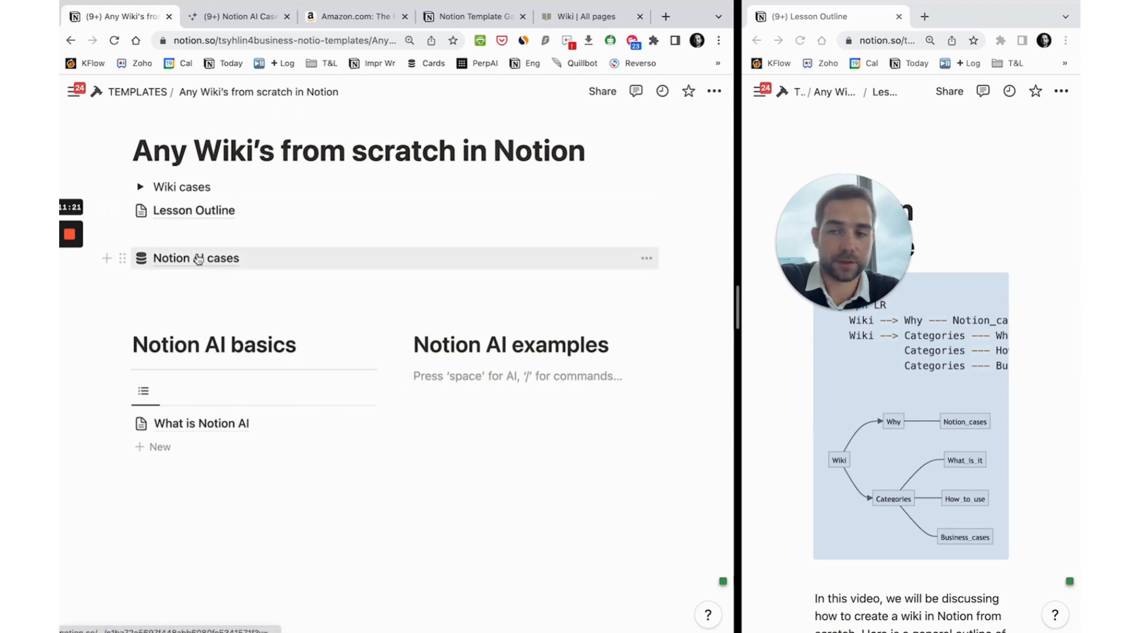
Step: Duplicate the What is it view as 'Examplex' filtered to Business cases tags
left_click(196, 258)
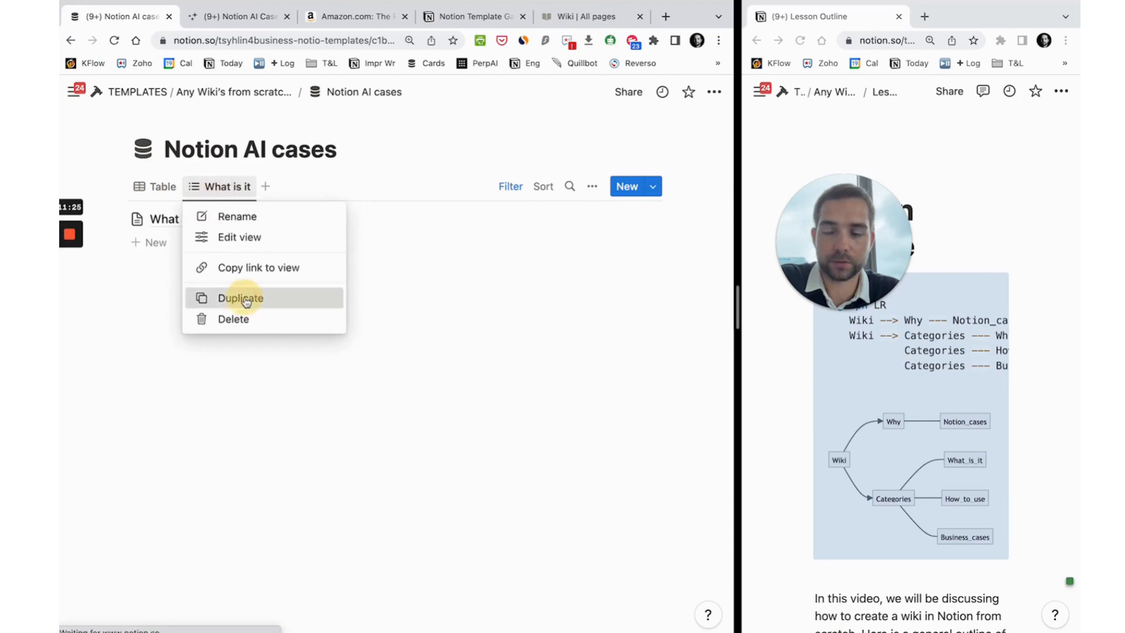
left_click(239, 297)
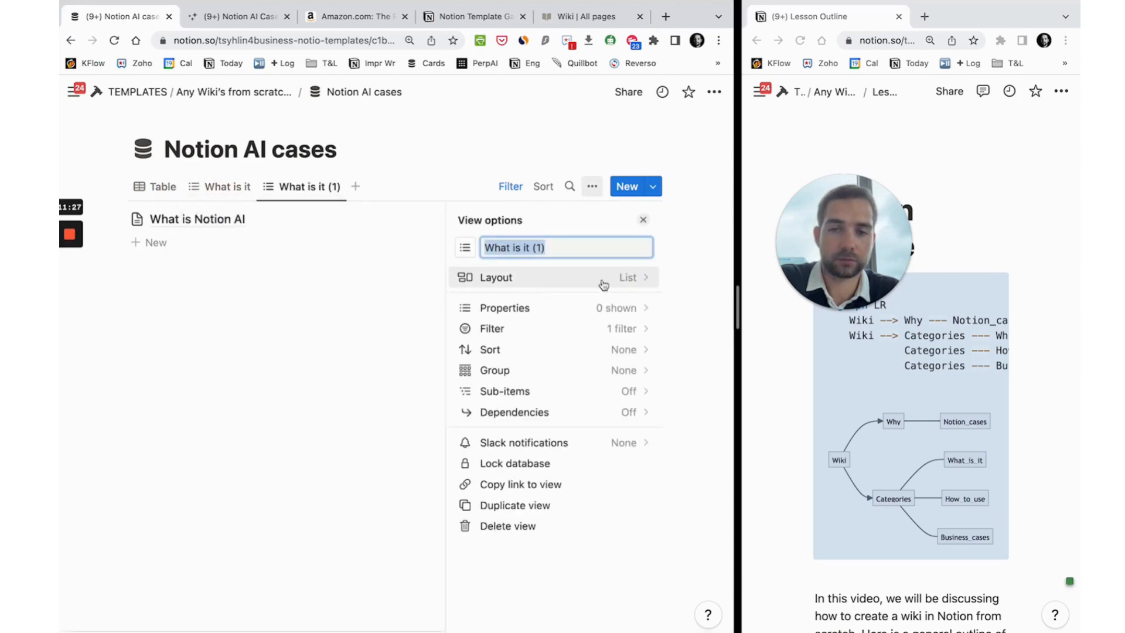
type("Examplex")
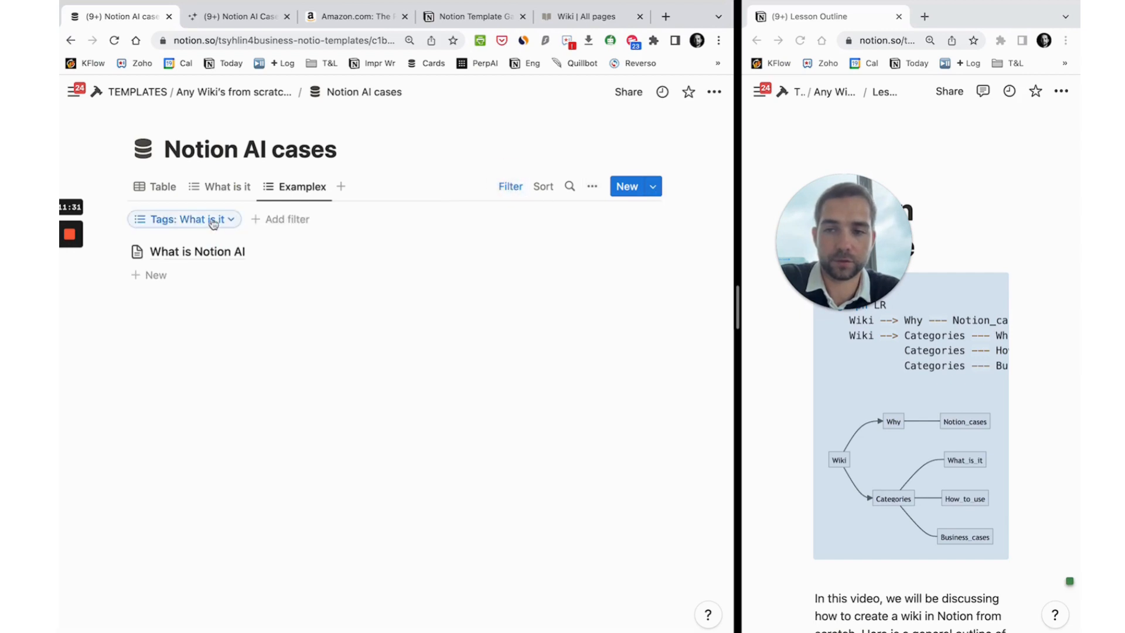
left_click(183, 219)
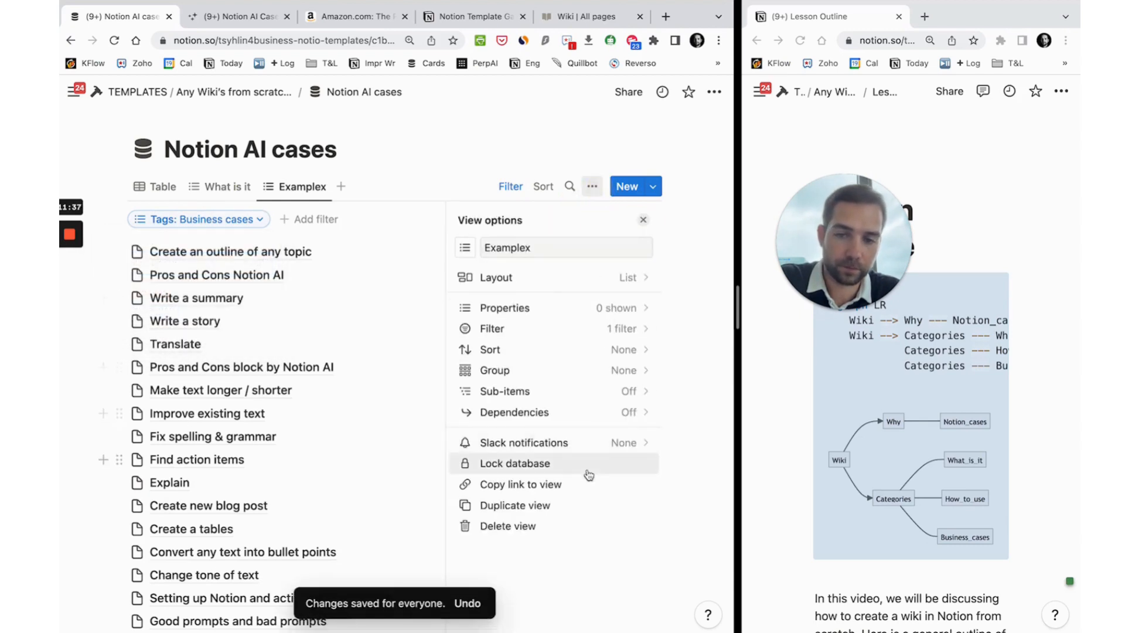
Step: Paste the Examplex view link under Notion AI examples as a linked view
left_click(520, 484)
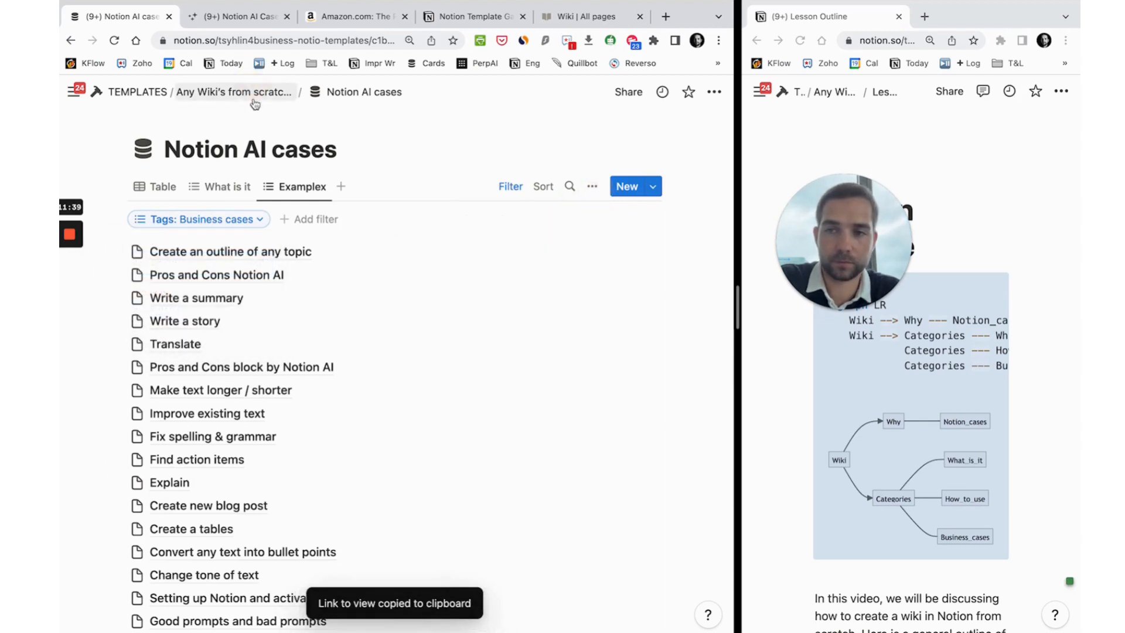
left_click(233, 92)
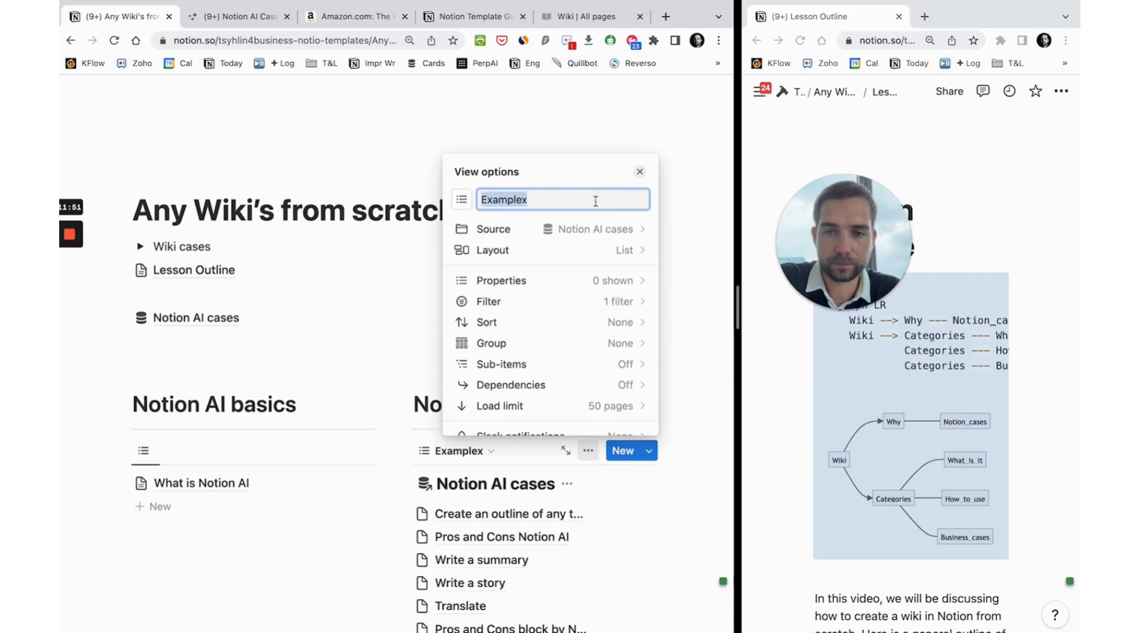
left_click(638, 171)
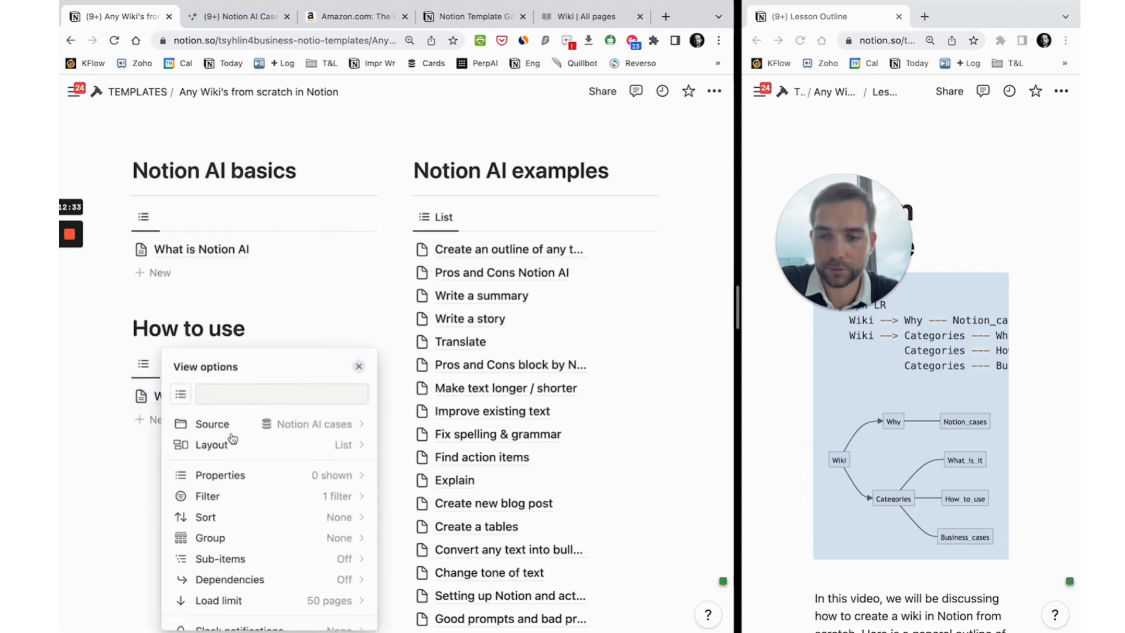
Step: Filter the How to use linked view to the How to use tag and save it for everyone
left_click(208, 496)
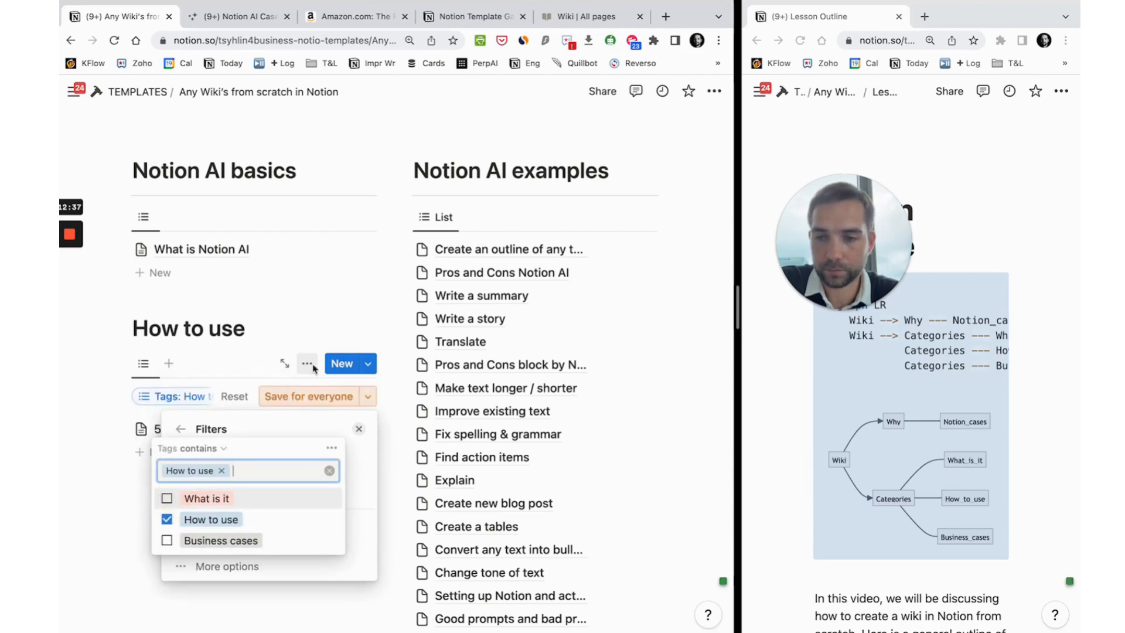
left_click(307, 395)
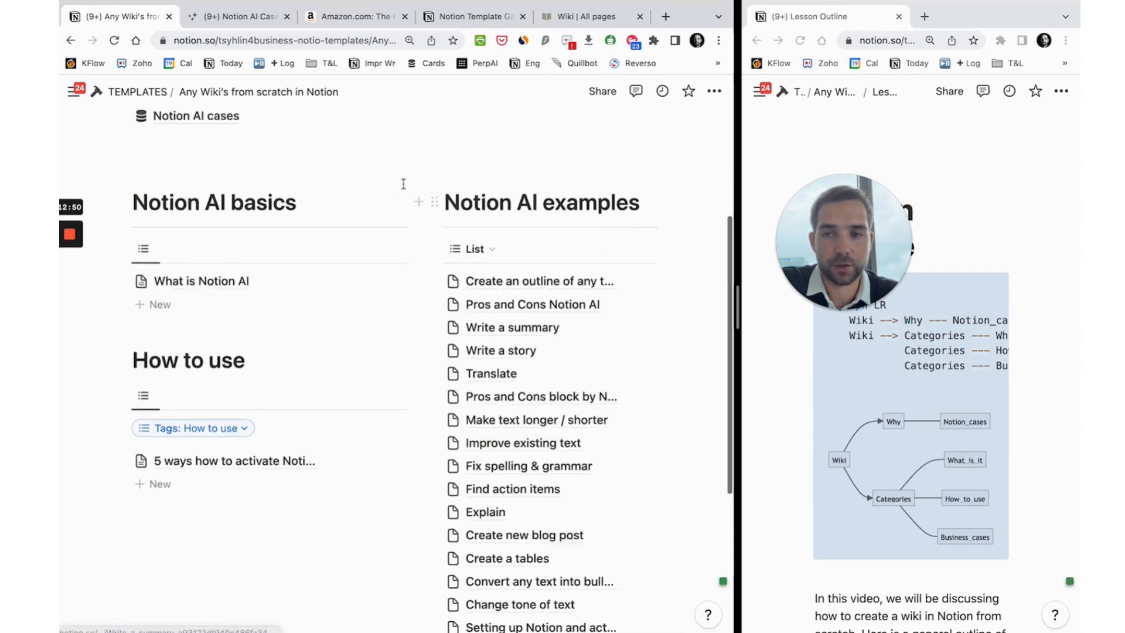
left_click(195, 116)
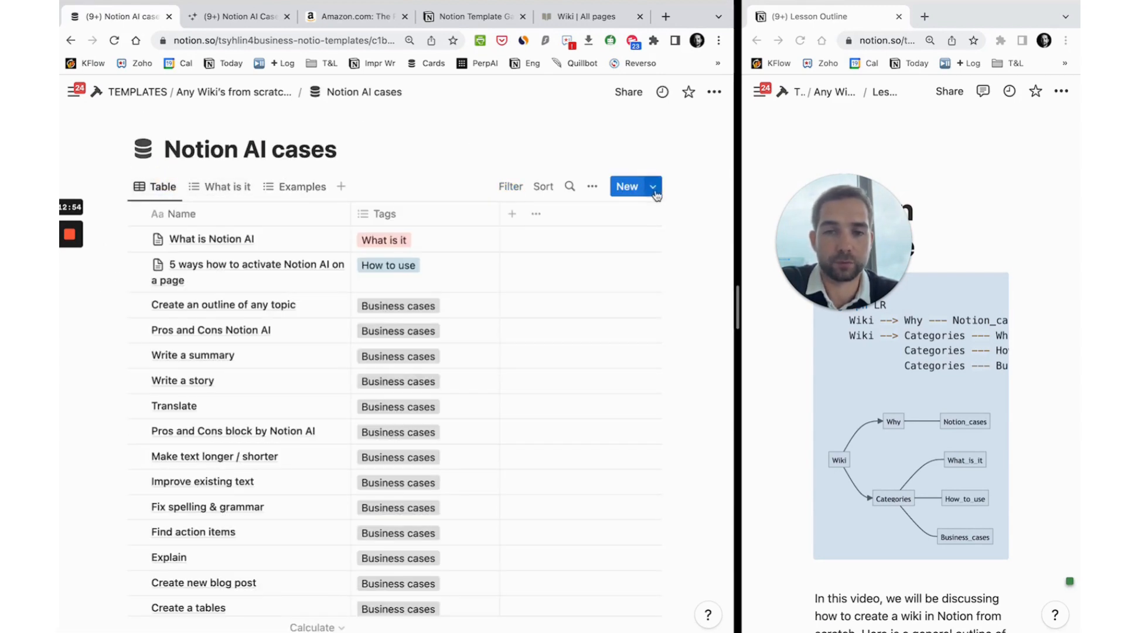
Step: Create a 'What is' page template with an info icon and a Tags value
left_click(626, 186)
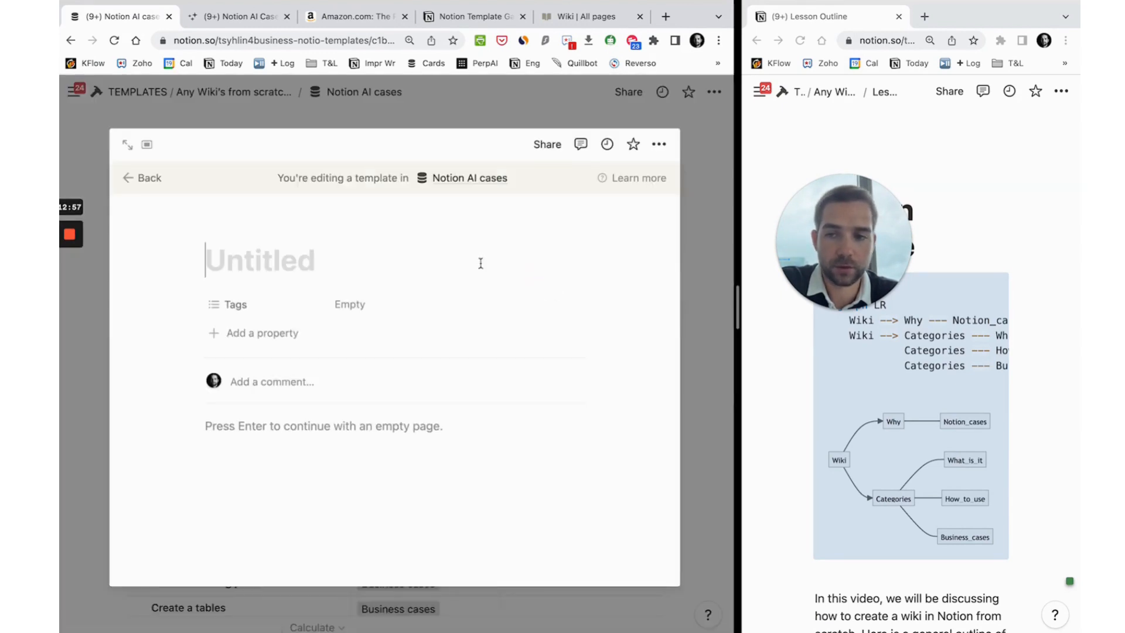
type("What is")
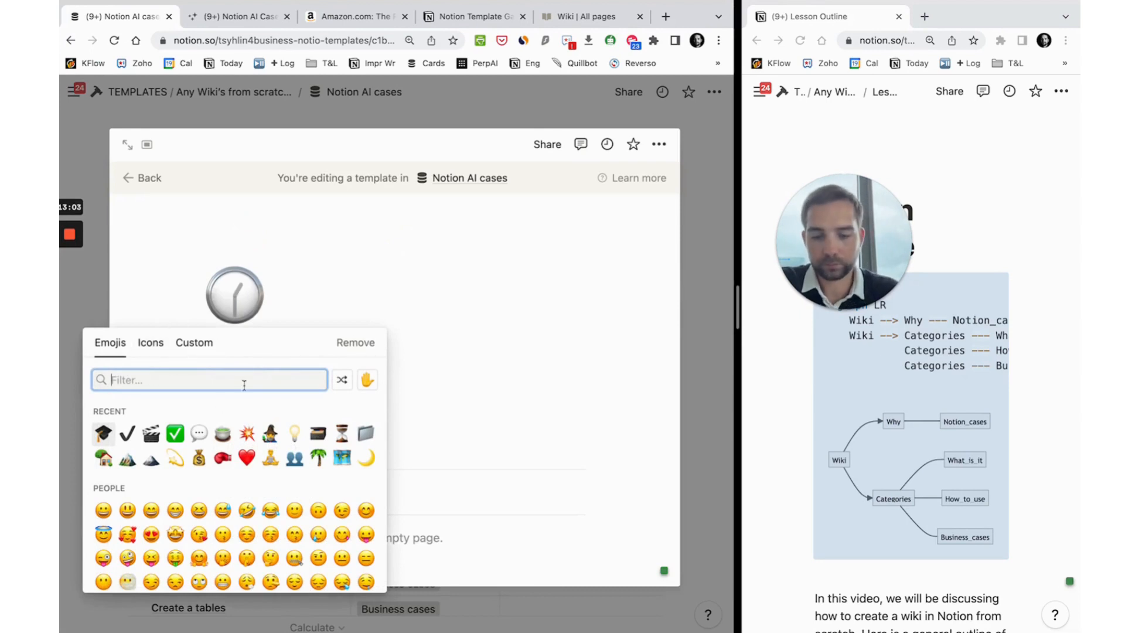
left_click(234, 294)
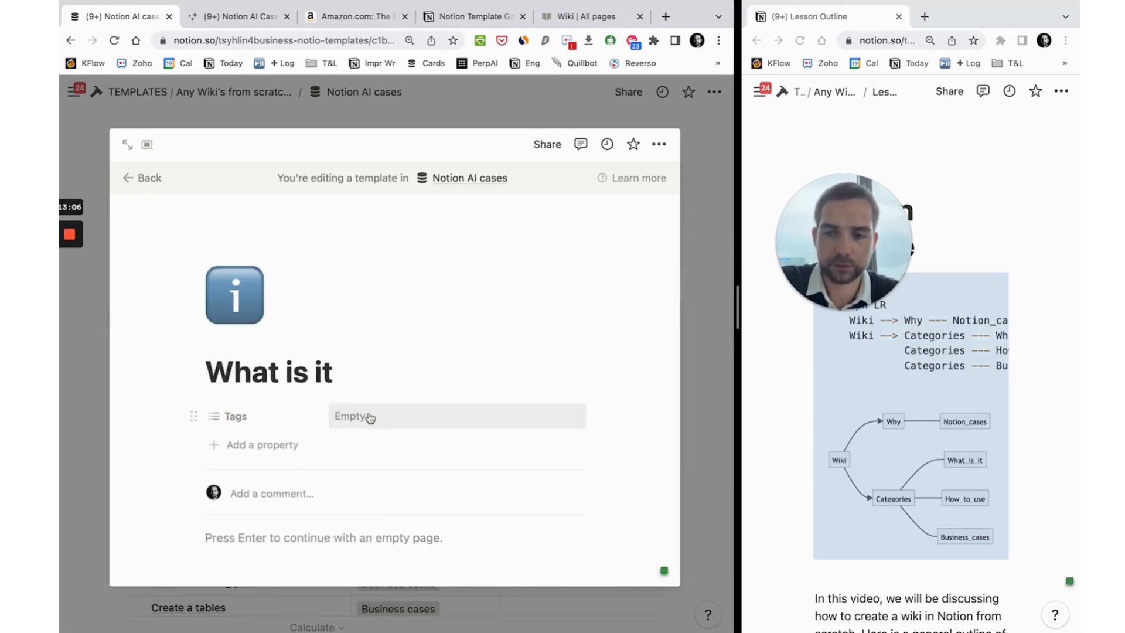
left_click(352, 416)
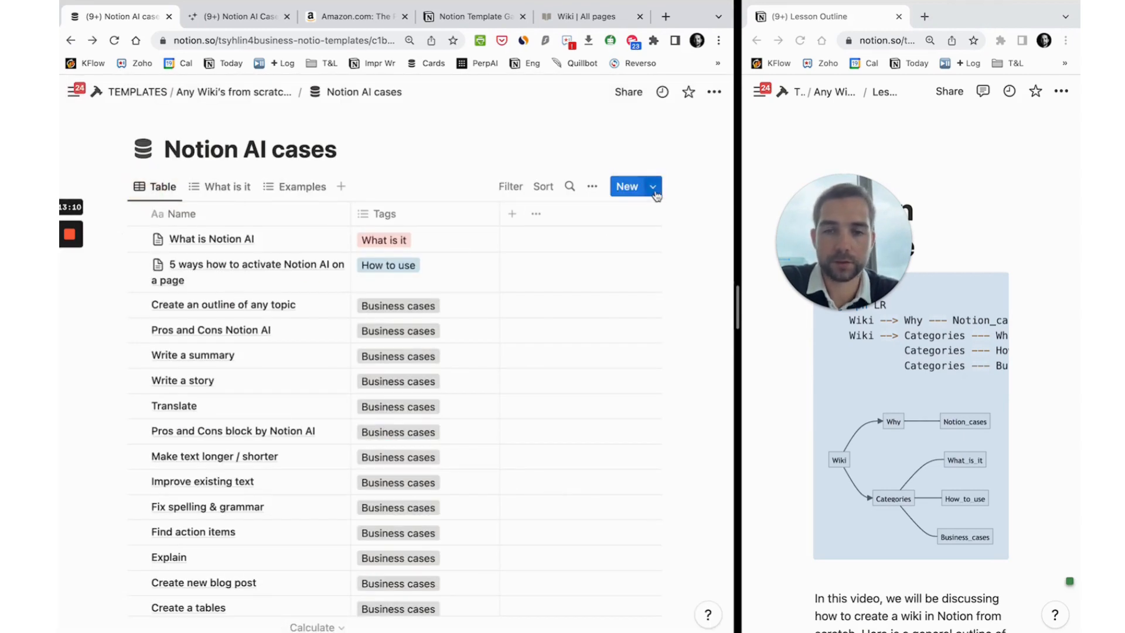
Step: Add a 'What is Notion' entry from the template and give What is Notion AI an icon
left_click(652, 186)
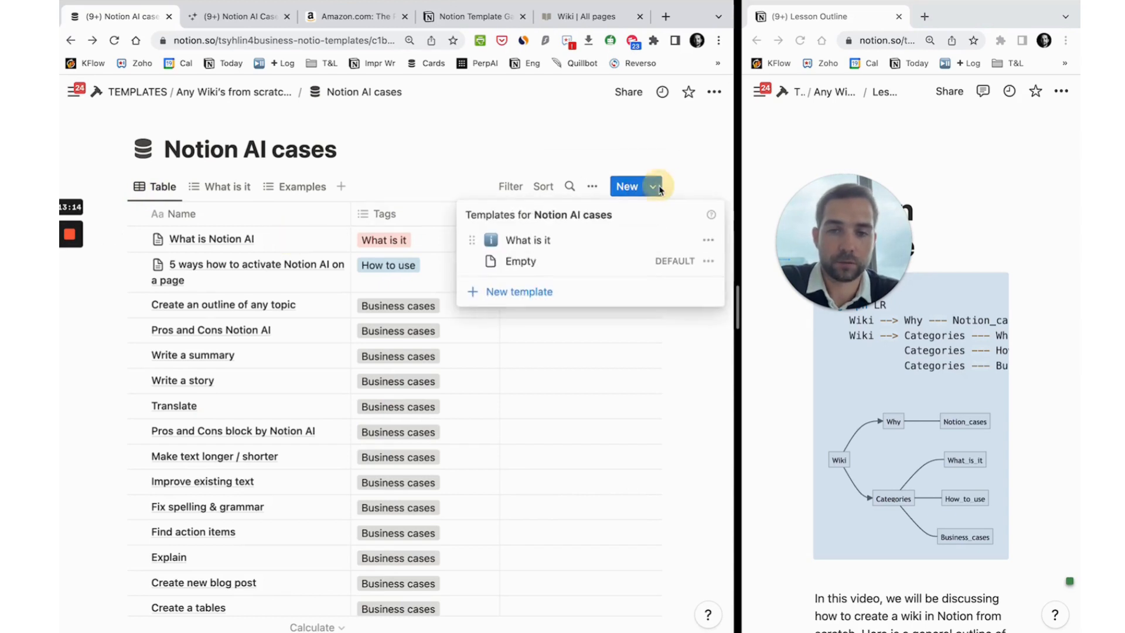
left_click(528, 239)
type("What")
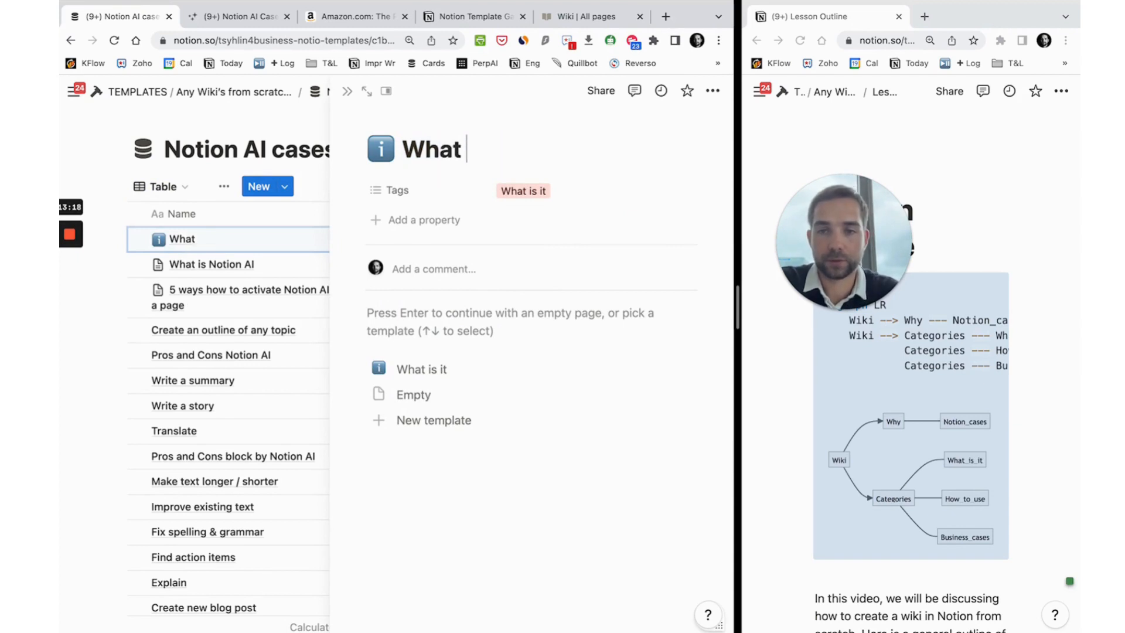
type("is Notion")
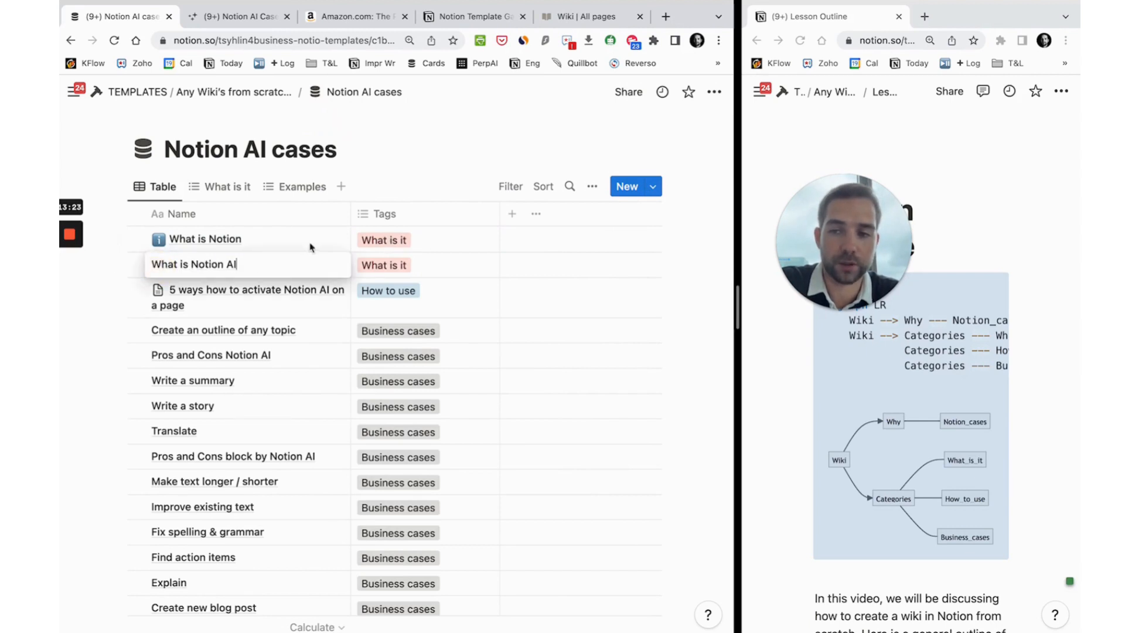
left_click(211, 265)
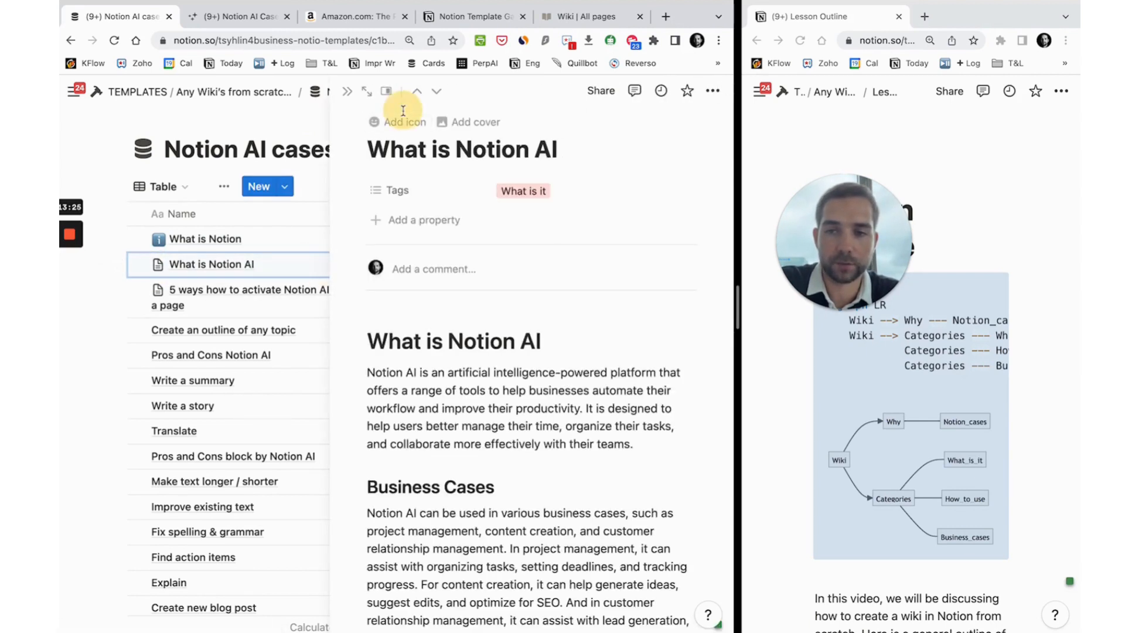
left_click(403, 121)
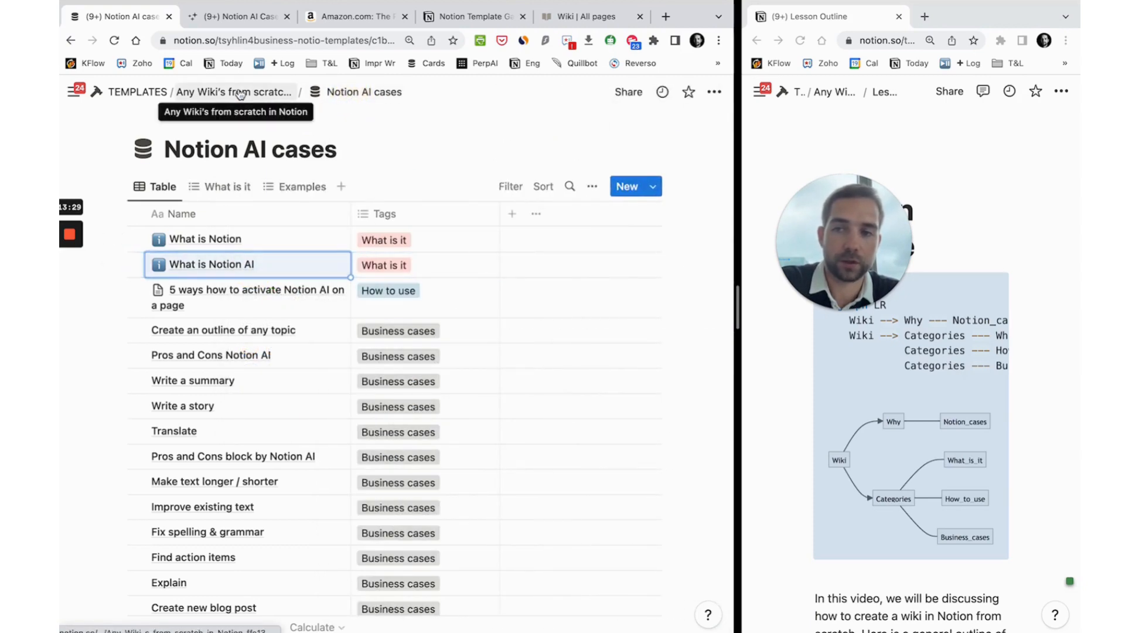
Step: Return to Any Wiki's from scratch and insert a callout below the Notion AI cases link
left_click(215, 92)
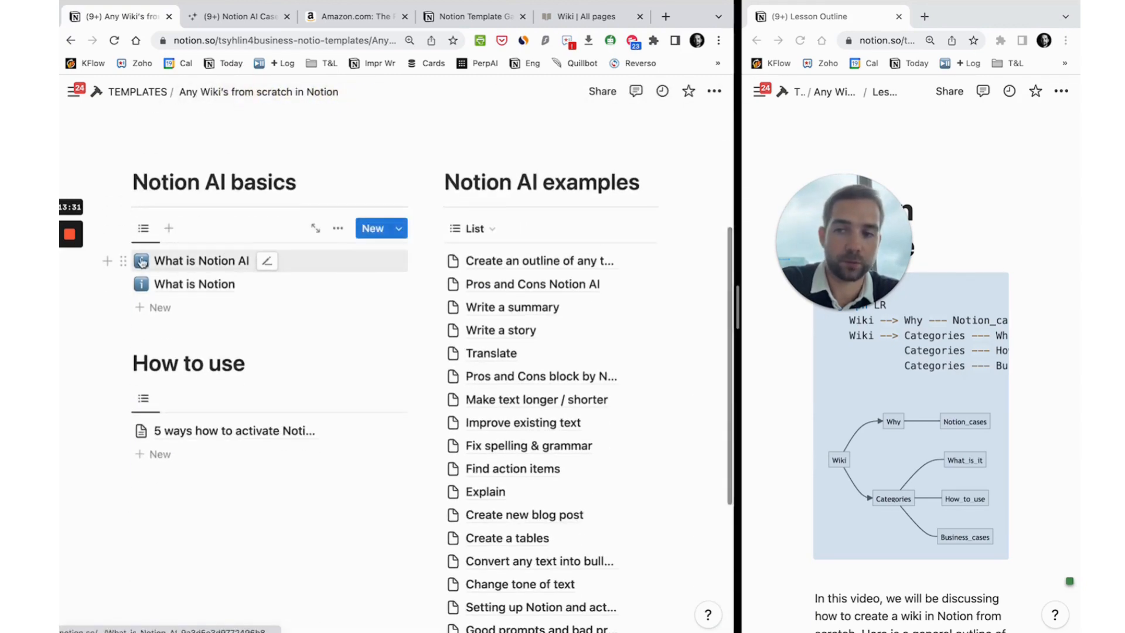
mouse_move(529, 285)
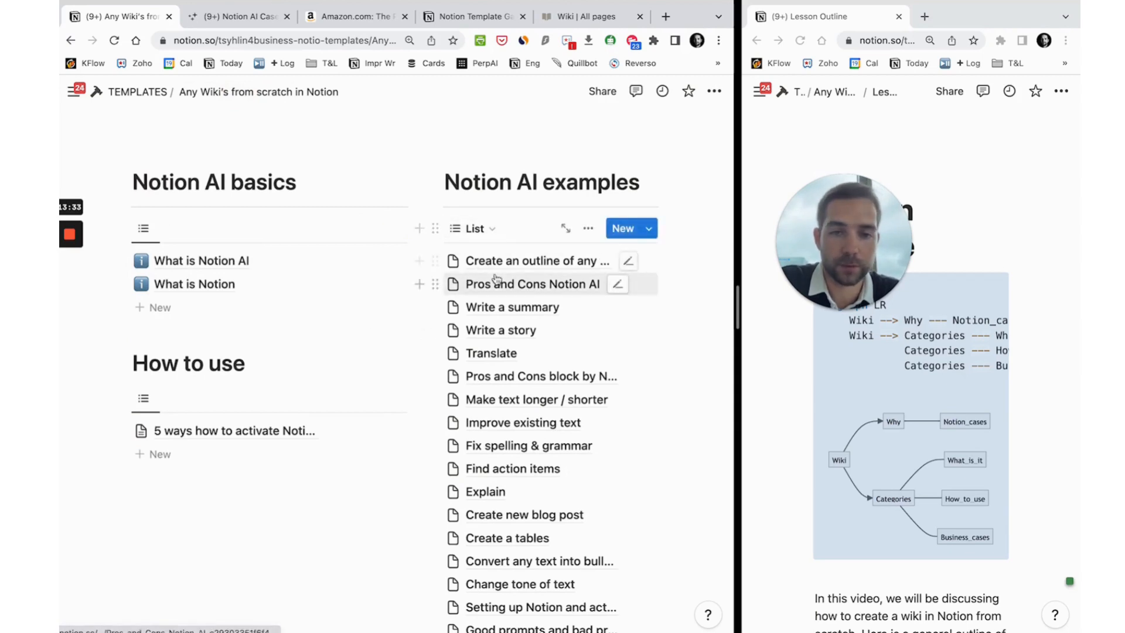
scroll("down", 3)
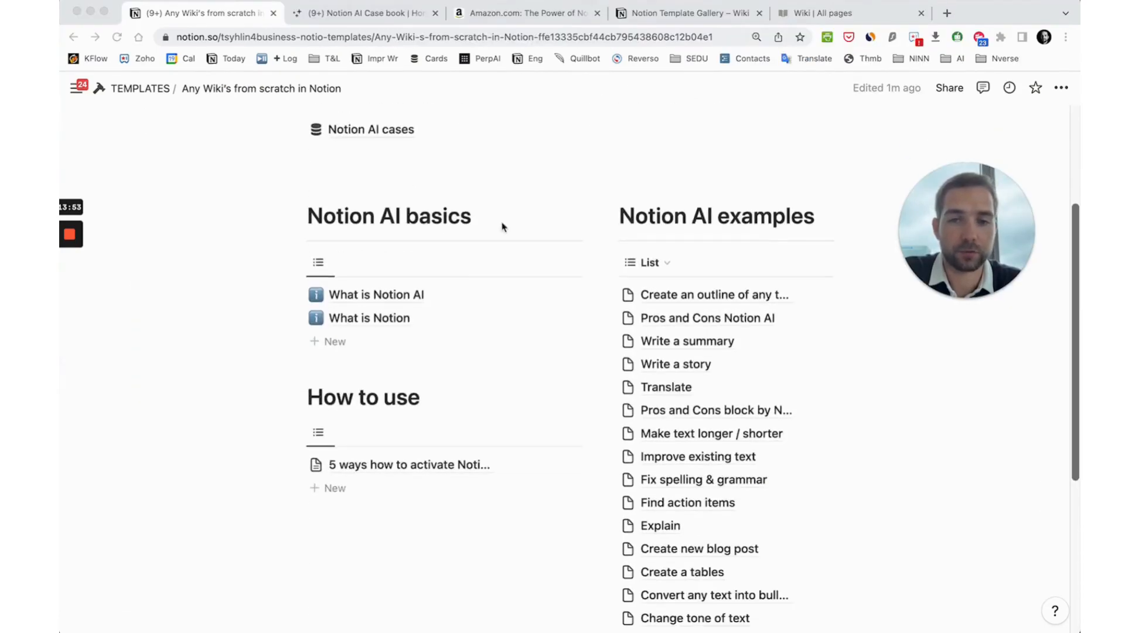
type("/call")
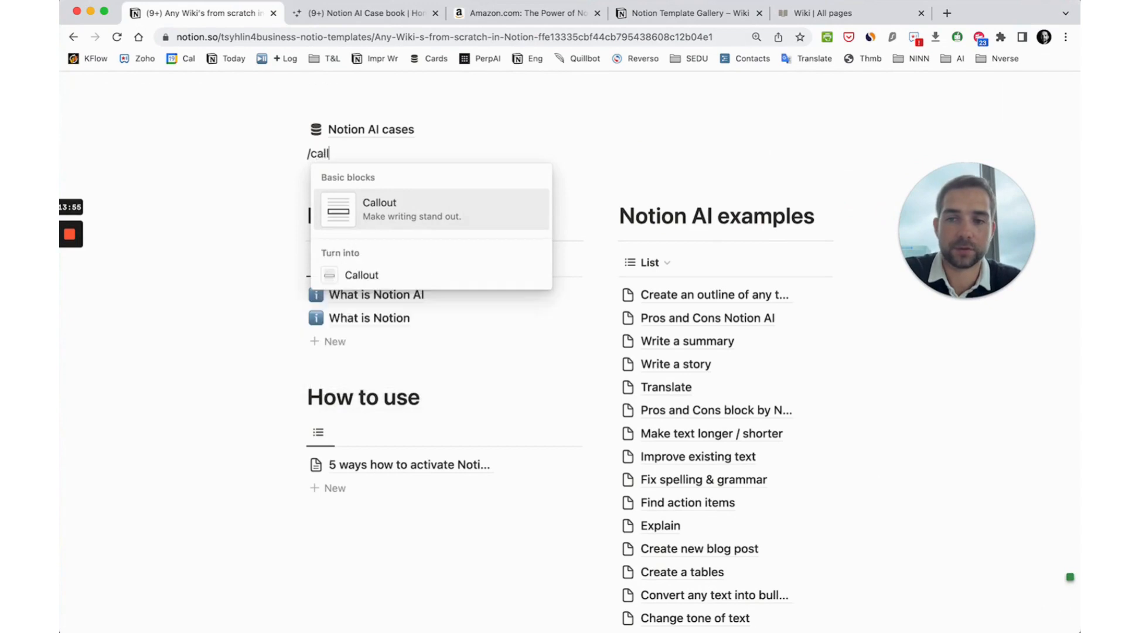
left_click(379, 209)
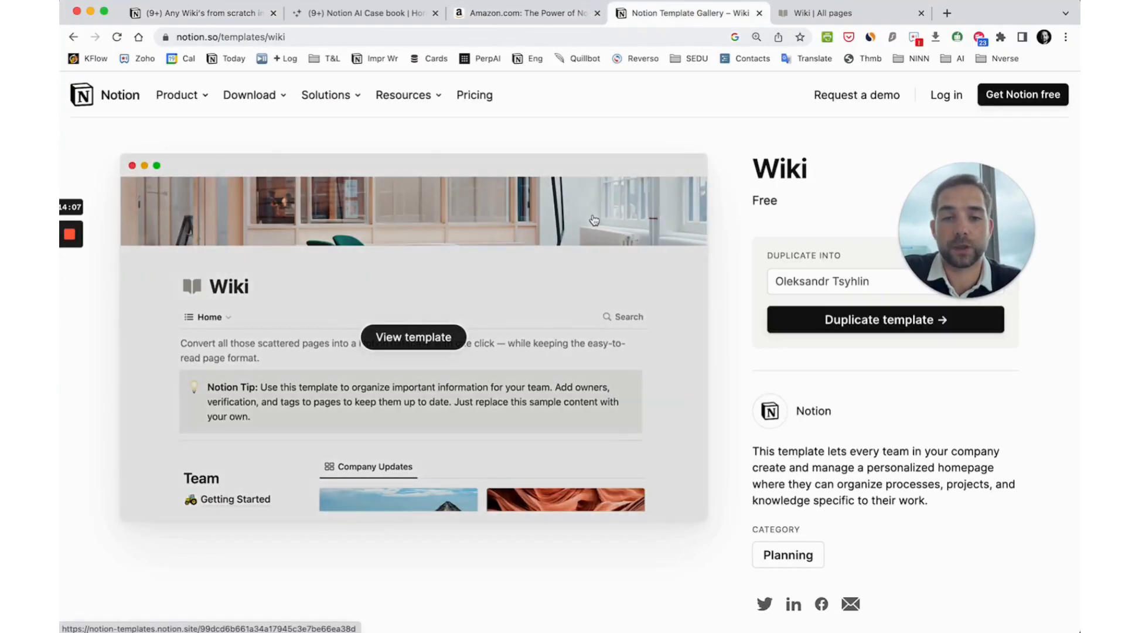
Step: Search the Notion Template Gallery for 'wiki' and open Notion's marketing wiki
left_click(946, 13)
type("notion templates")
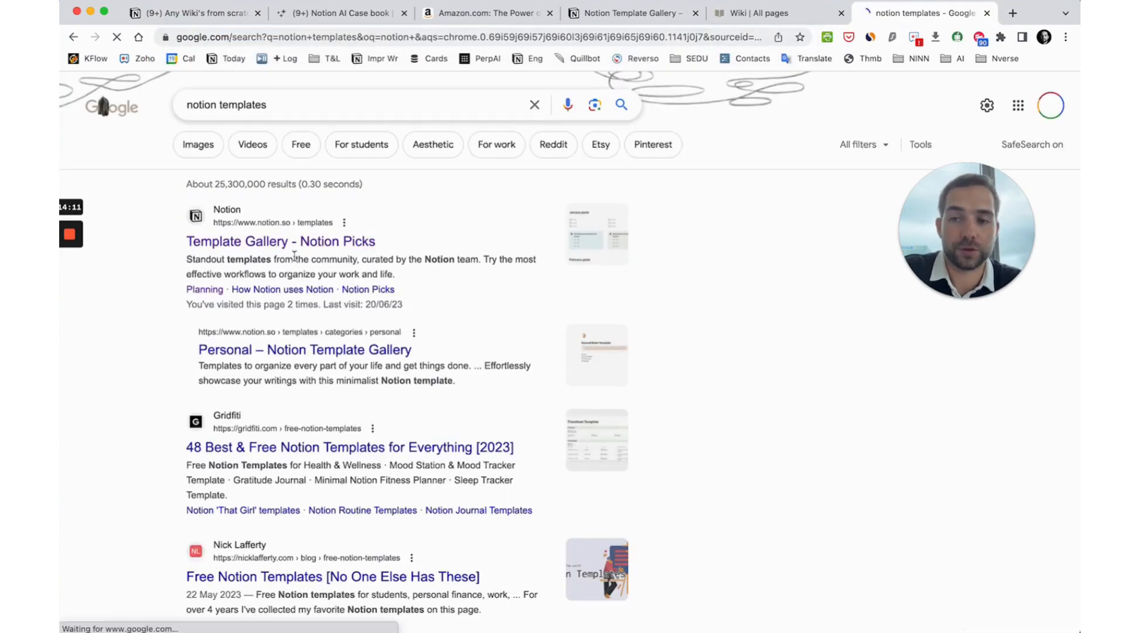
left_click(280, 240)
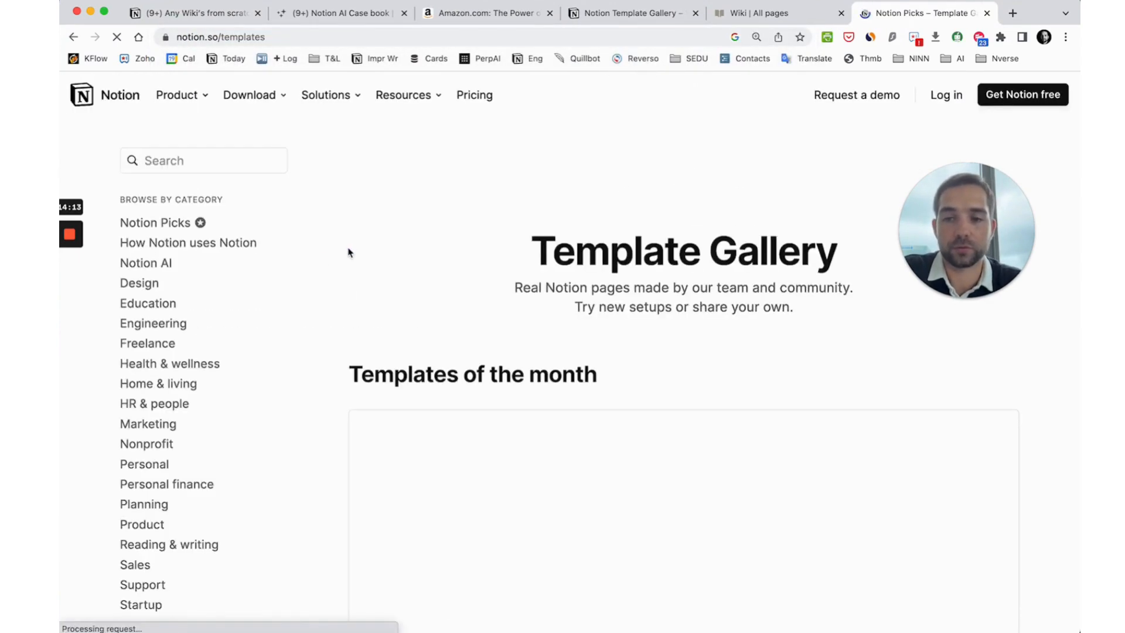
type("w")
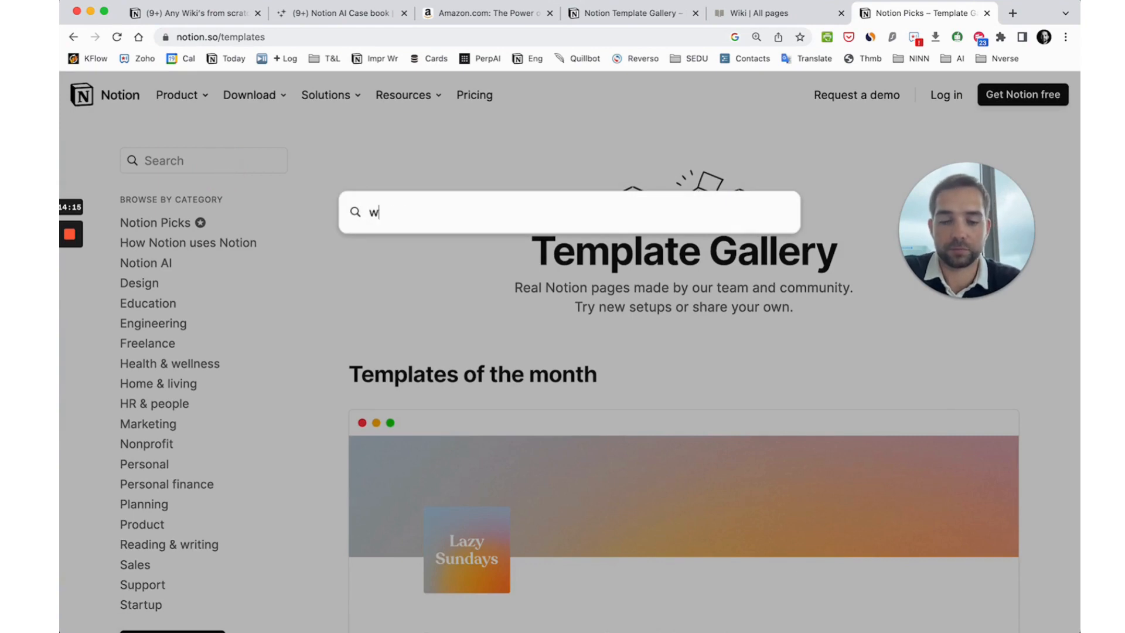
type("iki")
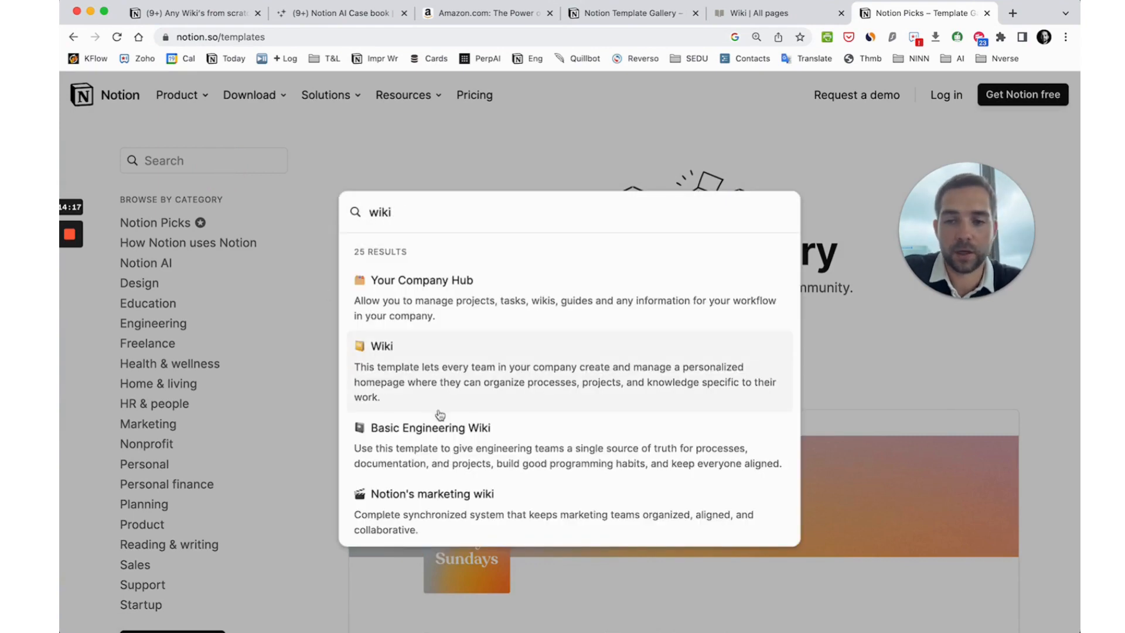
left_click(432, 493)
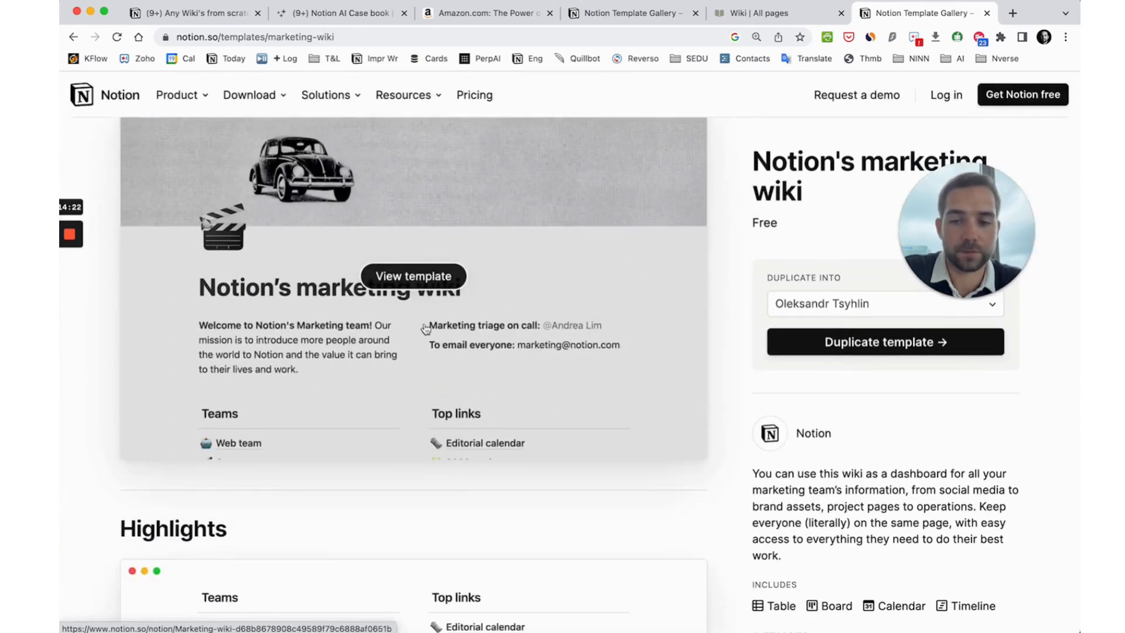
Step: Preview the marketing wiki's Editorial calendar and Metric updates pages, then return to the gallery
left_click(413, 276)
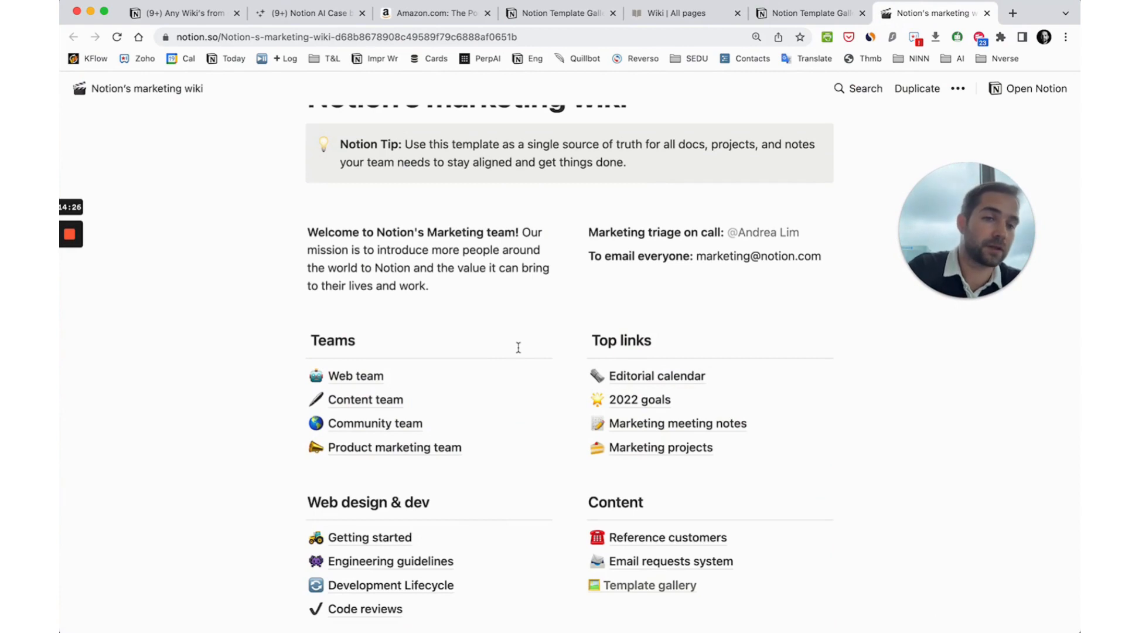
mouse_move(656, 375)
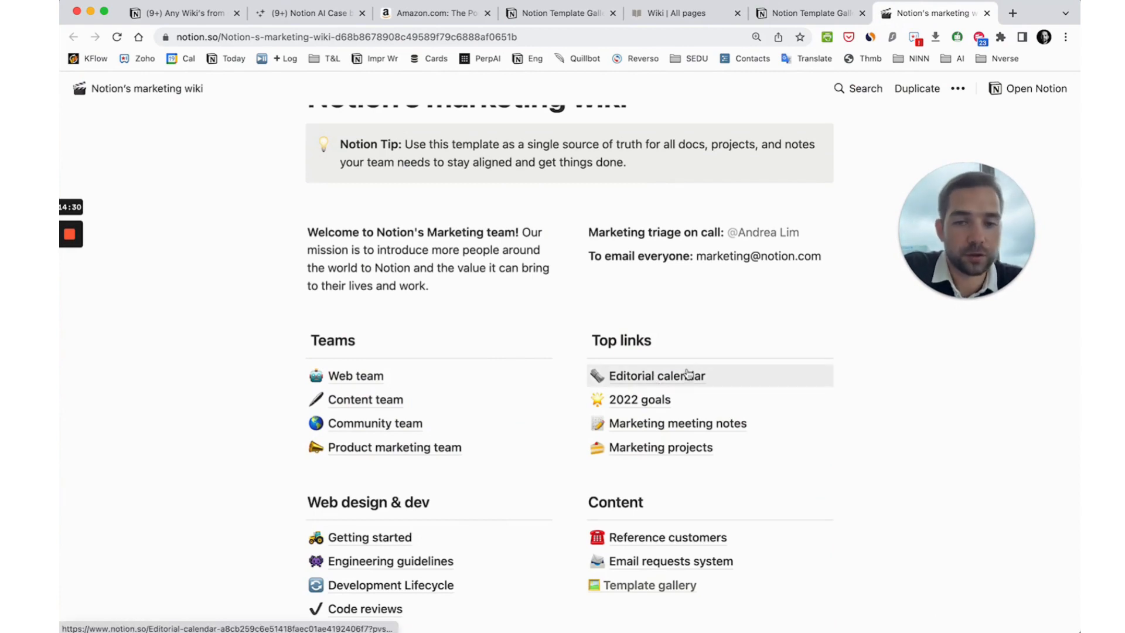
scroll("down", 3)
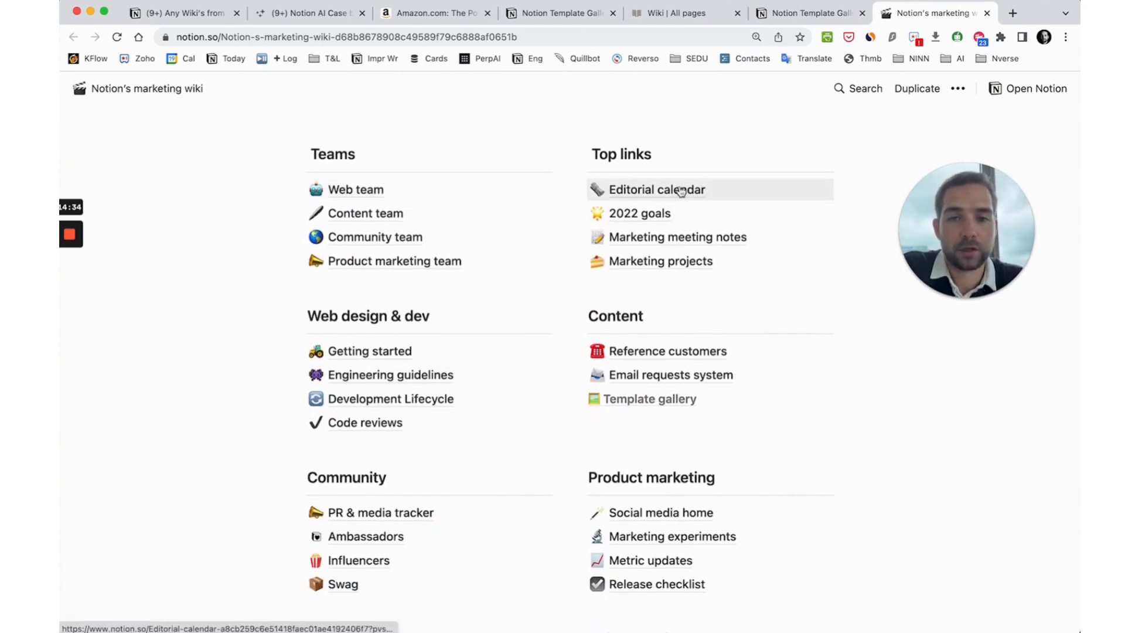
left_click(657, 189)
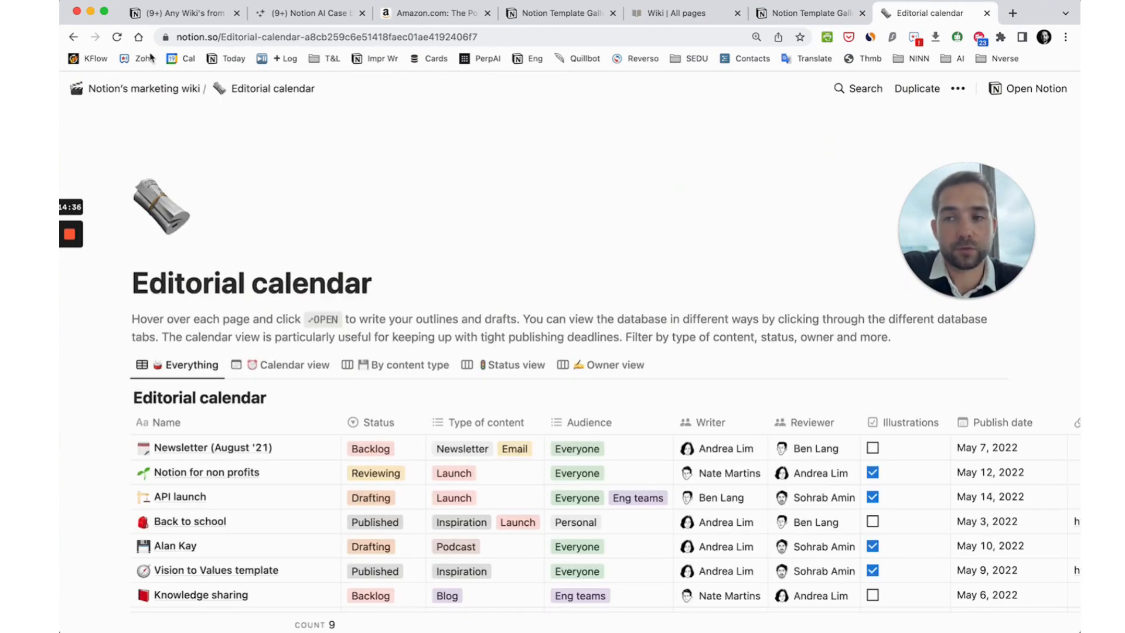
left_click(143, 89)
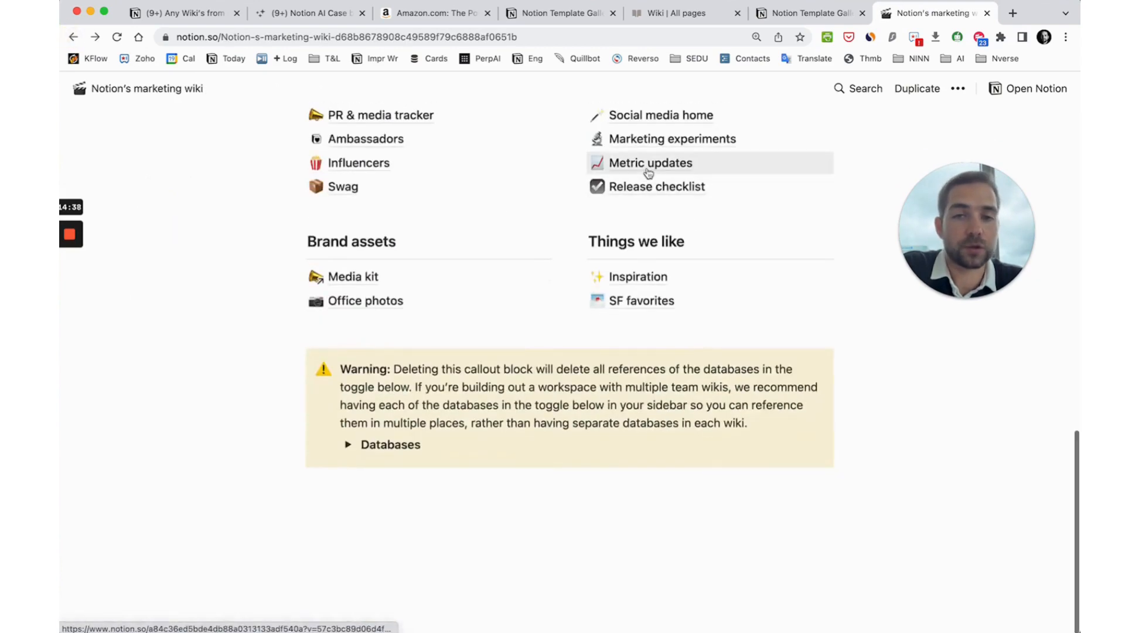
left_click(650, 163)
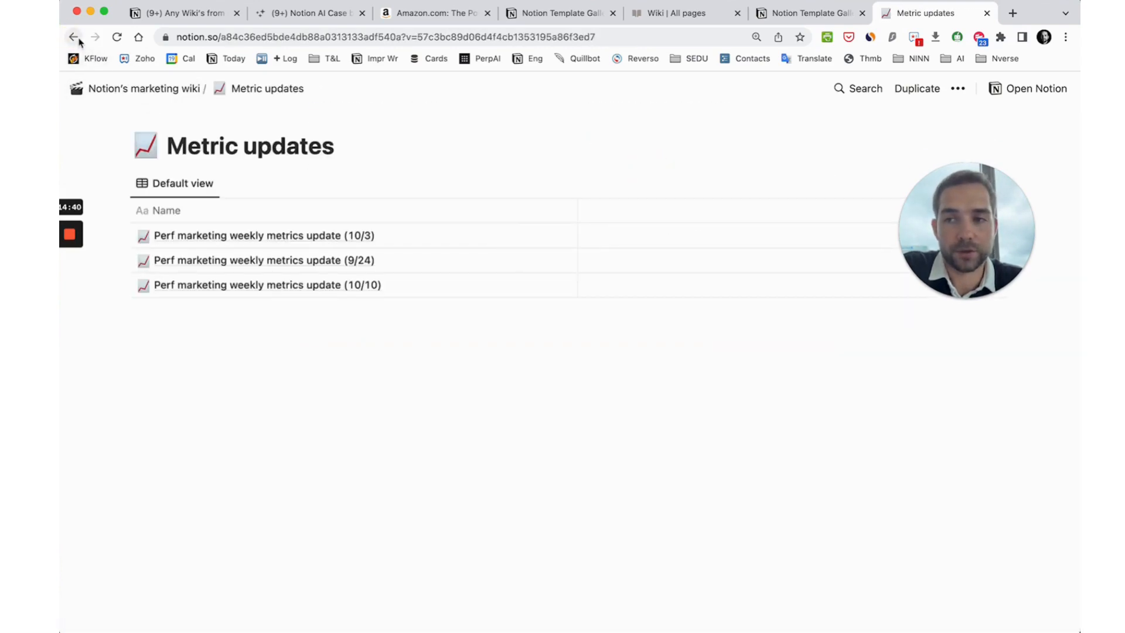
left_click(74, 37)
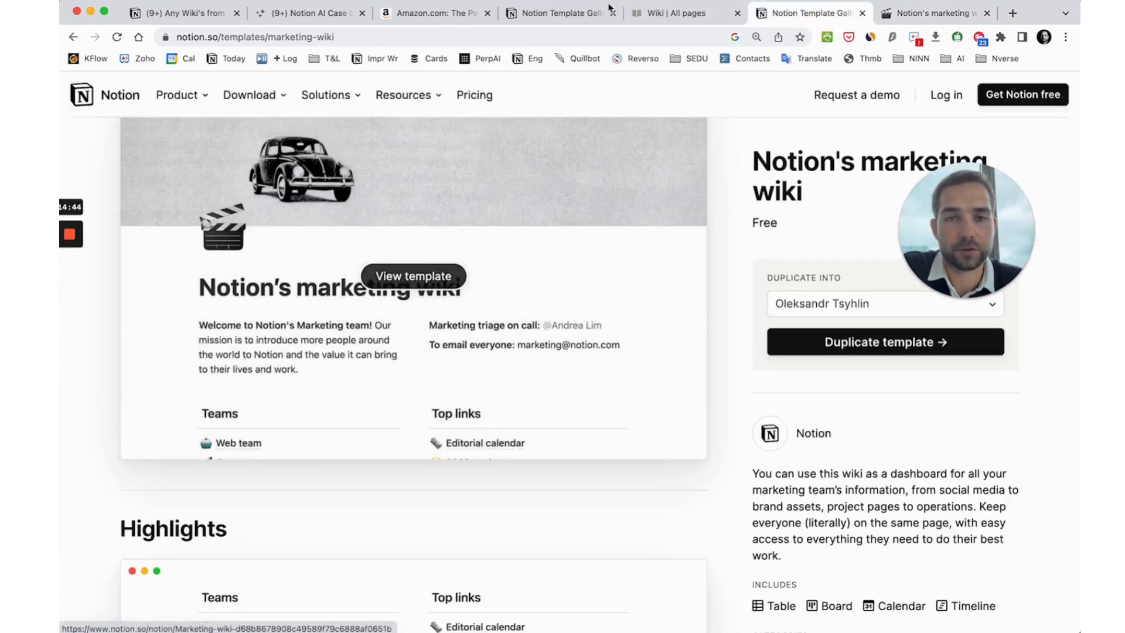
Step: Scroll through Notionverse's monthly updates board, Areas, Authors and Tags galleries
left_click(176, 13)
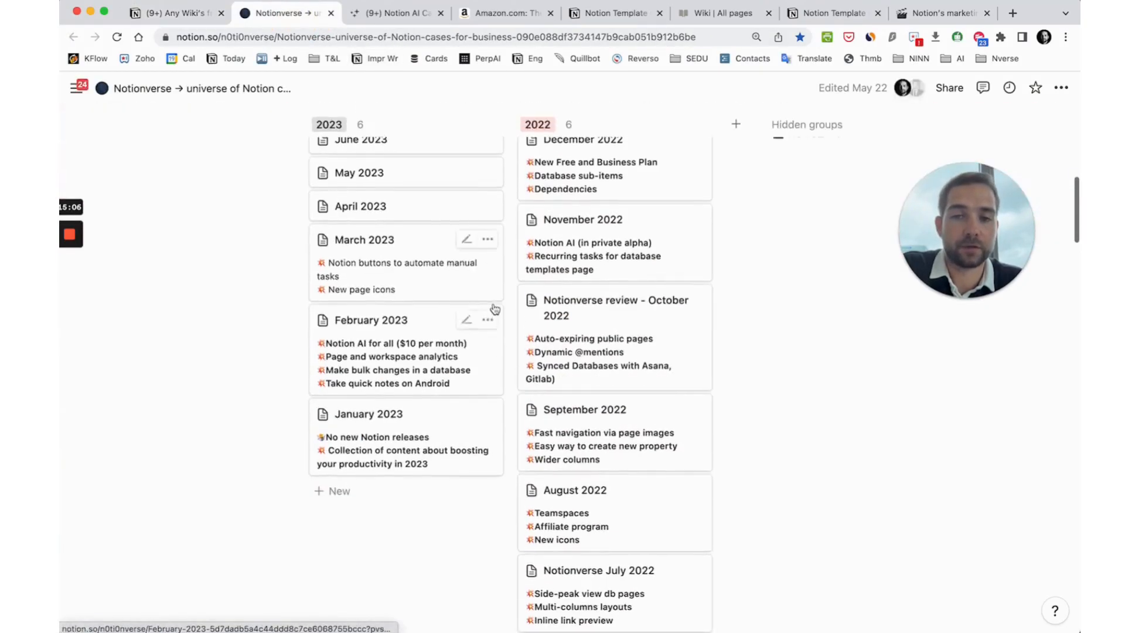
scroll("down", 3)
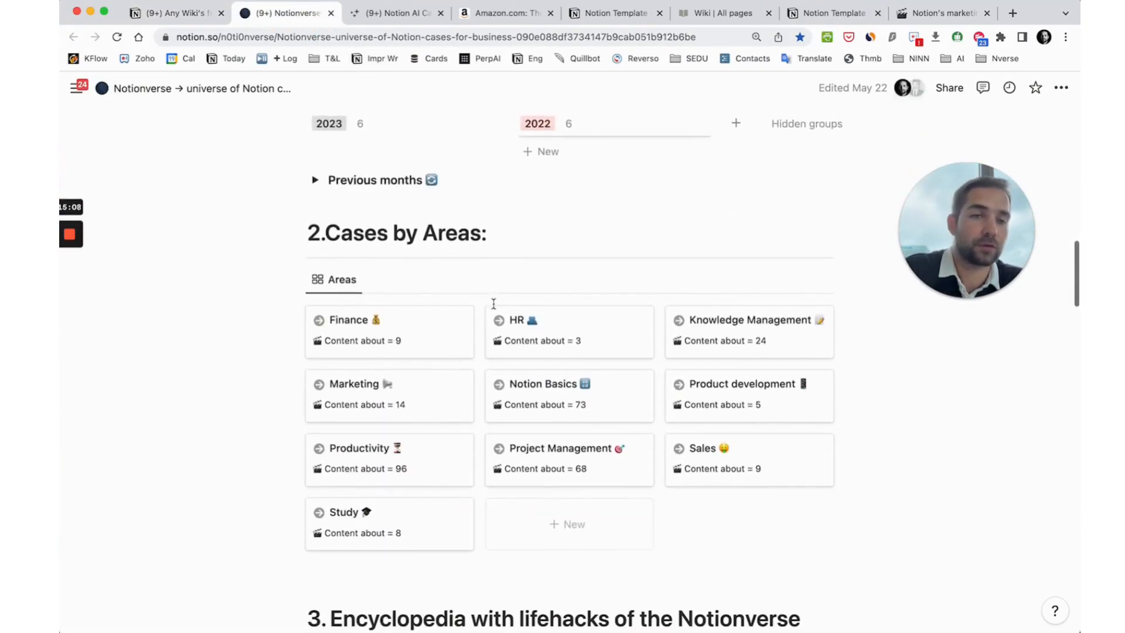
scroll("down", 3)
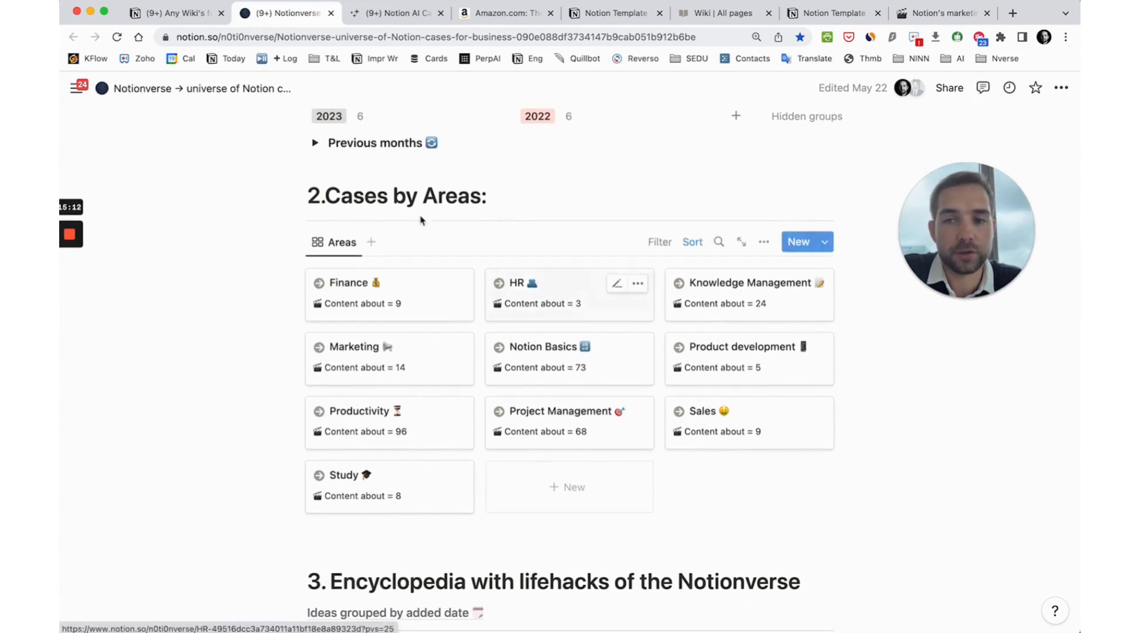
scroll("down", 3)
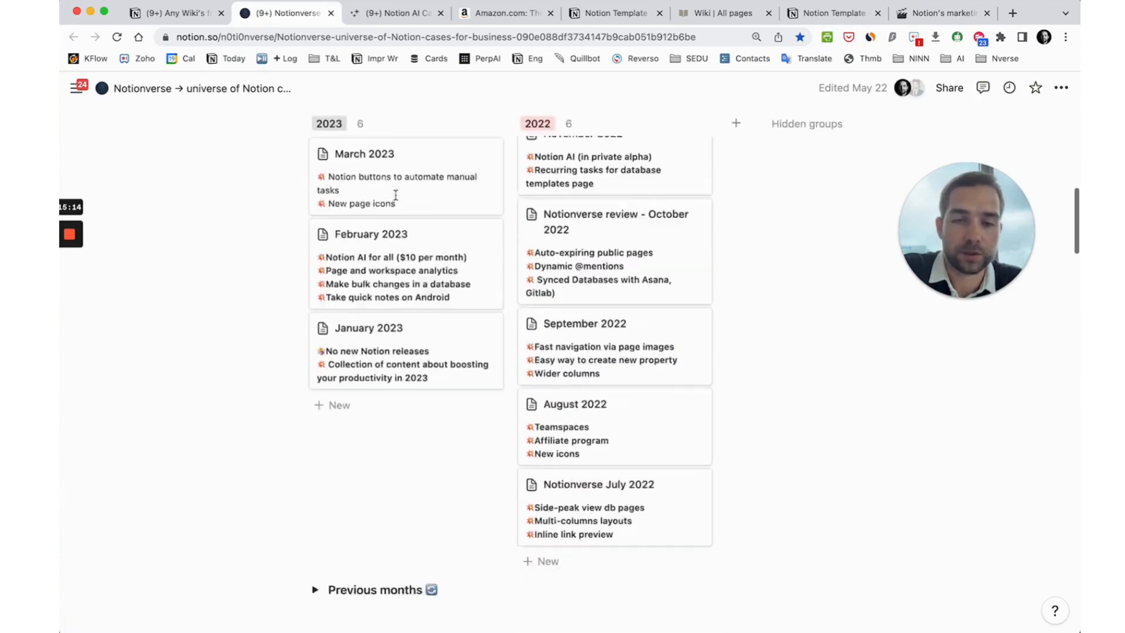
scroll("down", 3)
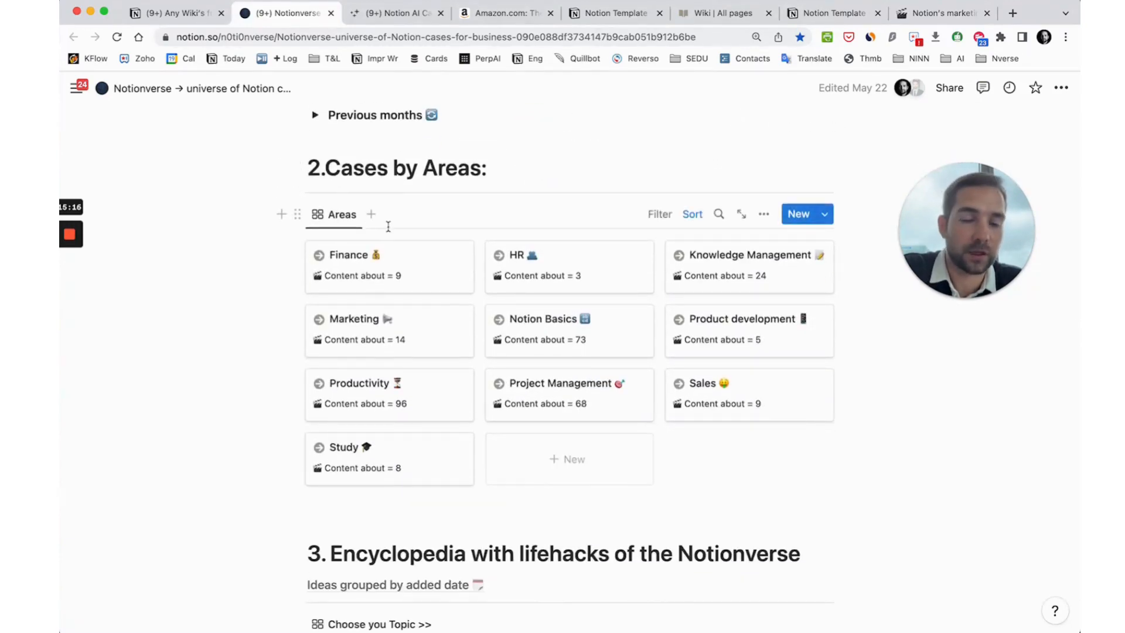
scroll("down", 3)
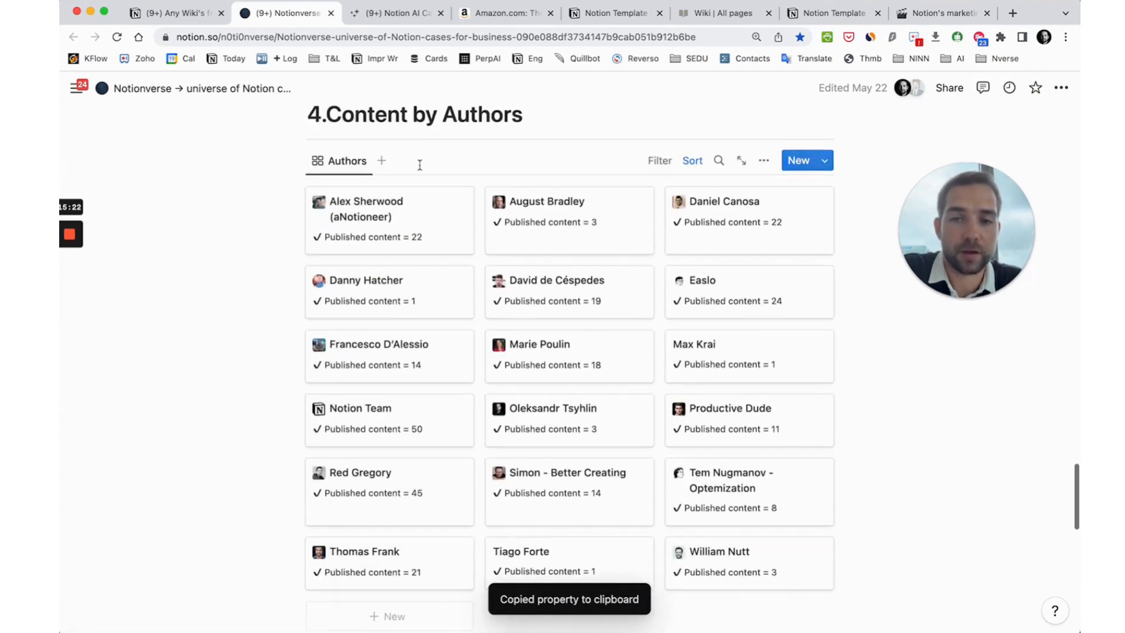
scroll("up", 3)
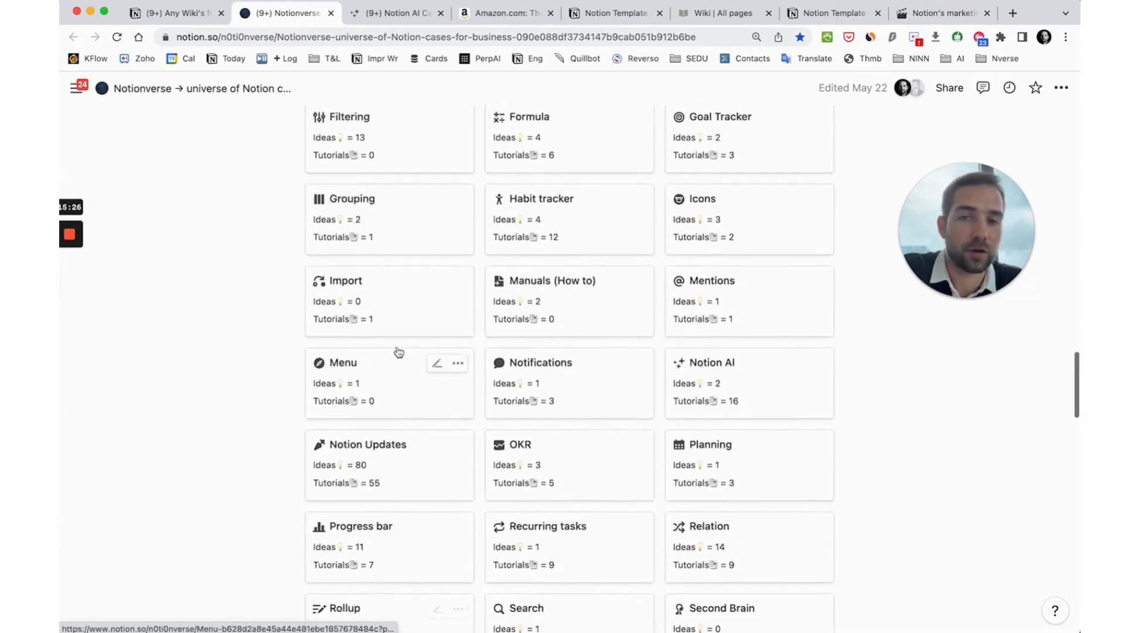
scroll("up", 3)
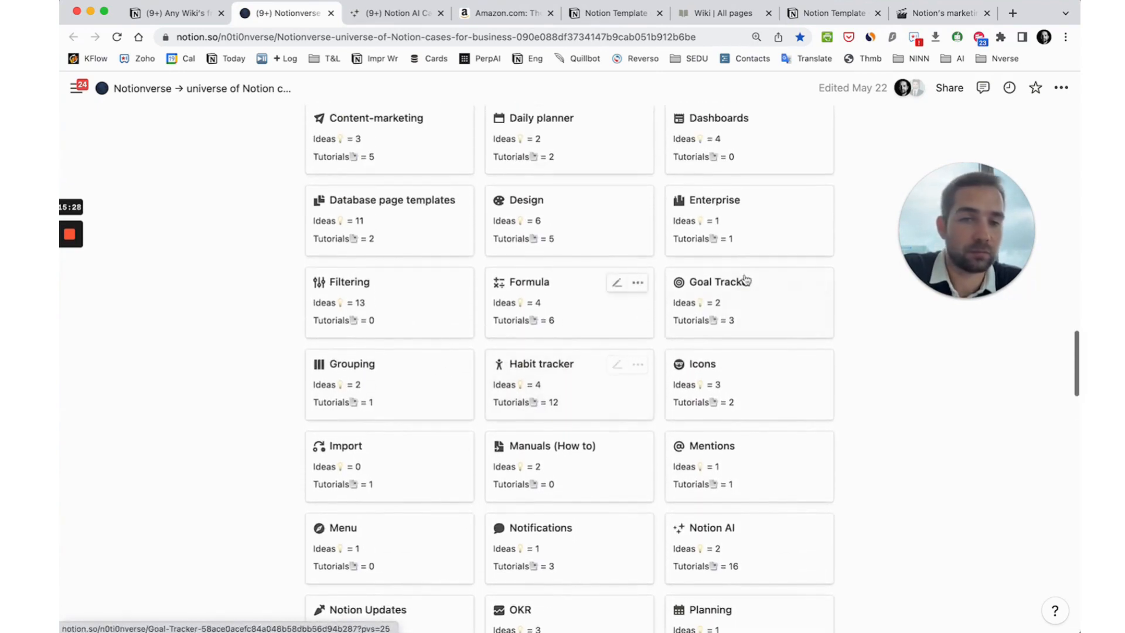
Step: Open and browse the Goal Tracker tag page in the #Tags database
left_click(717, 281)
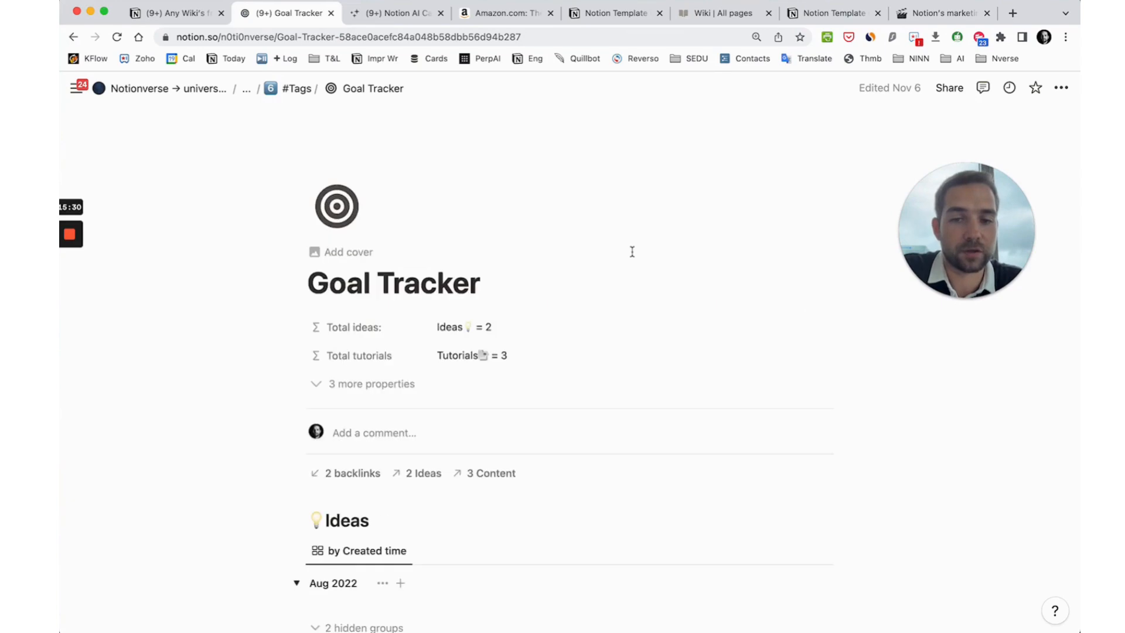
scroll("down", 3)
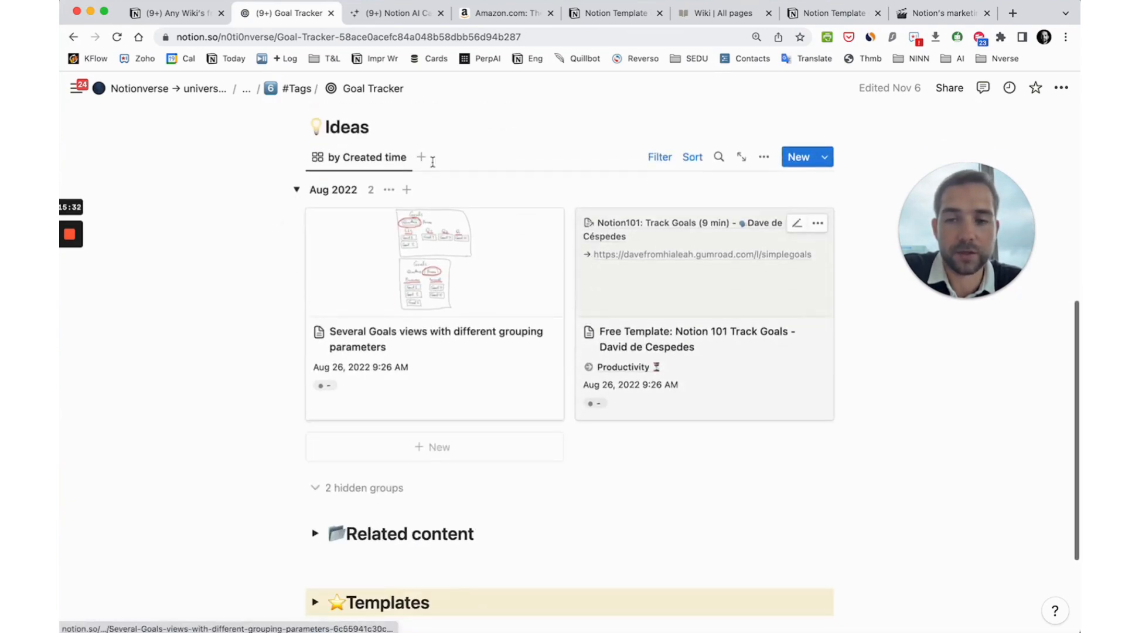
left_click(435, 338)
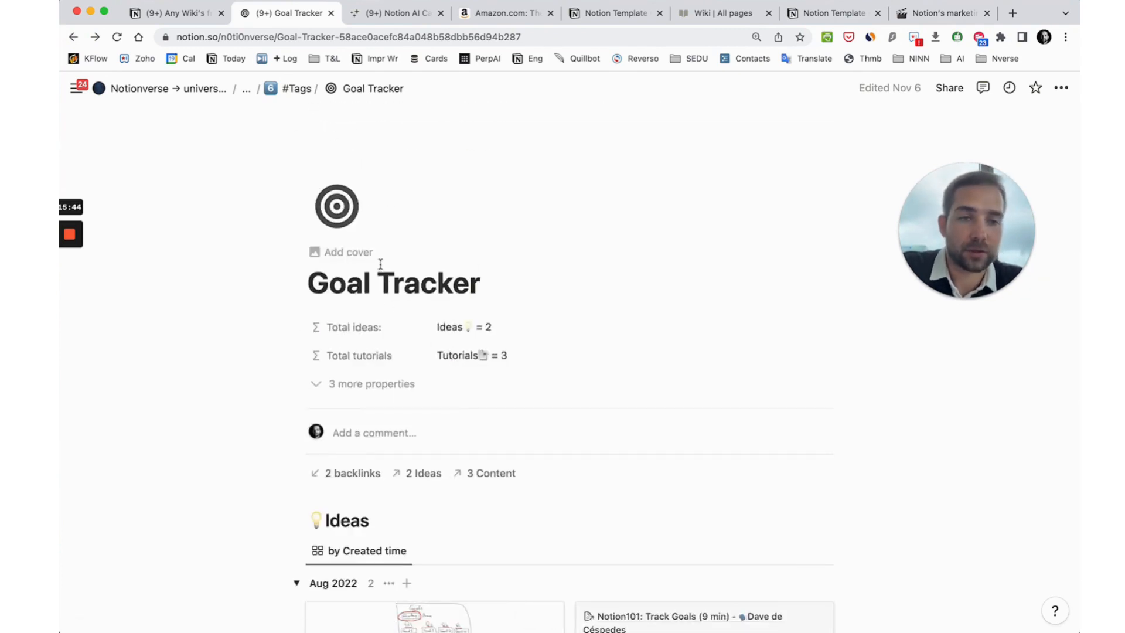
scroll("down", 3)
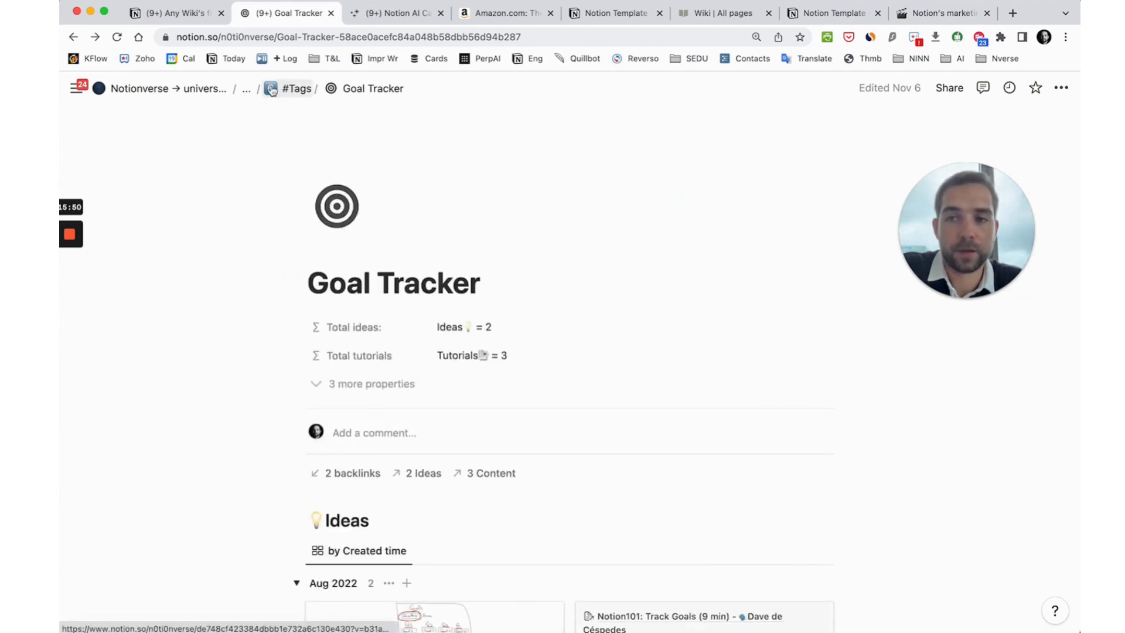
Step: Go back via Databases to the Notionverse main page and scroll to its tag and author sections
left_click(297, 89)
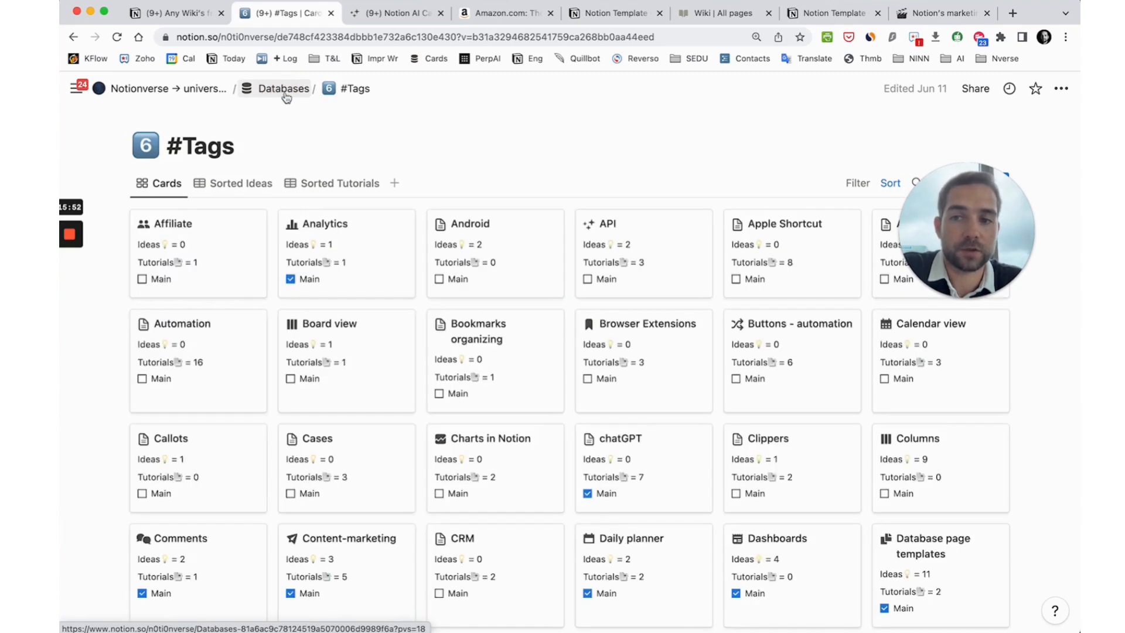
left_click(284, 89)
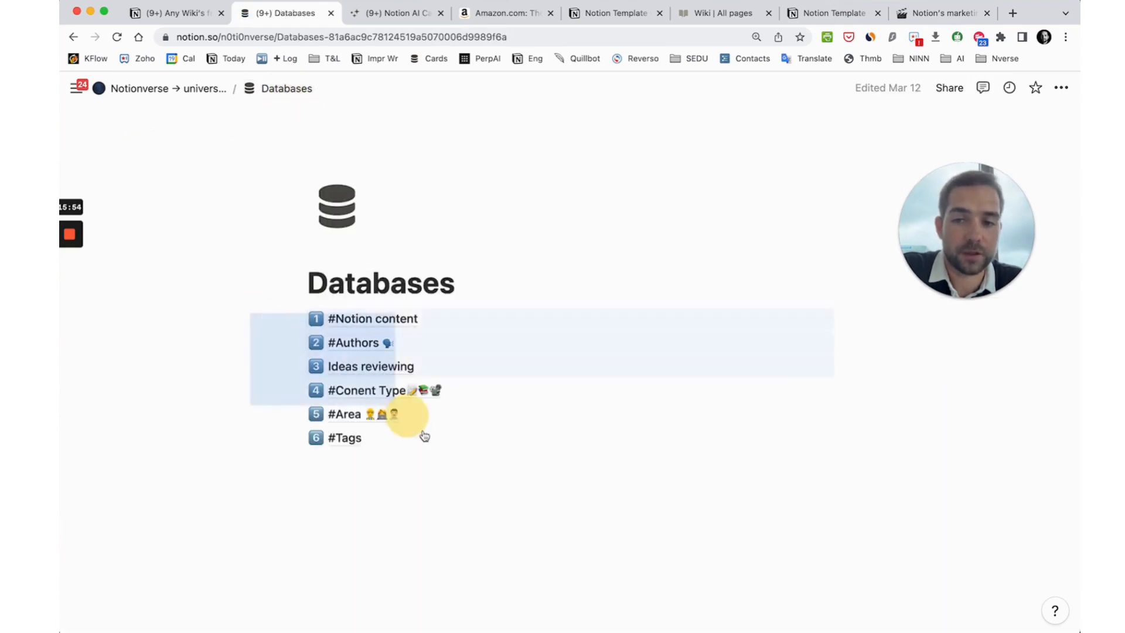
left_click(204, 88)
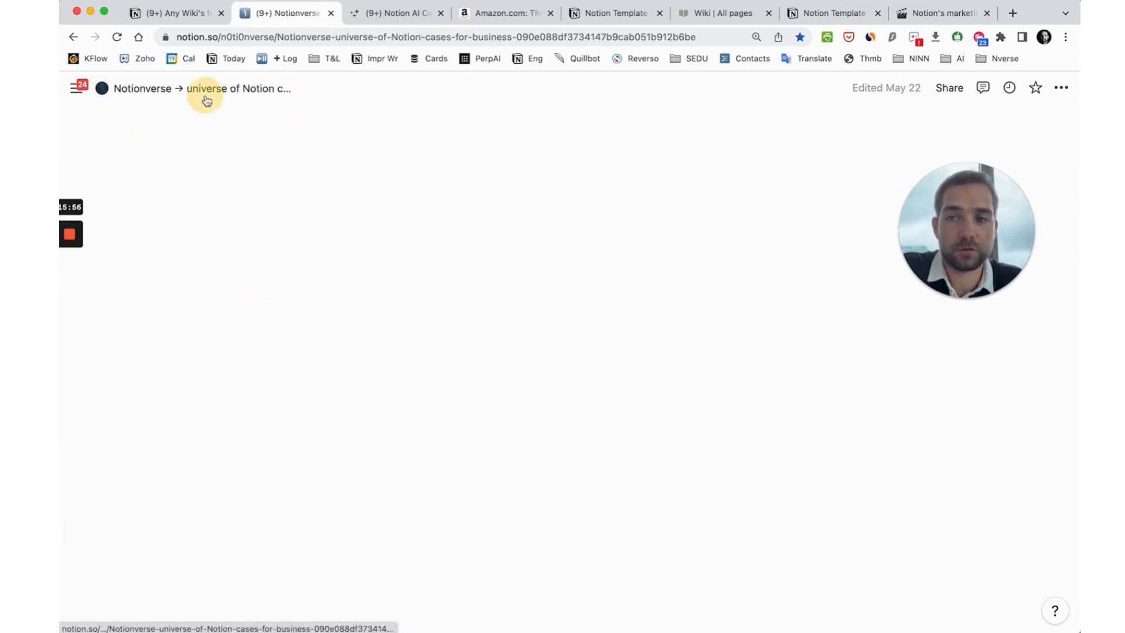
scroll("down", 3)
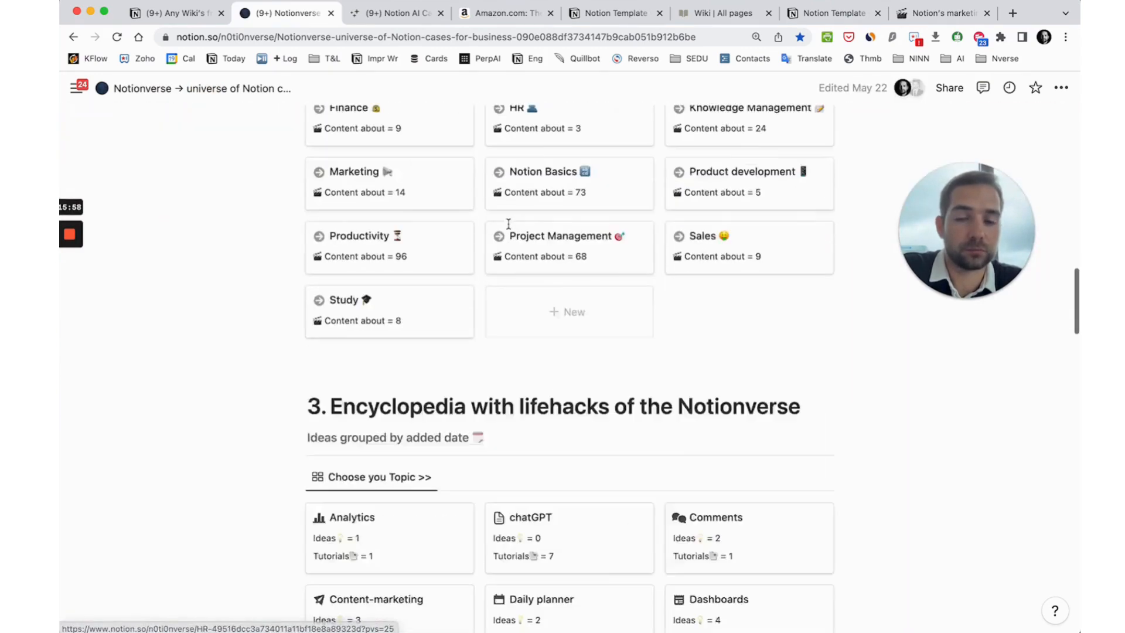
scroll("down", 3)
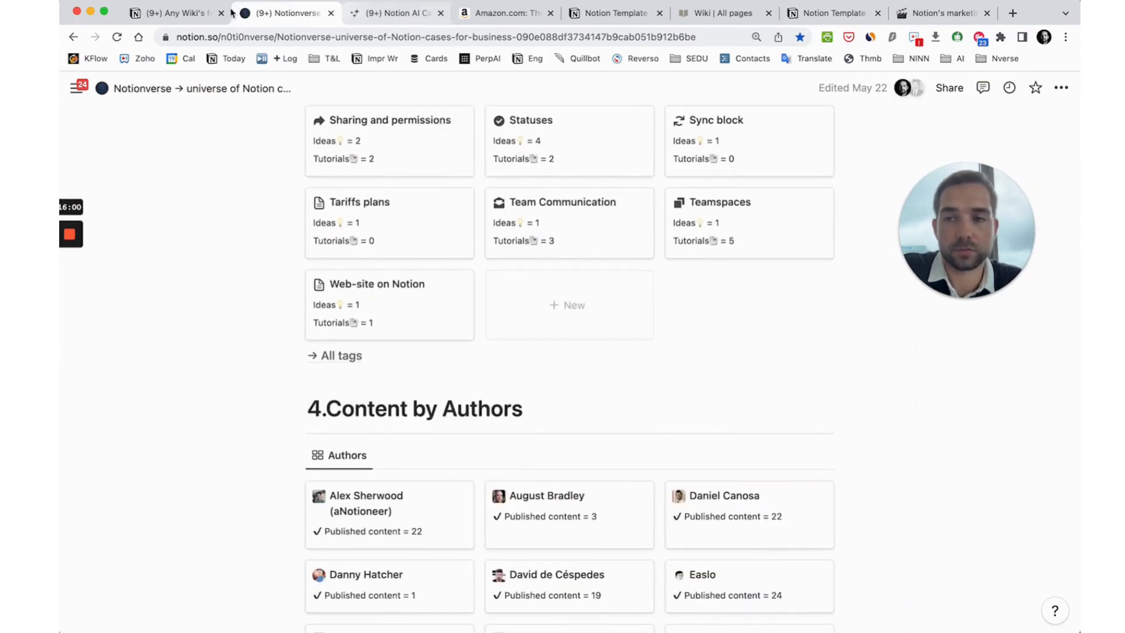
Step: Switch to the NeoInnovators wiki and scroll through the Sociocracy 3.0 page
left_click(175, 13)
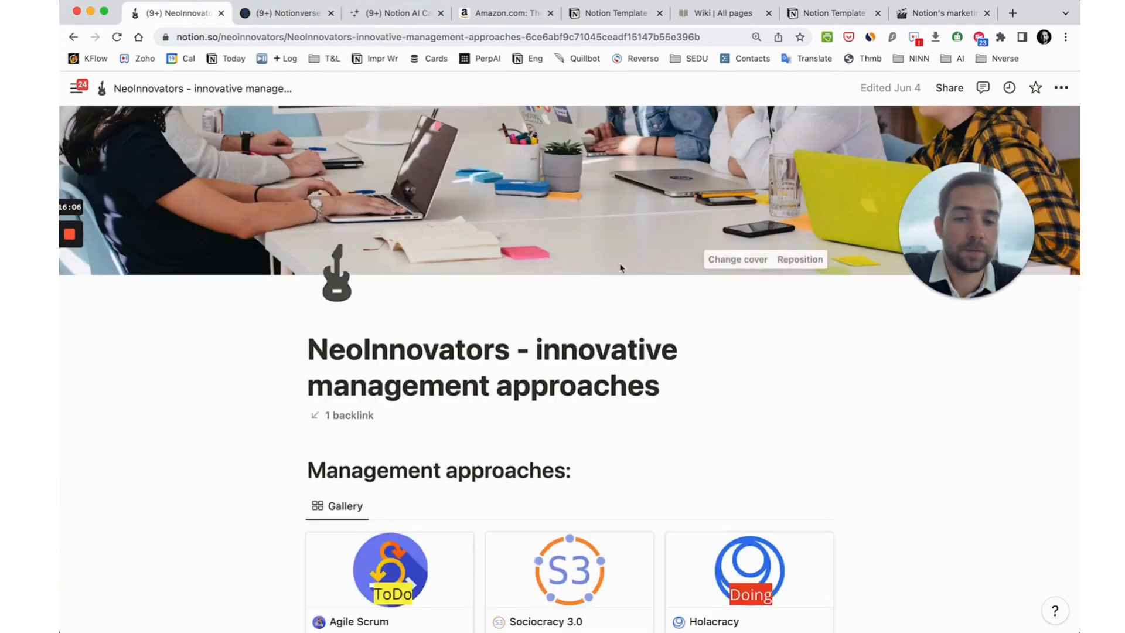
scroll("down", 3)
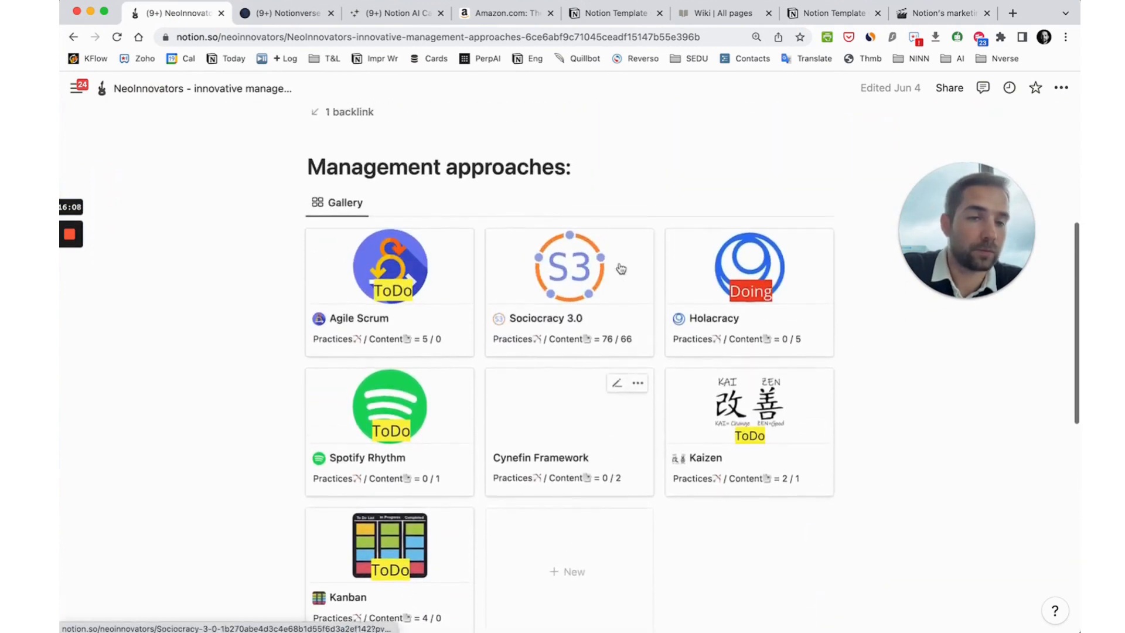
scroll("down", 3)
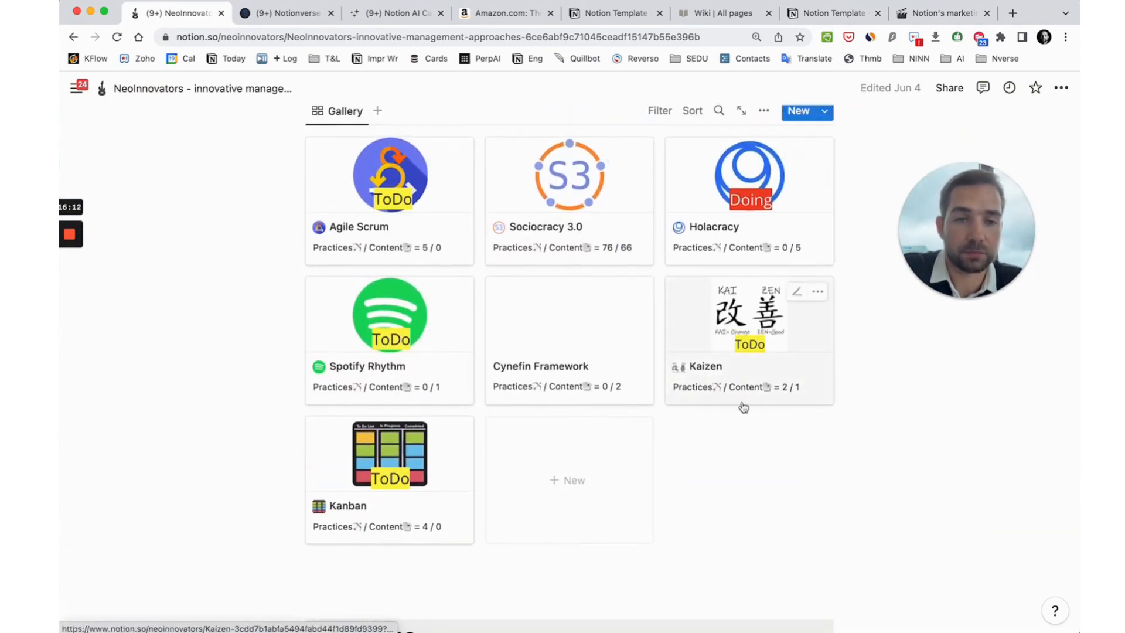
scroll("down", 3)
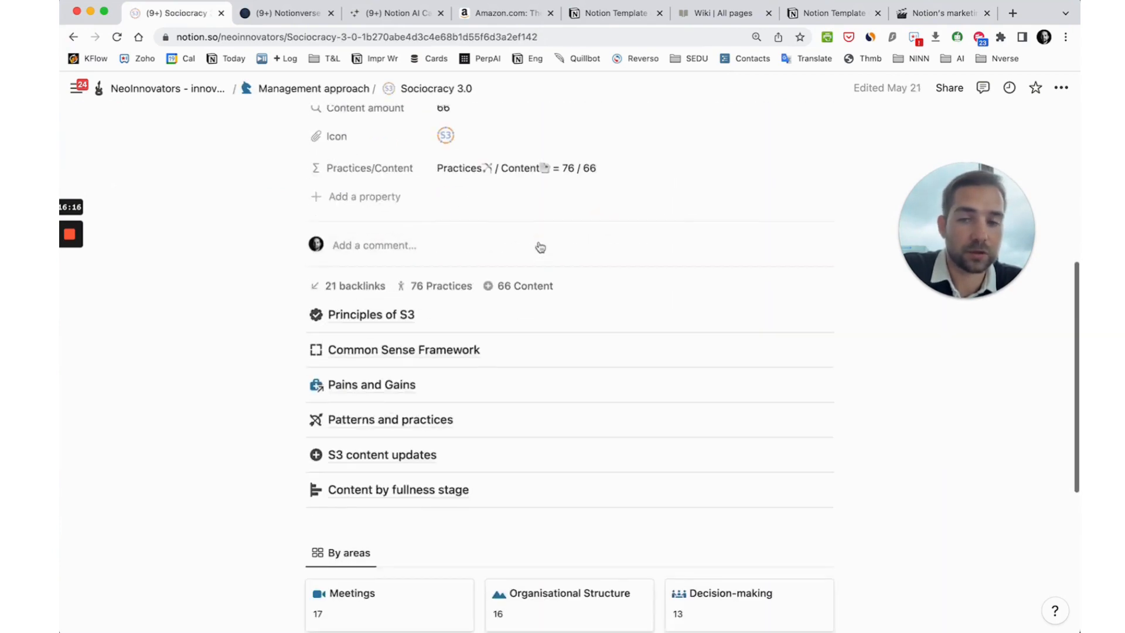
scroll("down", 3)
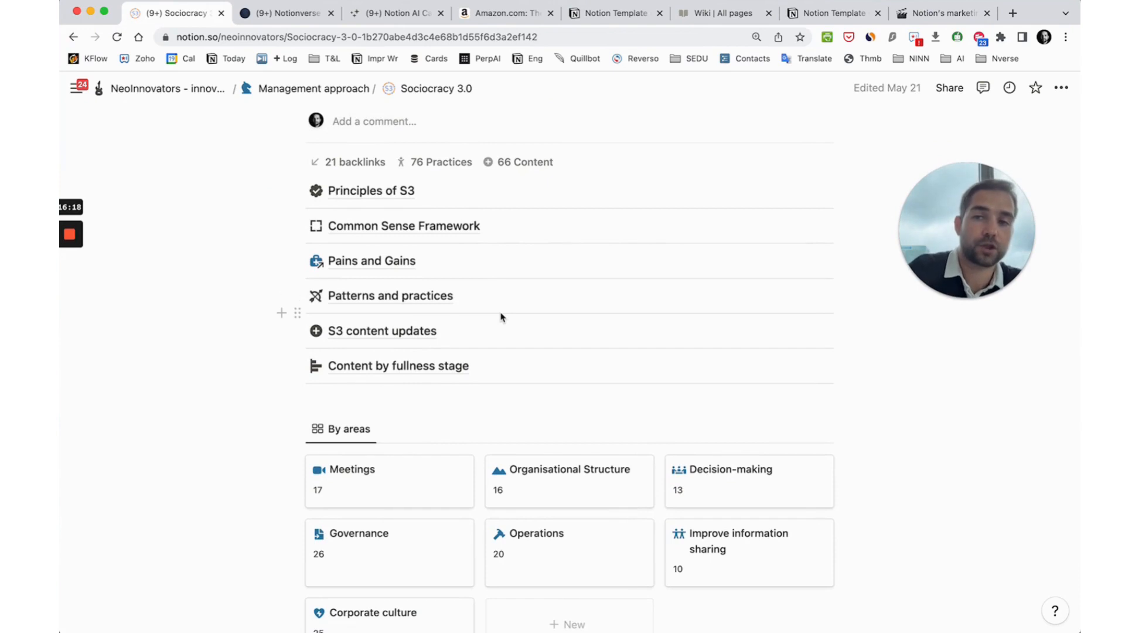
scroll("down", 3)
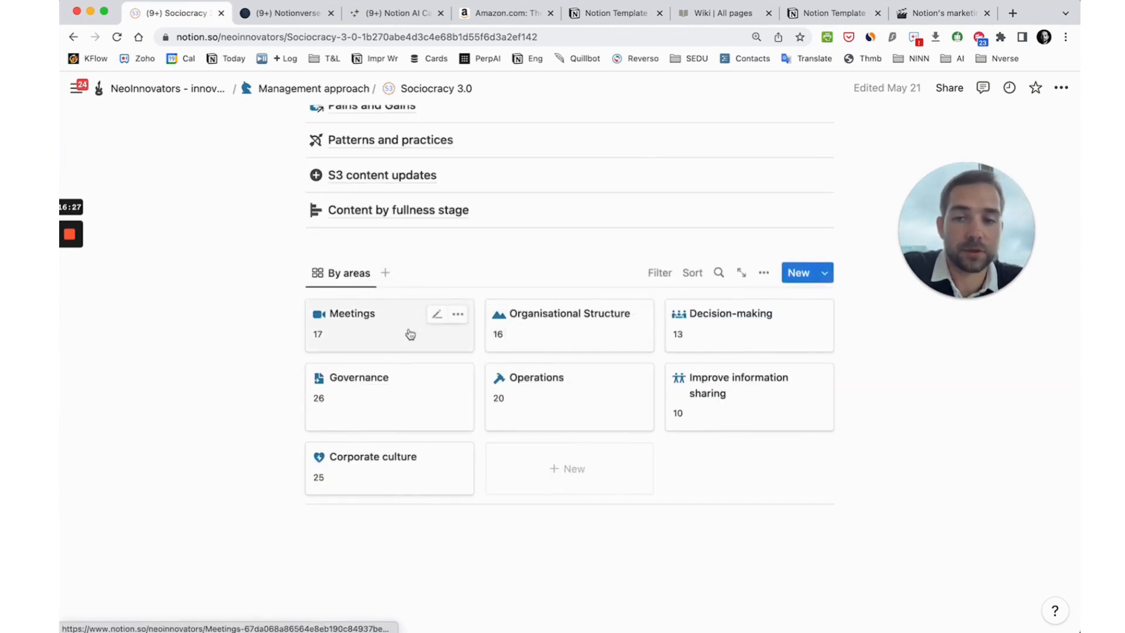
Step: Browse the Meetings area page, then return to the approaches gallery
left_click(351, 313)
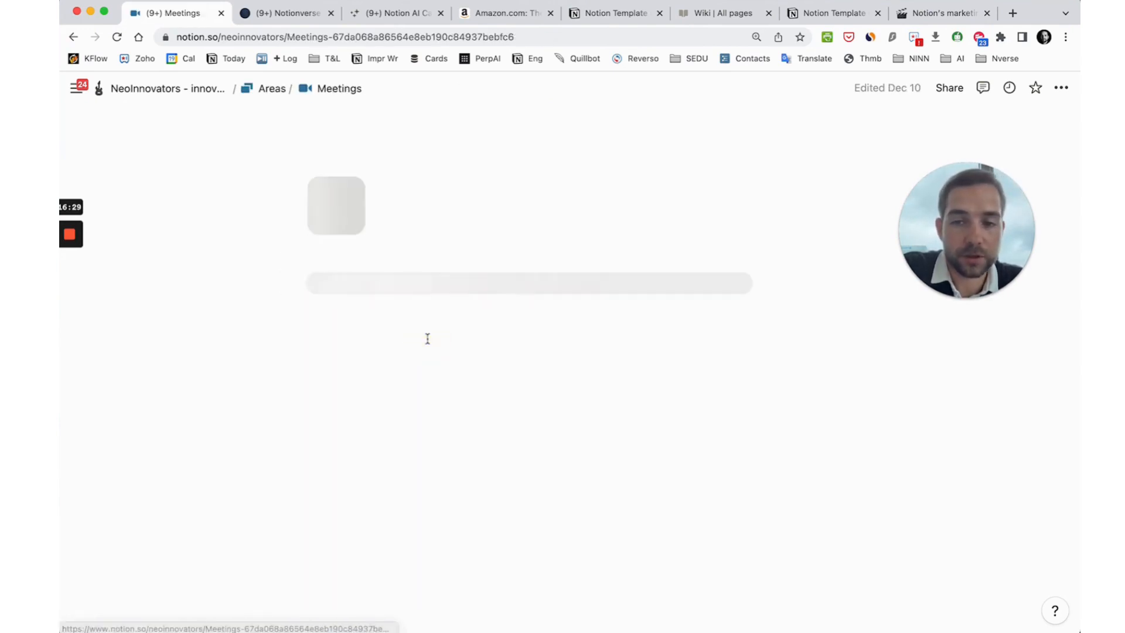
scroll("down", 3)
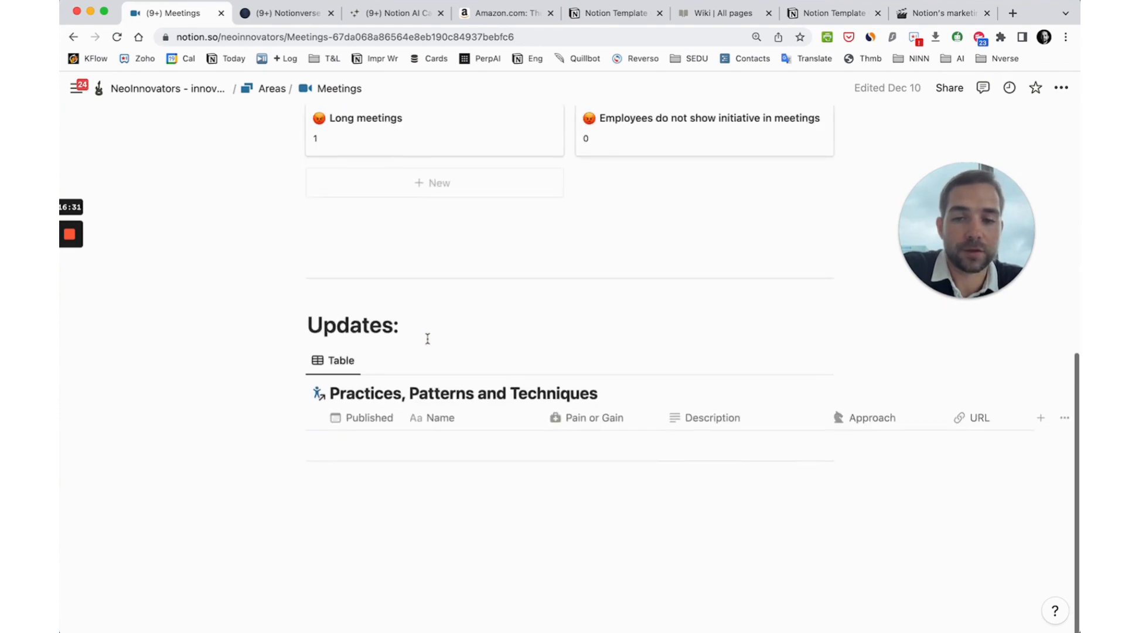
scroll("down", 3)
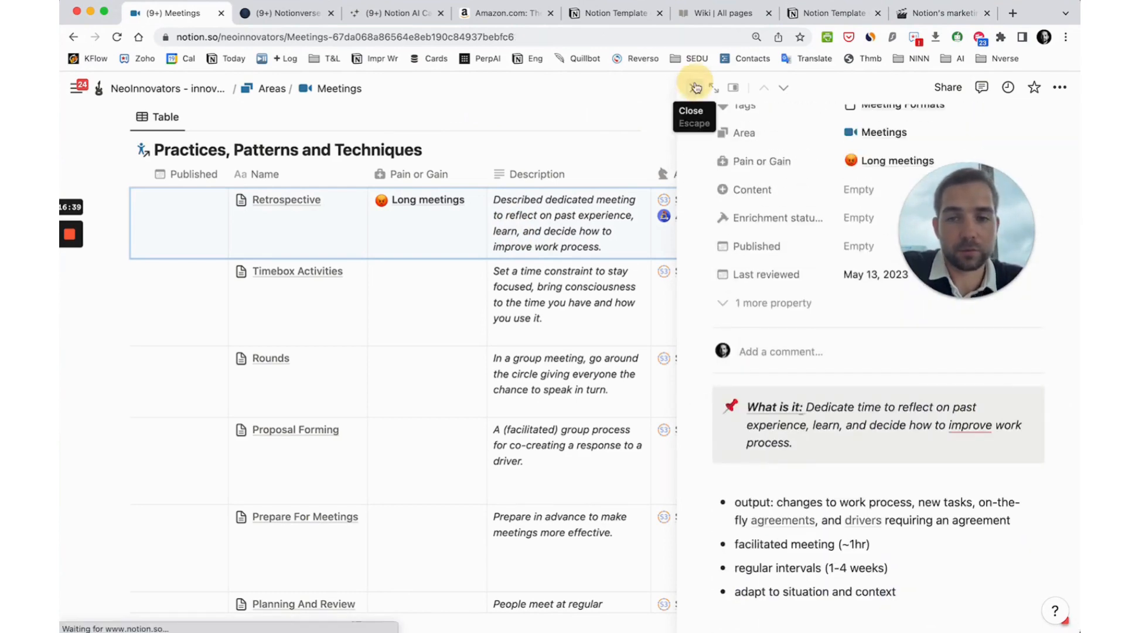
left_click(73, 36)
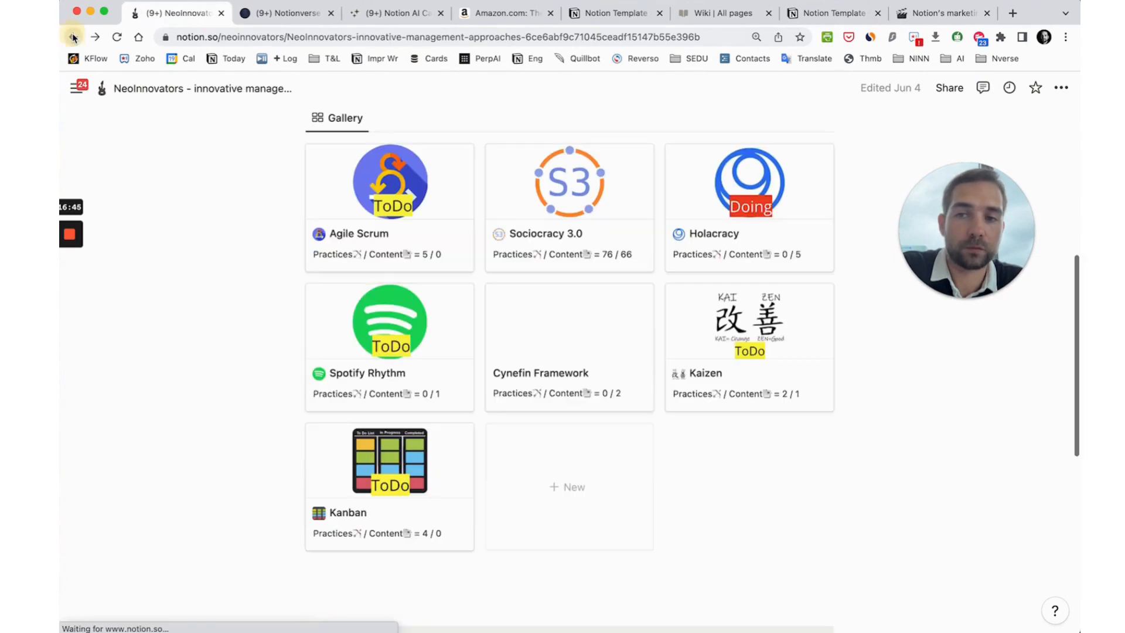
Step: Open History of UK from the wiki cases page and scroll through its content-type, timeline, area and tag galleries
left_click(73, 36)
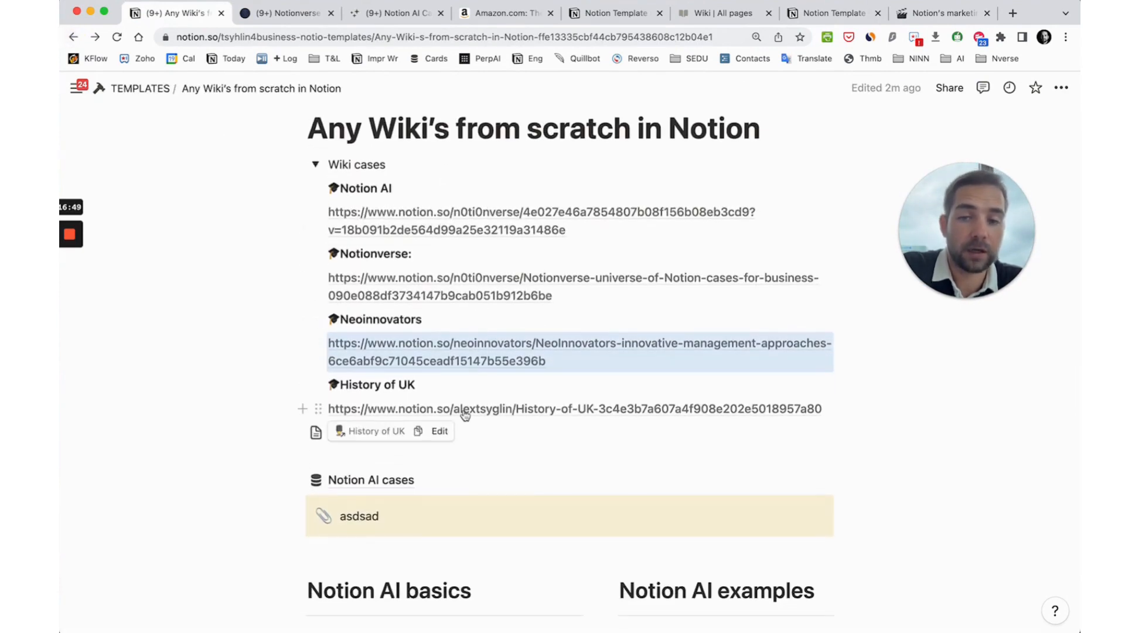
left_click(575, 408)
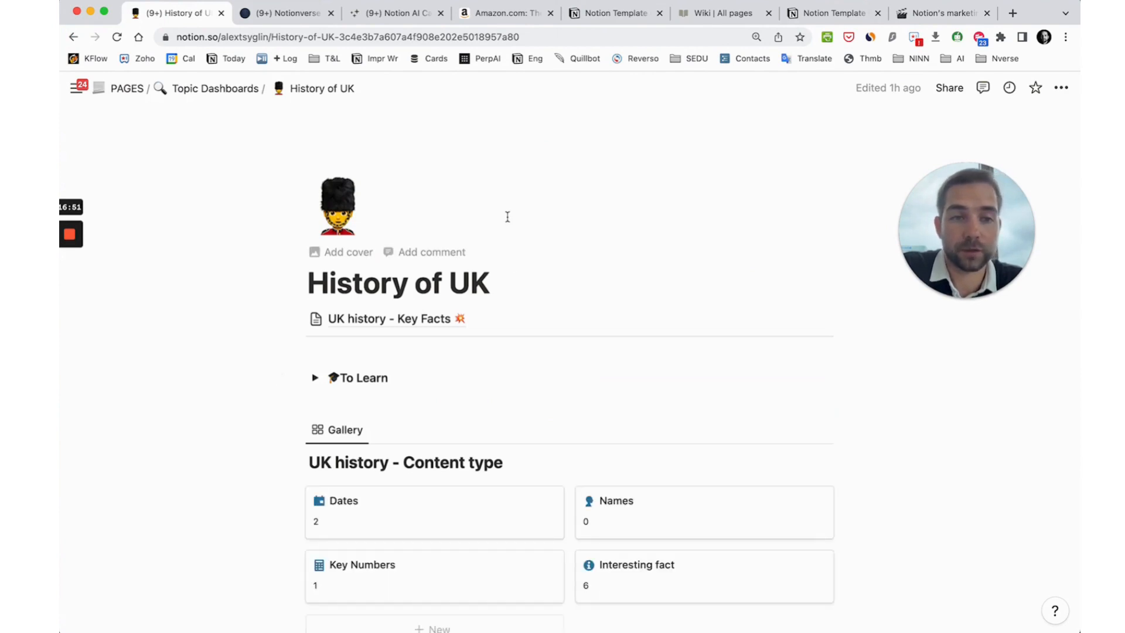
scroll("down", 3)
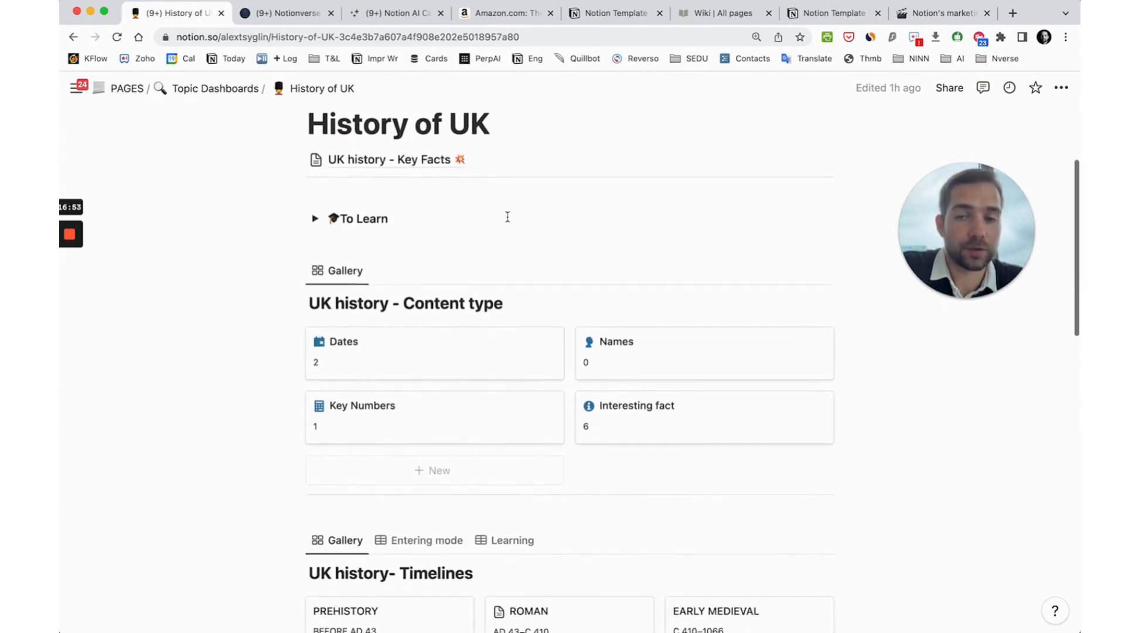
scroll("down", 3)
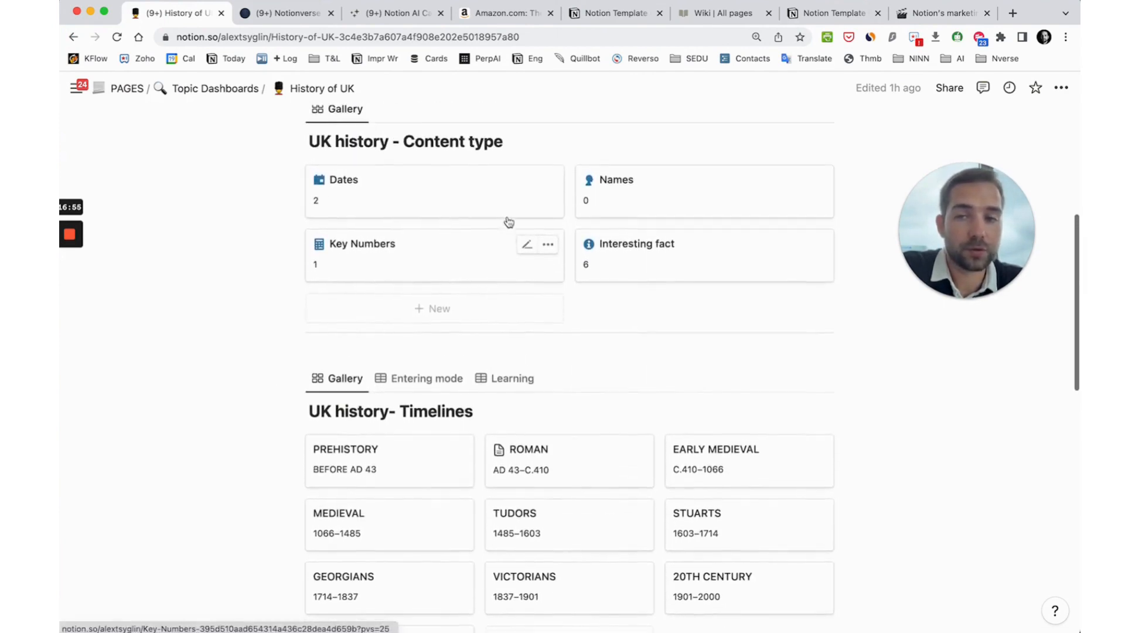
scroll("down", 3)
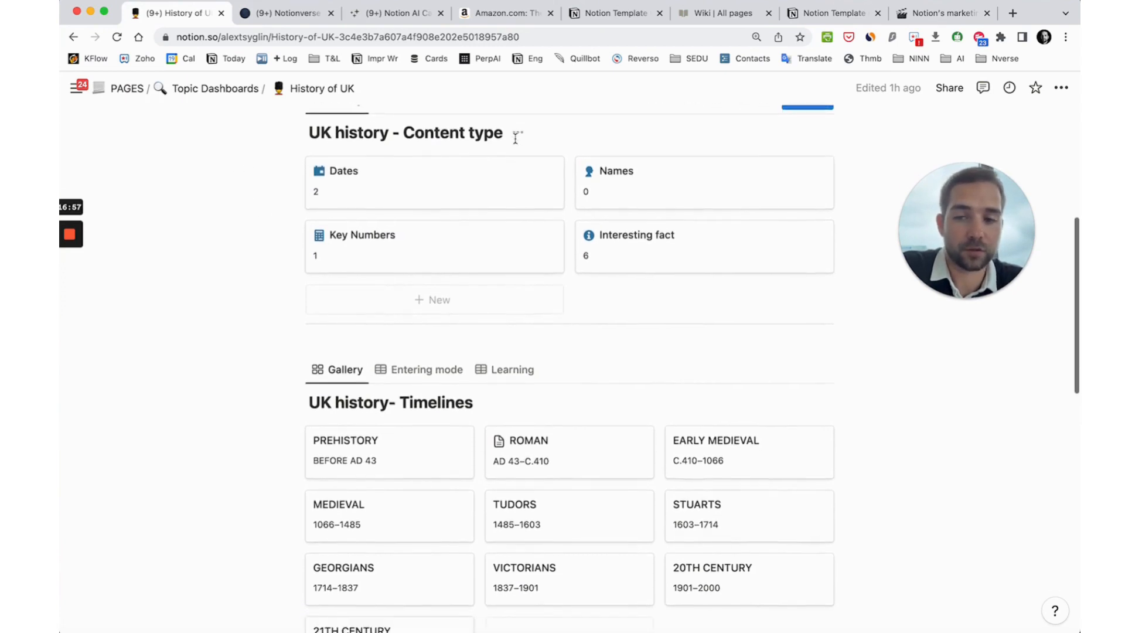
scroll("down", 3)
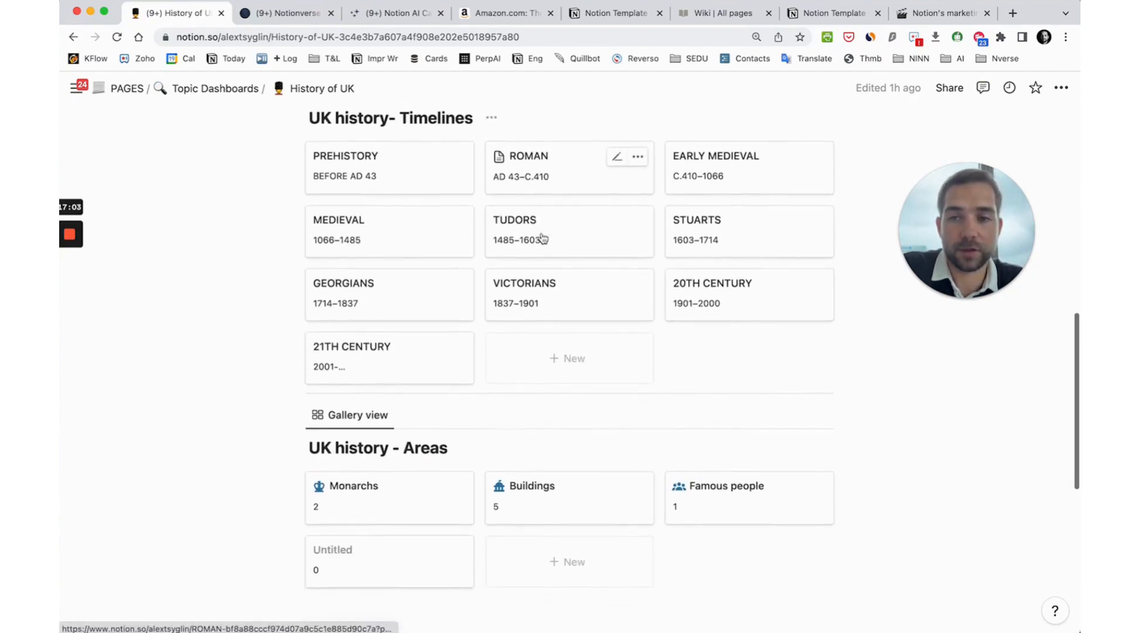
scroll("down", 3)
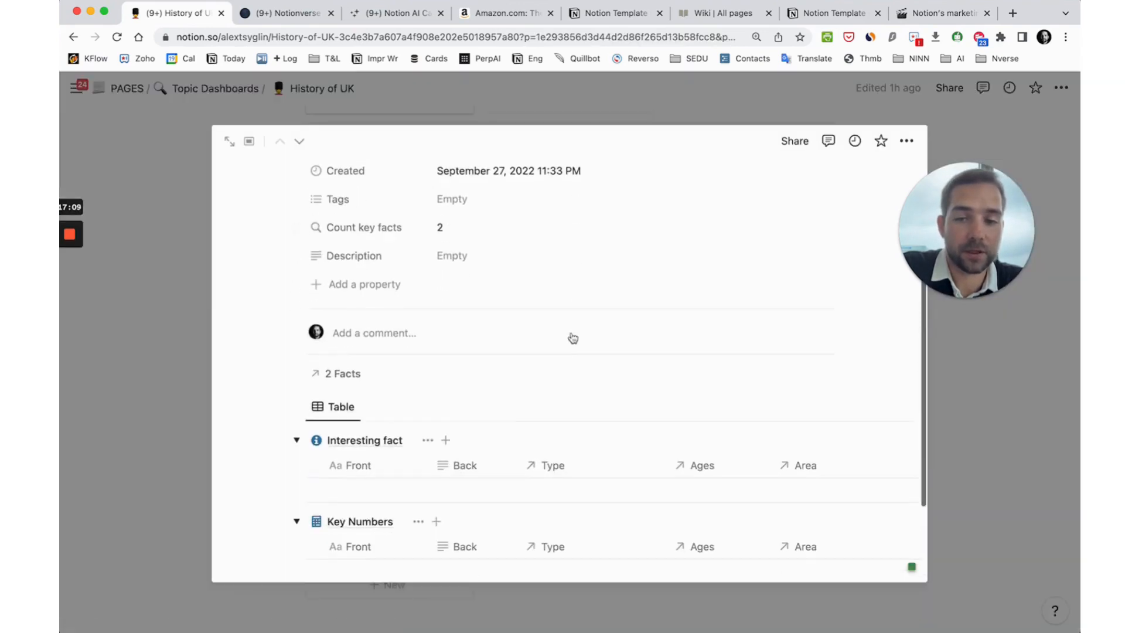
scroll("down", 3)
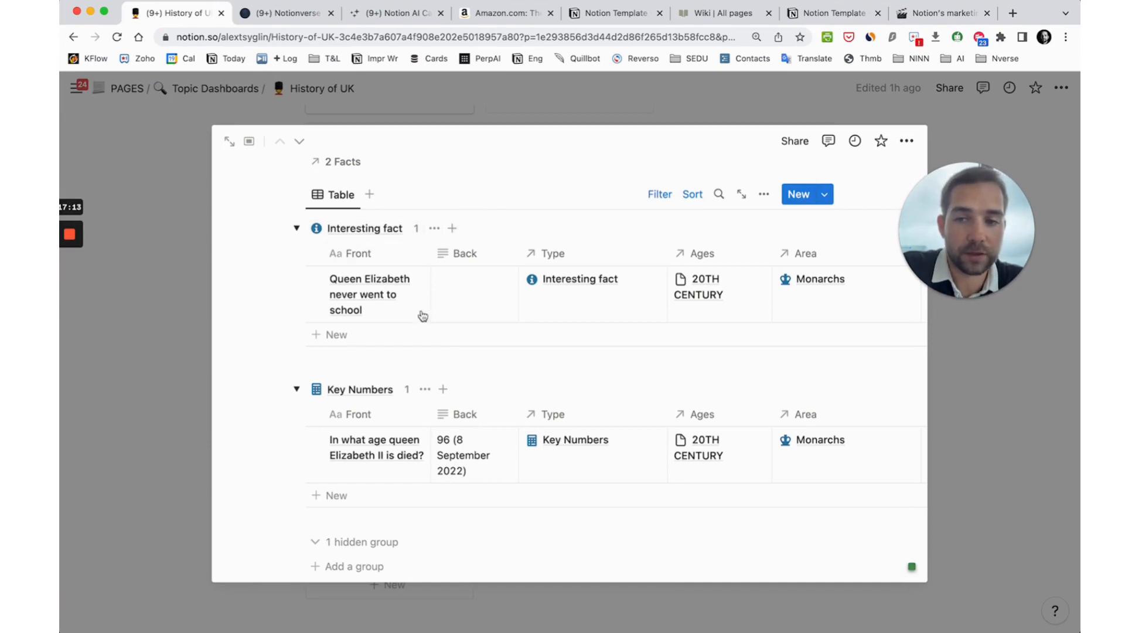
scroll("down", 3)
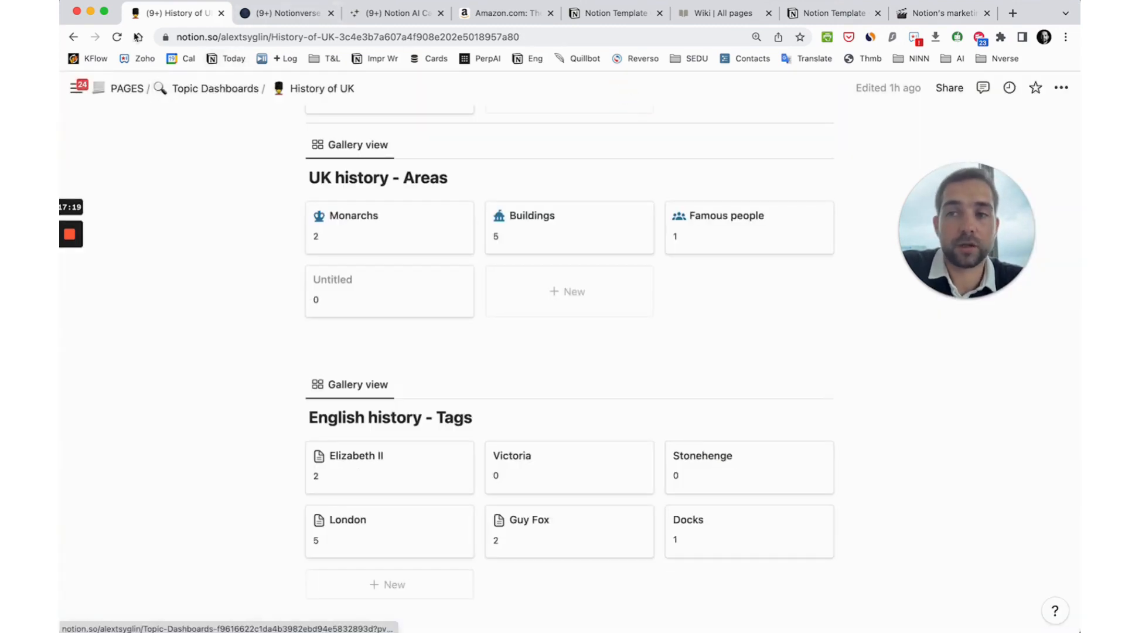
Step: Return to the Notion AI cases database with What is it, How to use and Business cases entries
left_click(74, 36)
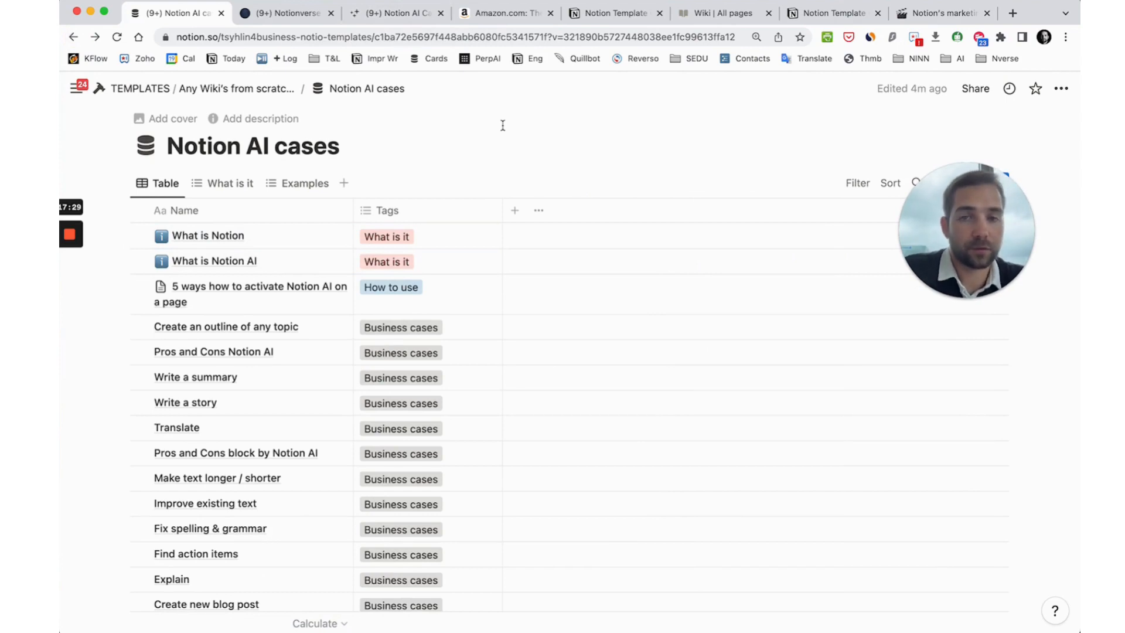
mouse_move(506, 12)
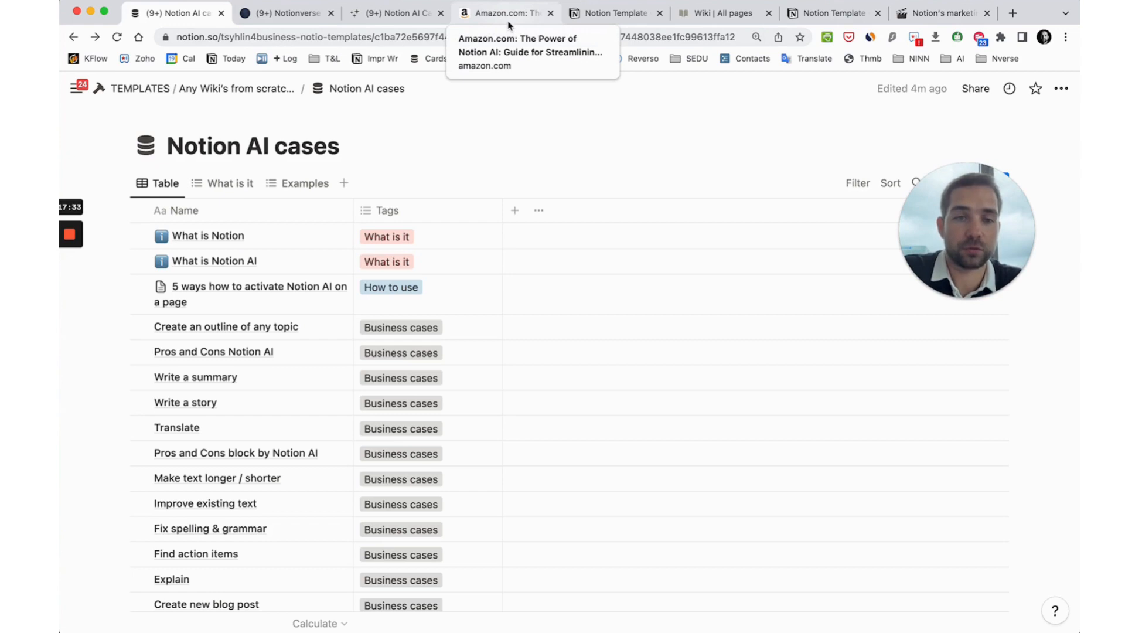
Step: Switch to the Amazon listing for 'The Power of Notion AI' guidebook
left_click(504, 13)
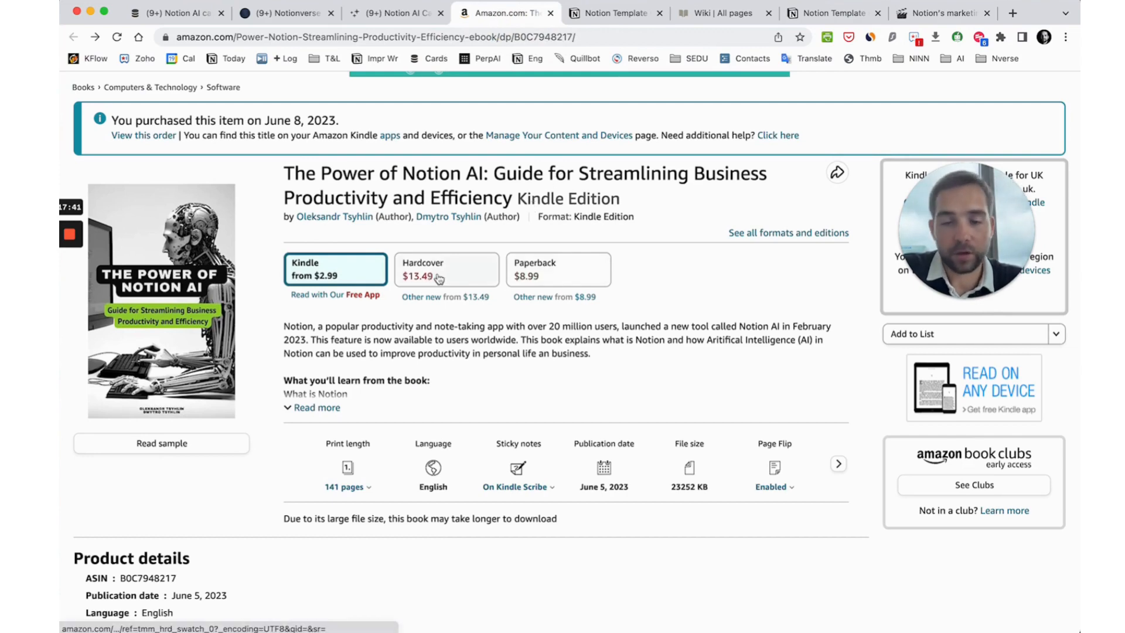
Step: Browse the Notion AI Case book's Tips & Tricks list and HR, Marketing, Meetings galleries
left_click(393, 13)
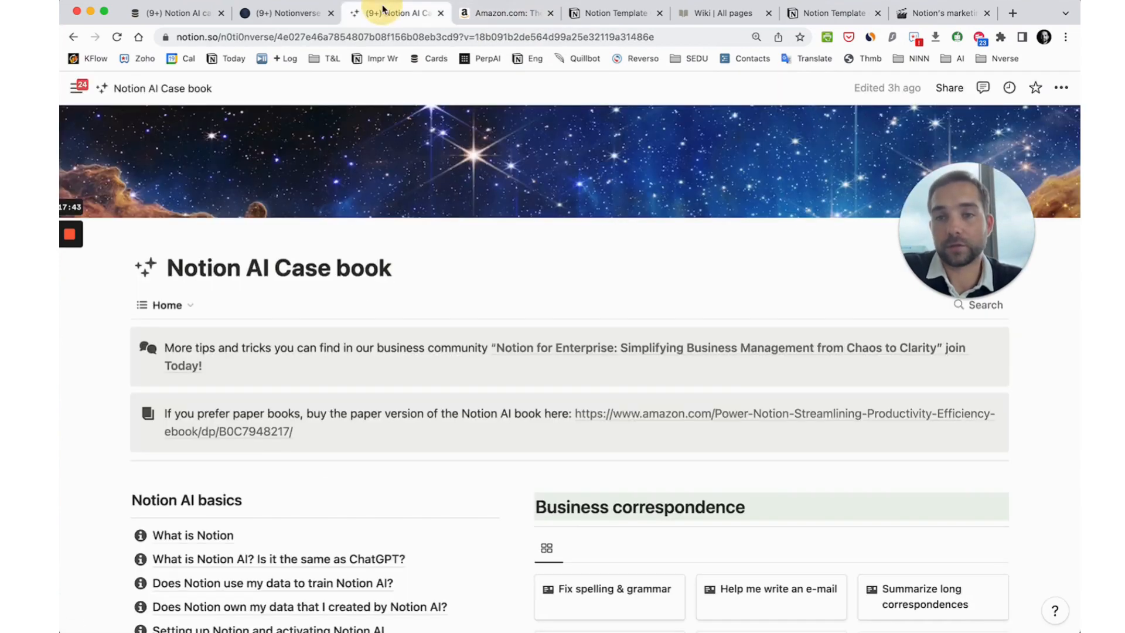
scroll("down", 3)
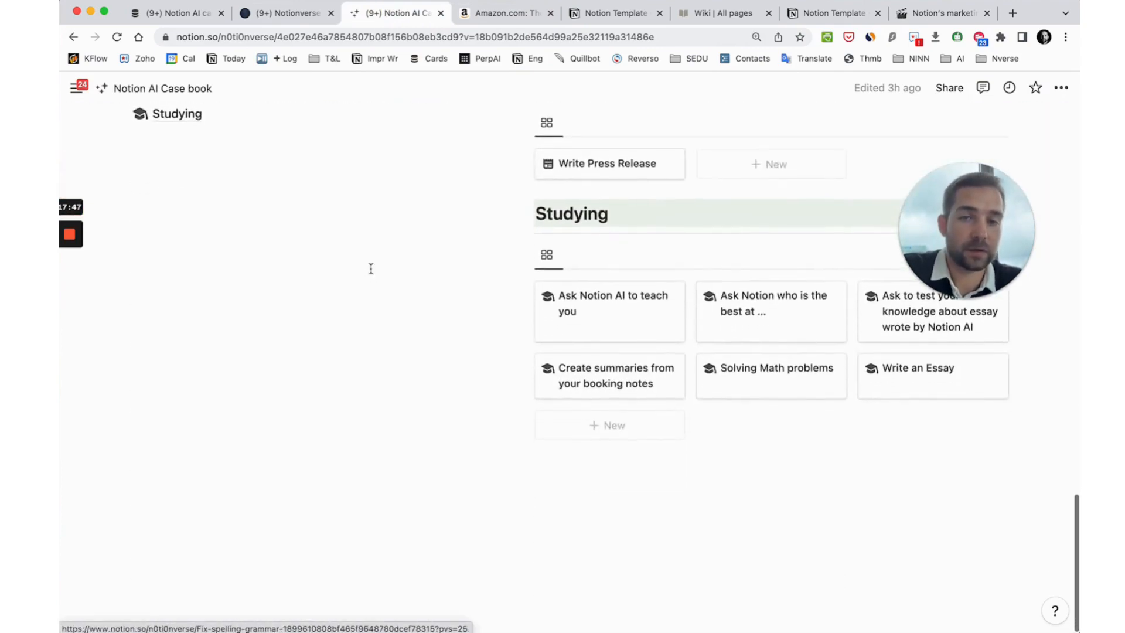
scroll("down", 3)
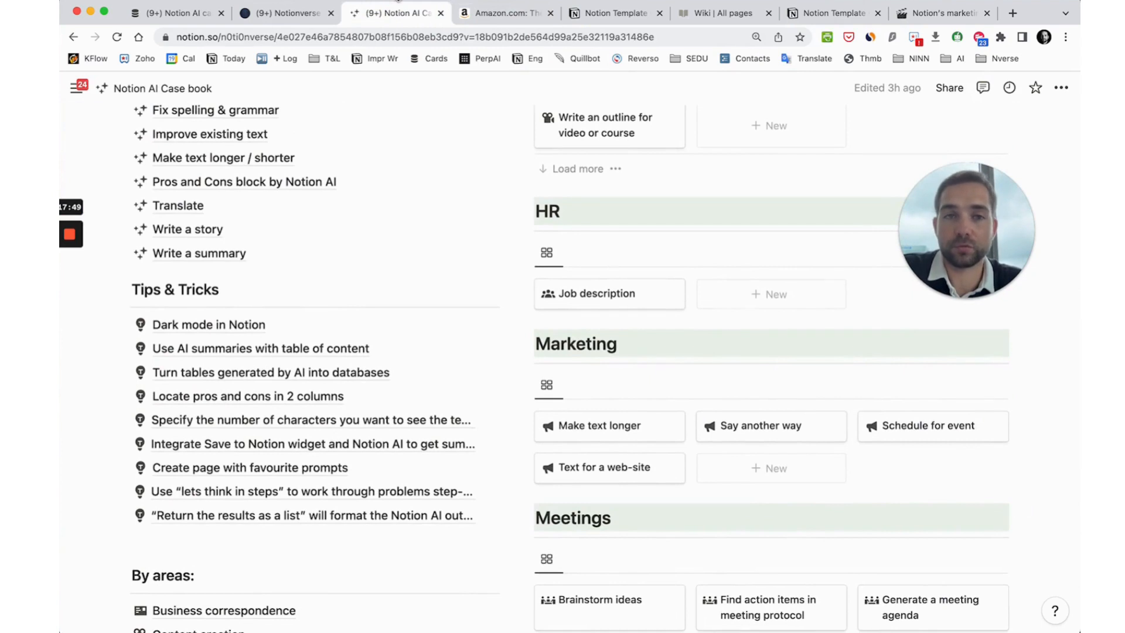